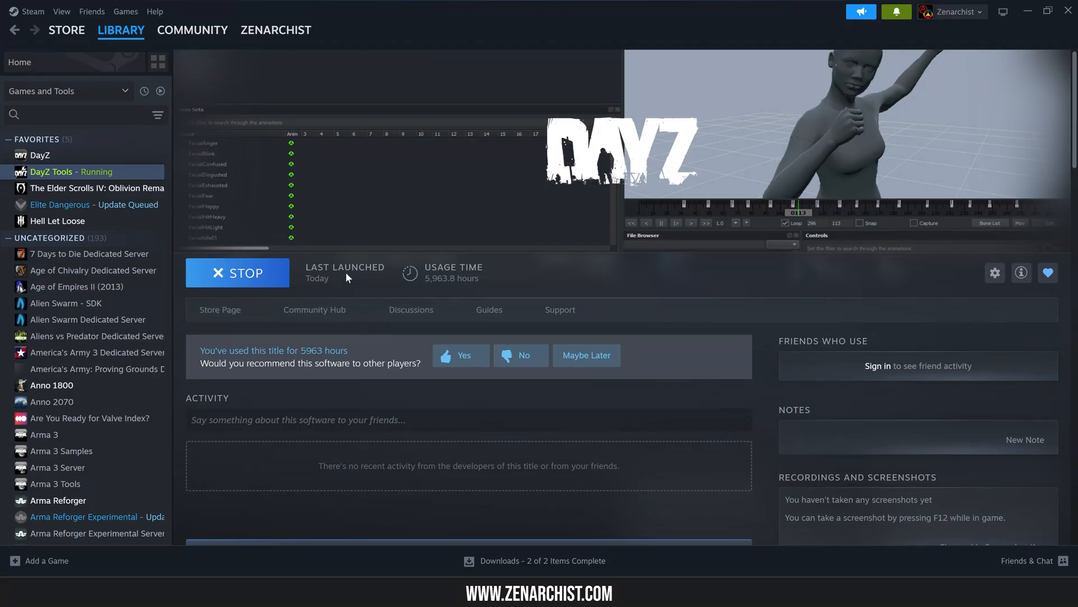
{"action": "mouse_move", "coordinate": [107, 182]}
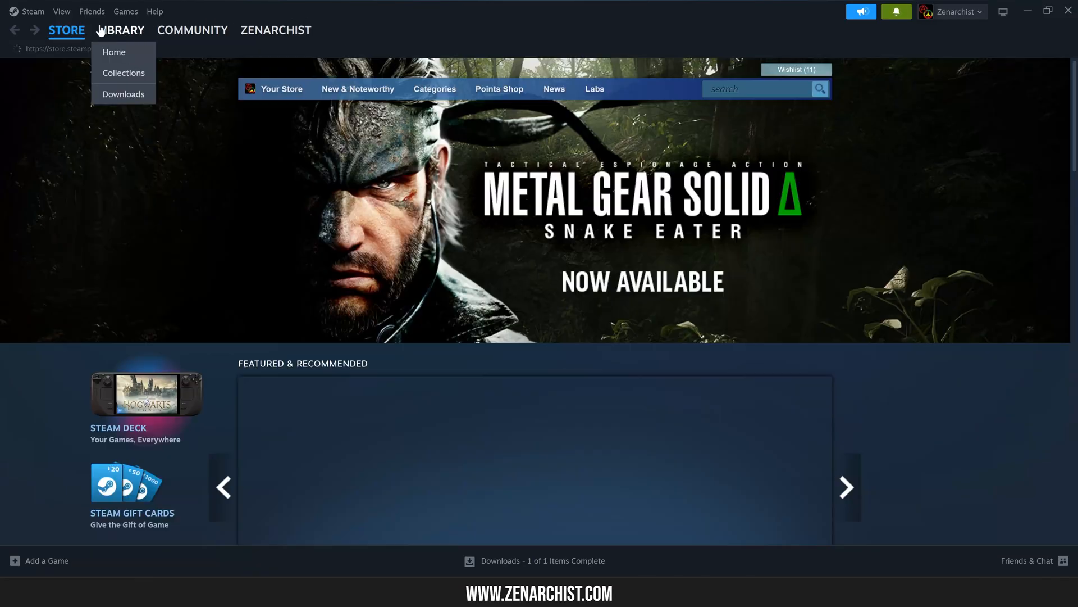
Return to the Steam library home and select the DayZ Tools page.
{"action": "left_click", "coordinate": [114, 52]}
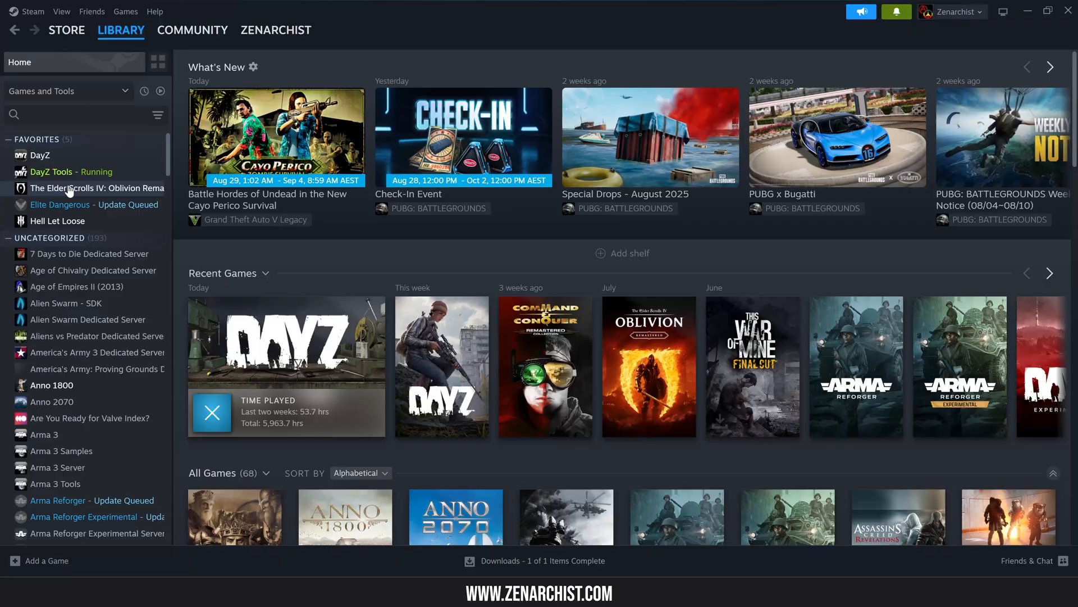
{"action": "left_click", "coordinate": [51, 171]}
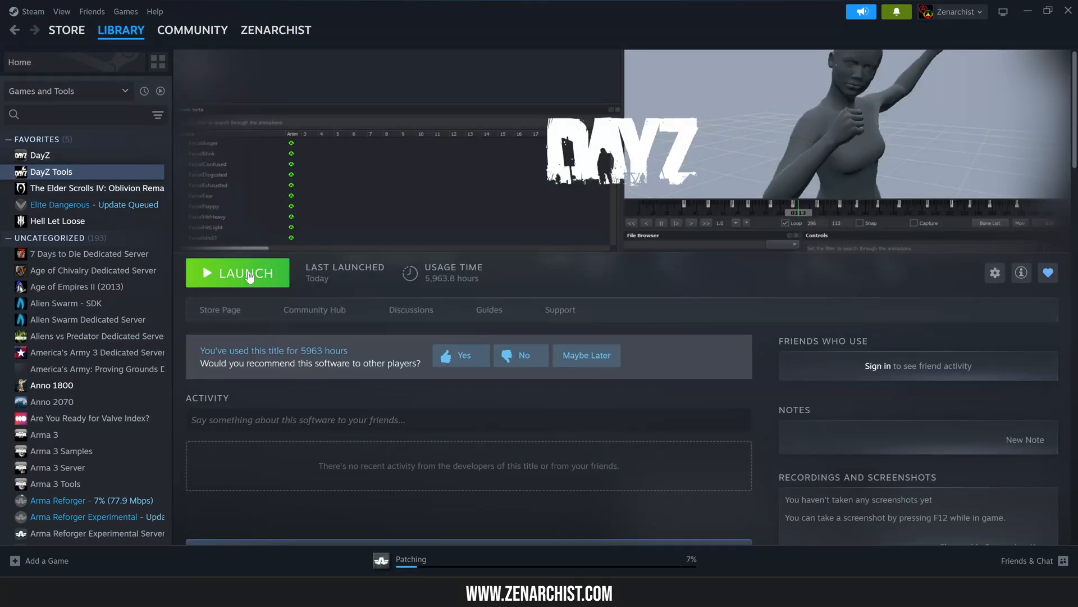
Launch DayZ Tools and start Extract Game Data into the project folder.
{"action": "left_click", "coordinate": [228, 142]}
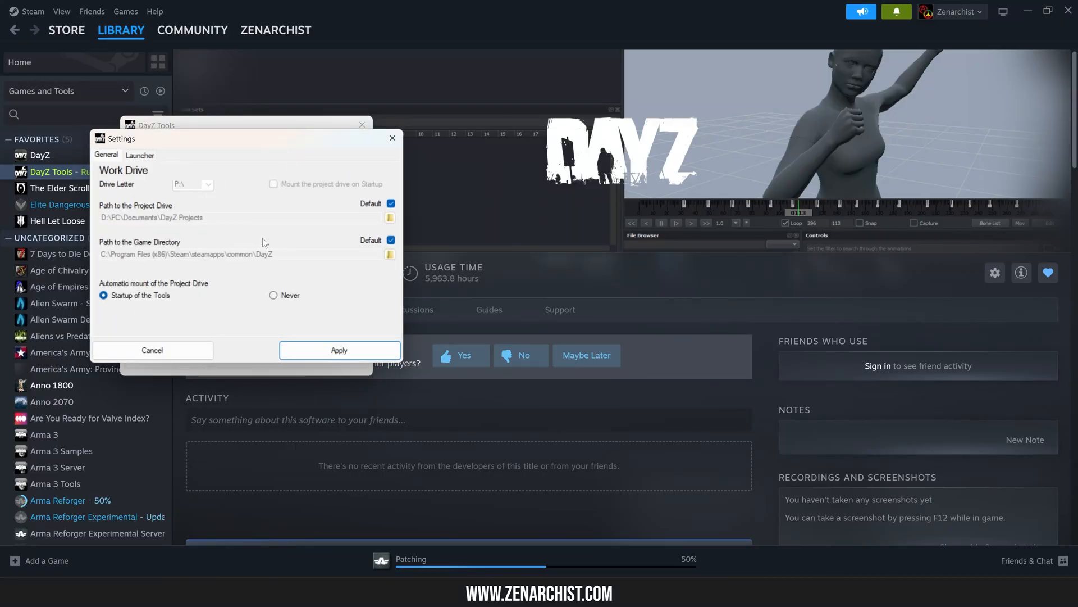
{"action": "mouse_move", "coordinate": [496, 231]}
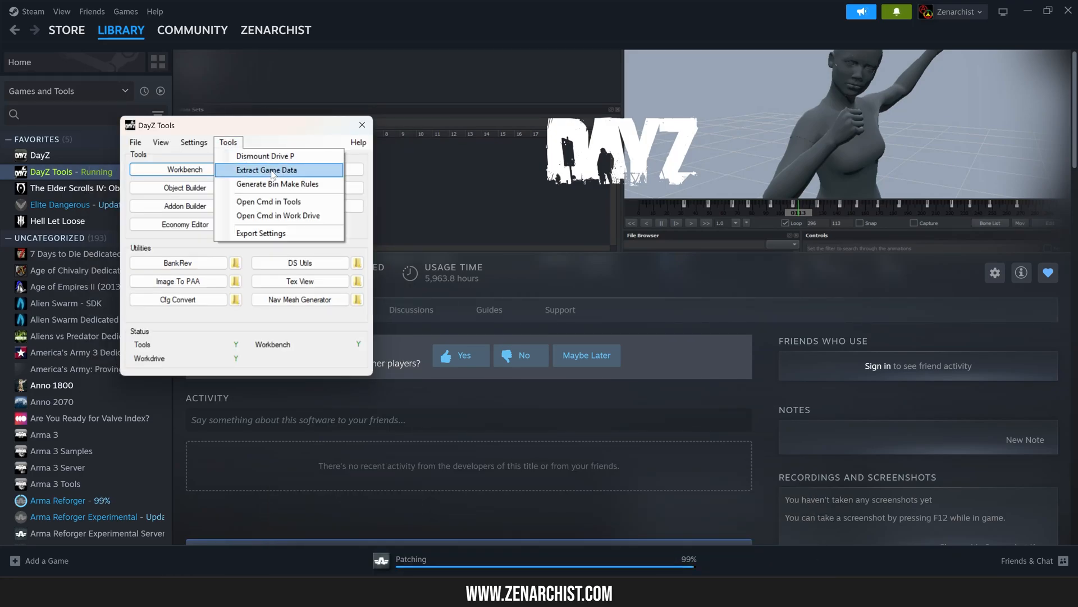
{"action": "left_click", "coordinate": [267, 169]}
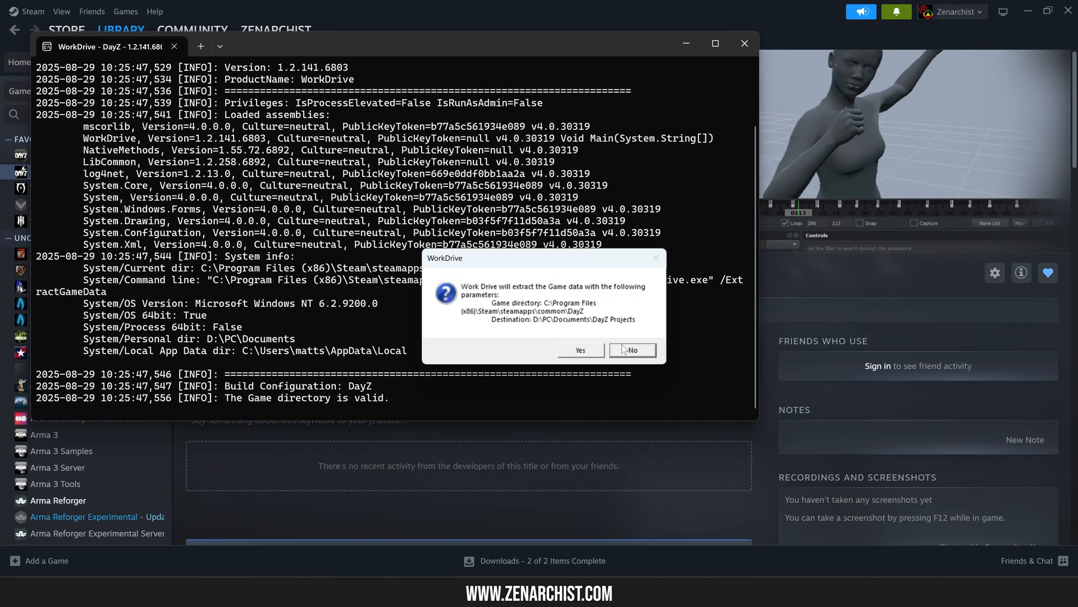
{"action": "mouse_move", "coordinate": [442, 269]}
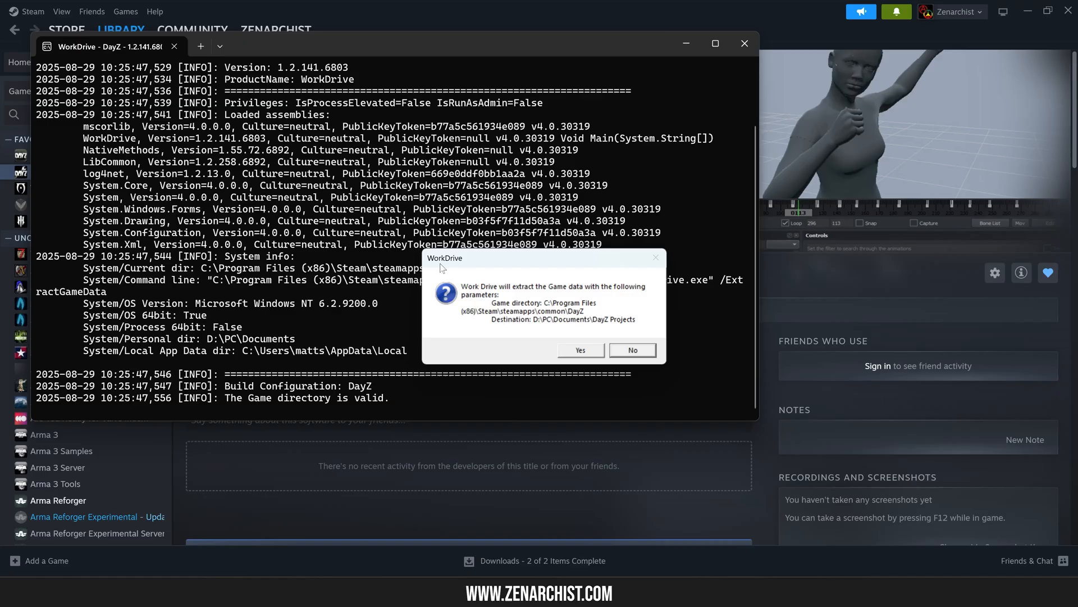
Answer the extraction prompt and open the Games & Data (P:) drive.
{"action": "left_click", "coordinate": [579, 350]}
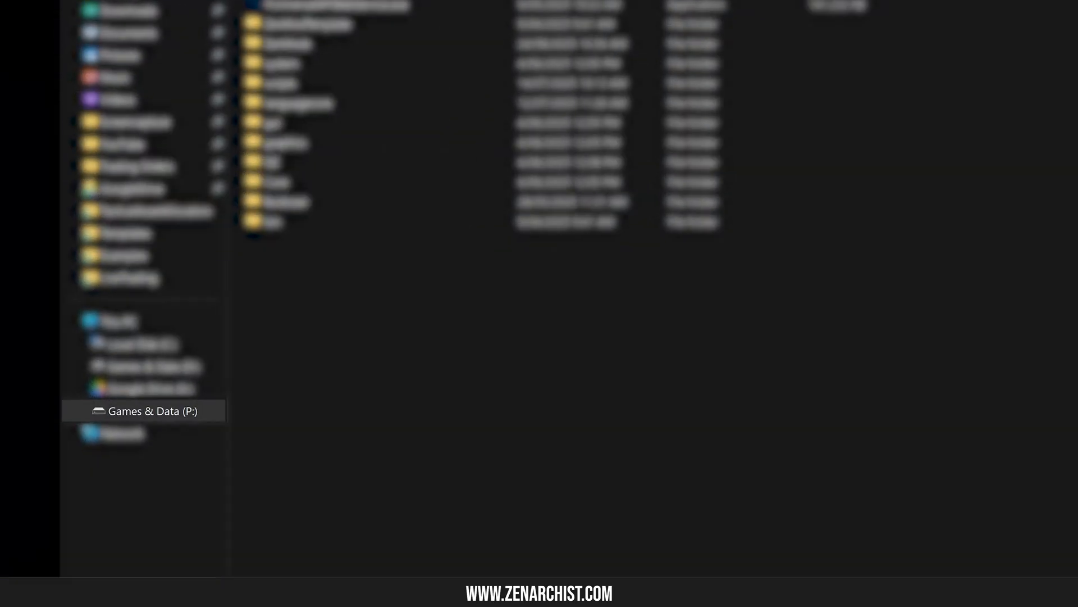
{"action": "left_click", "coordinate": [144, 410]}
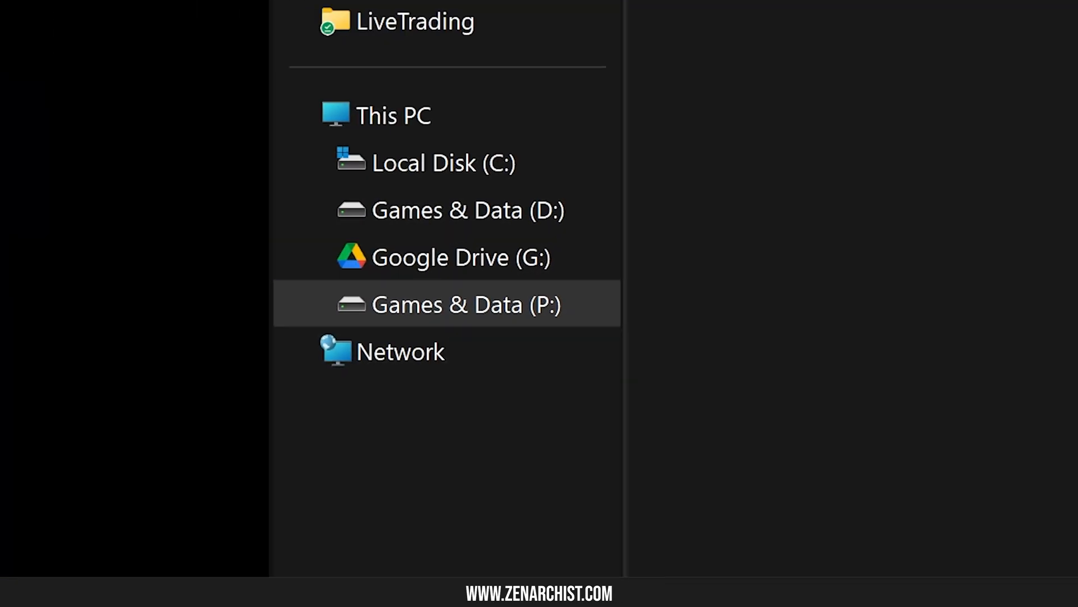
{"action": "left_click", "coordinate": [466, 304]}
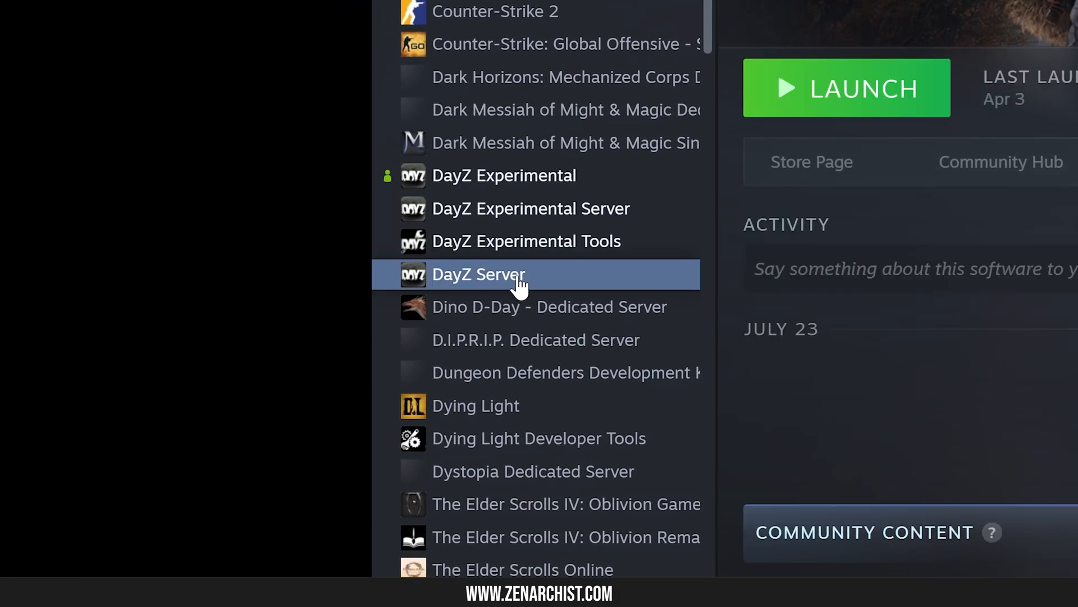
Show Steam's library filter menu with Games and Tools ticked.
{"action": "left_click", "coordinate": [485, 283]}
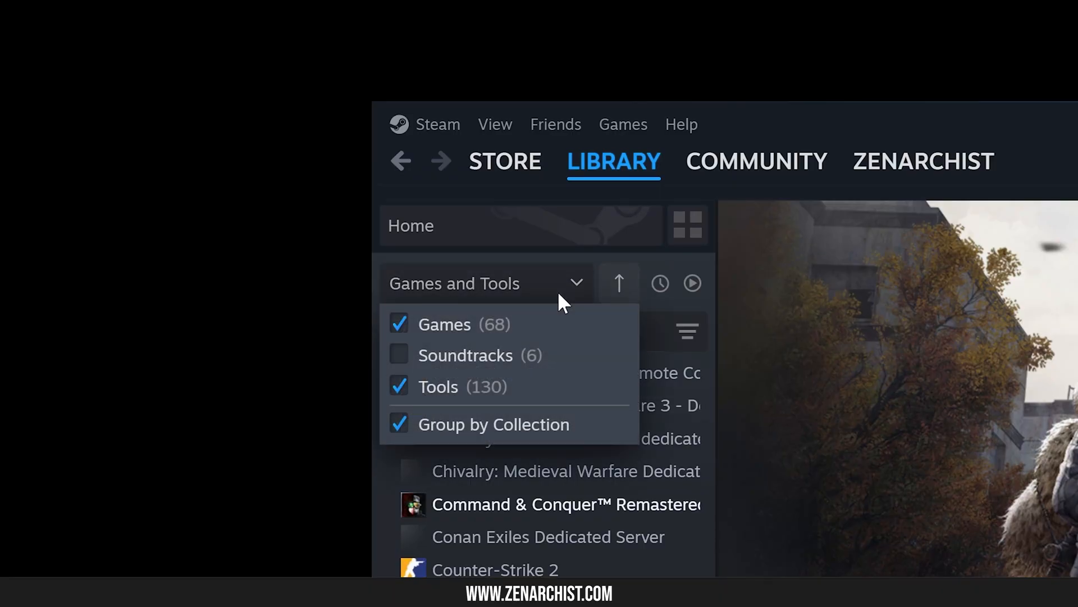
{"action": "mouse_move", "coordinate": [571, 287]}
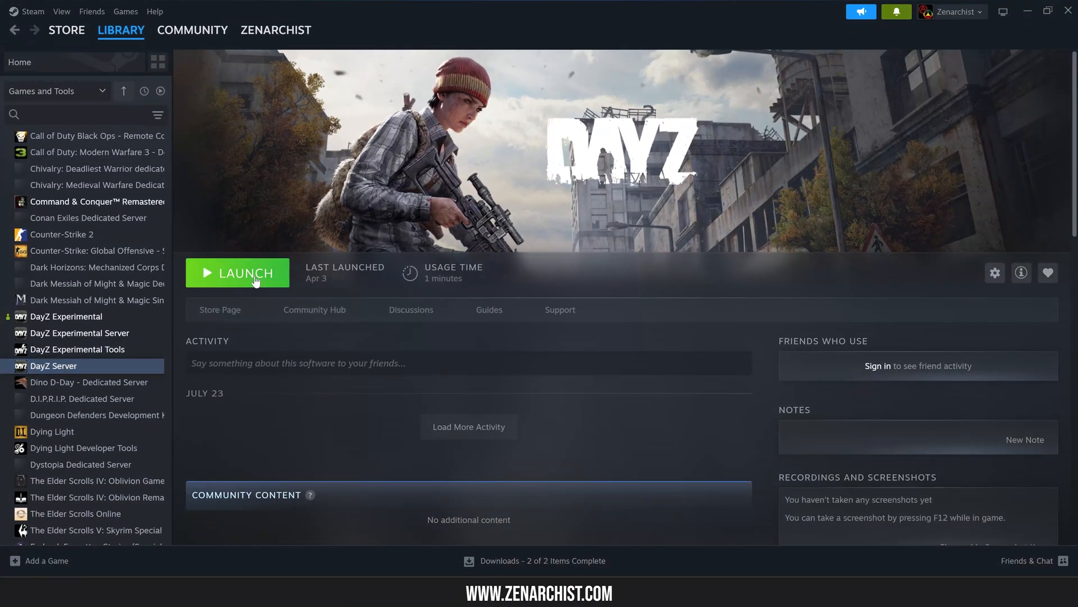
{"action": "mouse_move", "coordinate": [612, 261]}
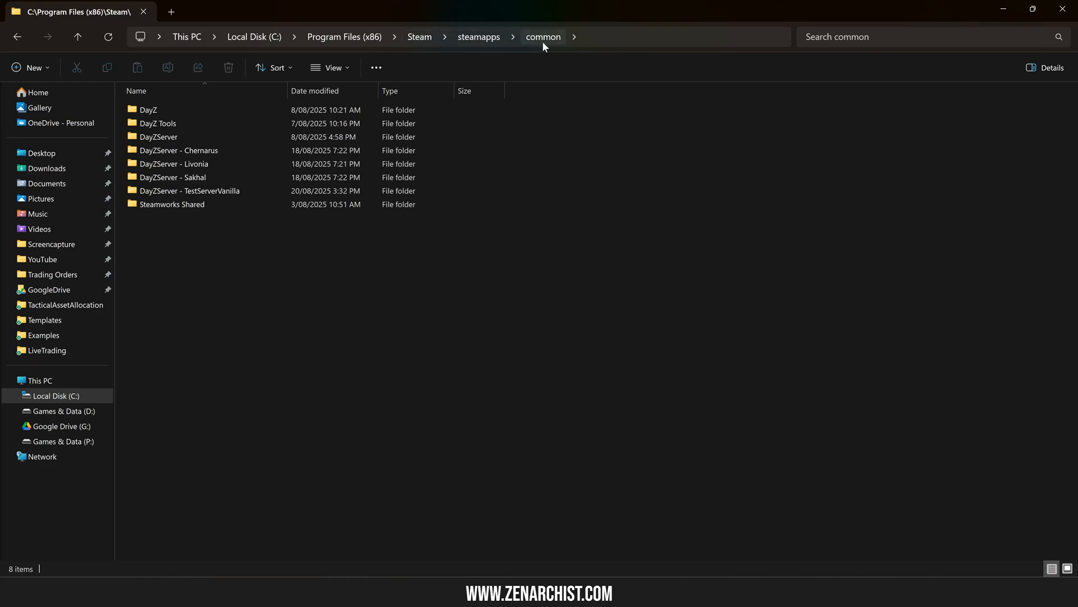
Highlight and then deselect the DayZ folders in Steam's common folder.
{"action": "left_click", "coordinate": [147, 110]}
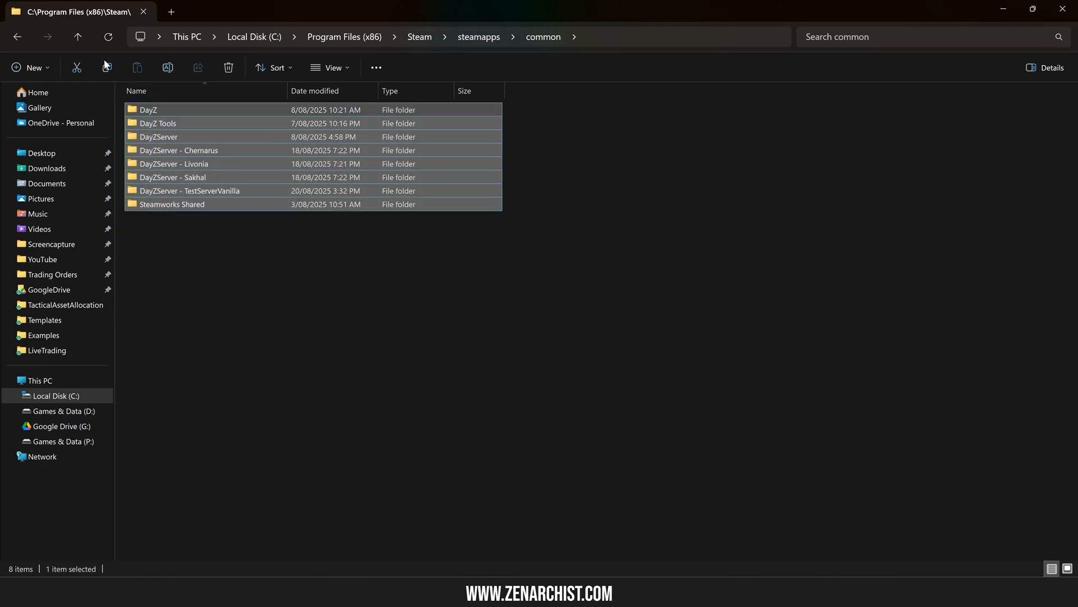
{"action": "left_click", "coordinate": [313, 271]}
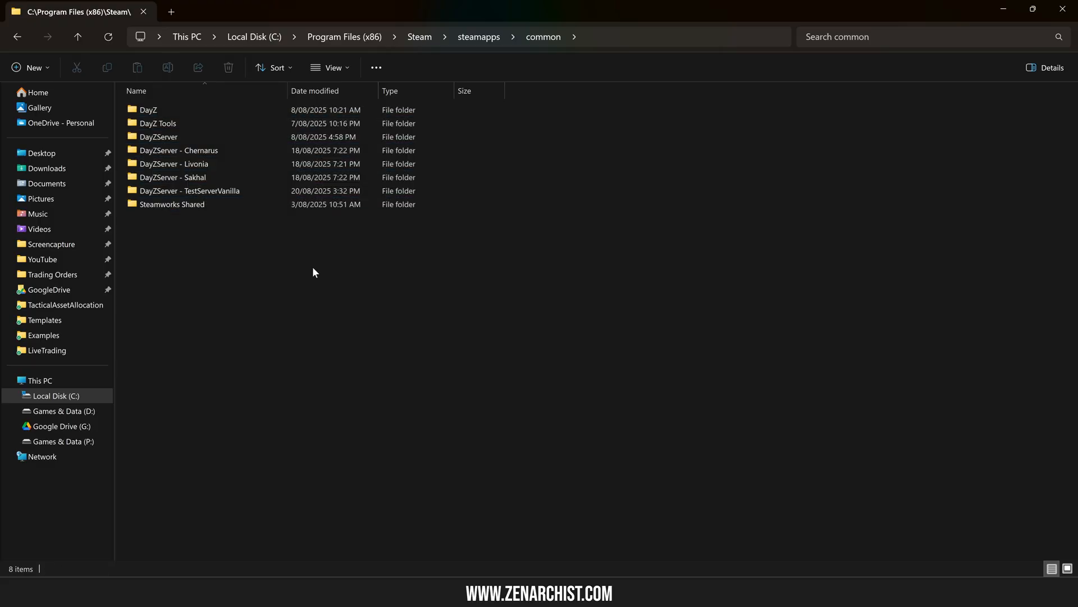
{"action": "key", "text": "ctrl+a"}
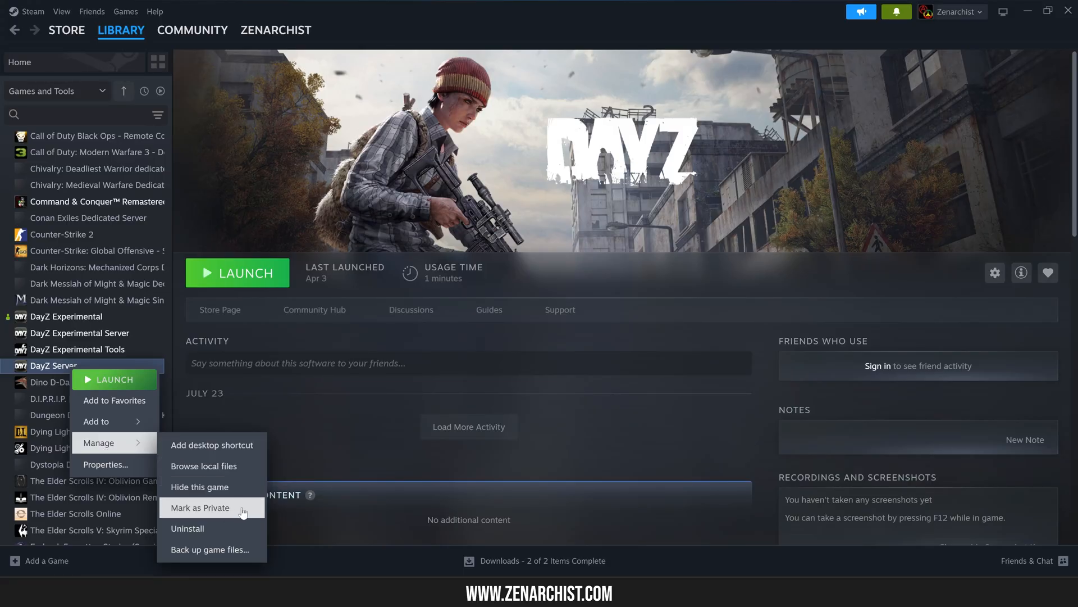
Browse DayZ Server's local files to show its install folder with serverDZ.cfg.
{"action": "left_click", "coordinate": [203, 465]}
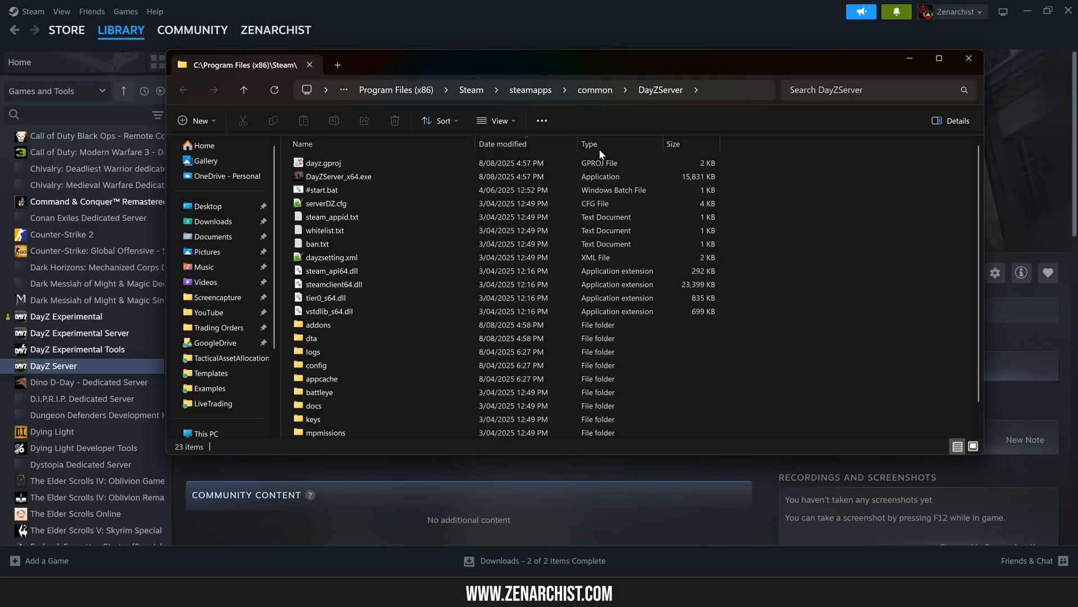
{"action": "mouse_move", "coordinate": [659, 95]}
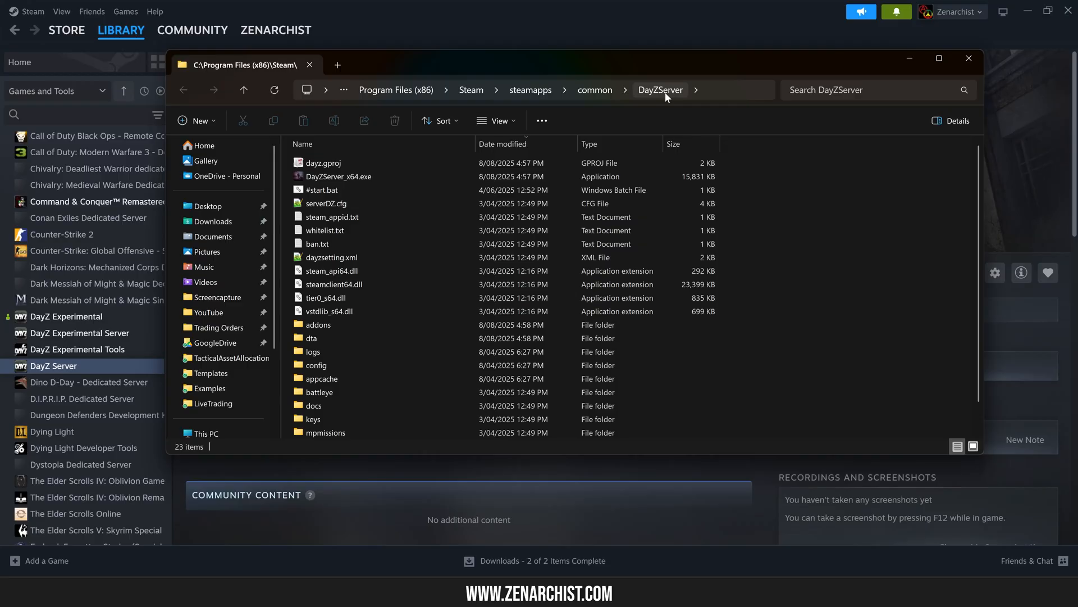
{"action": "mouse_move", "coordinate": [594, 90]}
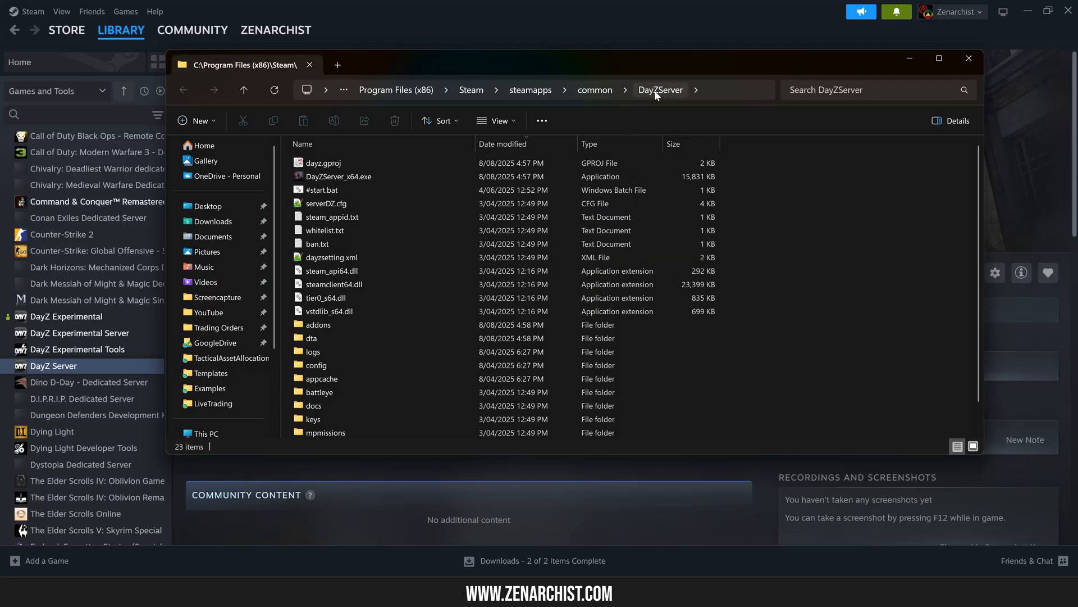
{"action": "mouse_move", "coordinate": [594, 89]}
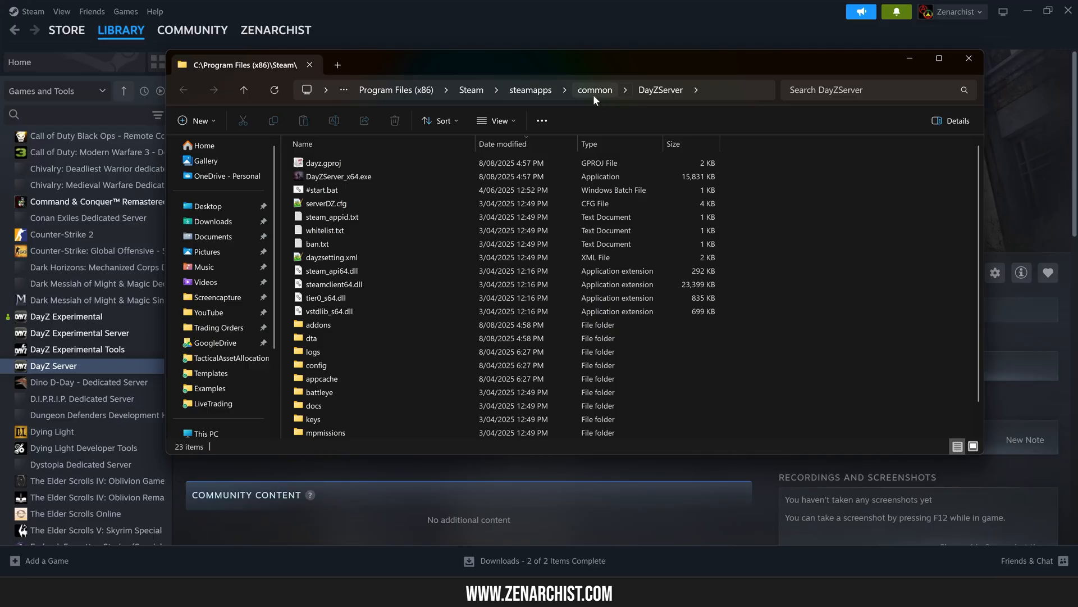
Browse the server folders in common and rename the copied folder 'DayZServer - YouTube'.
{"action": "left_click", "coordinate": [594, 89]}
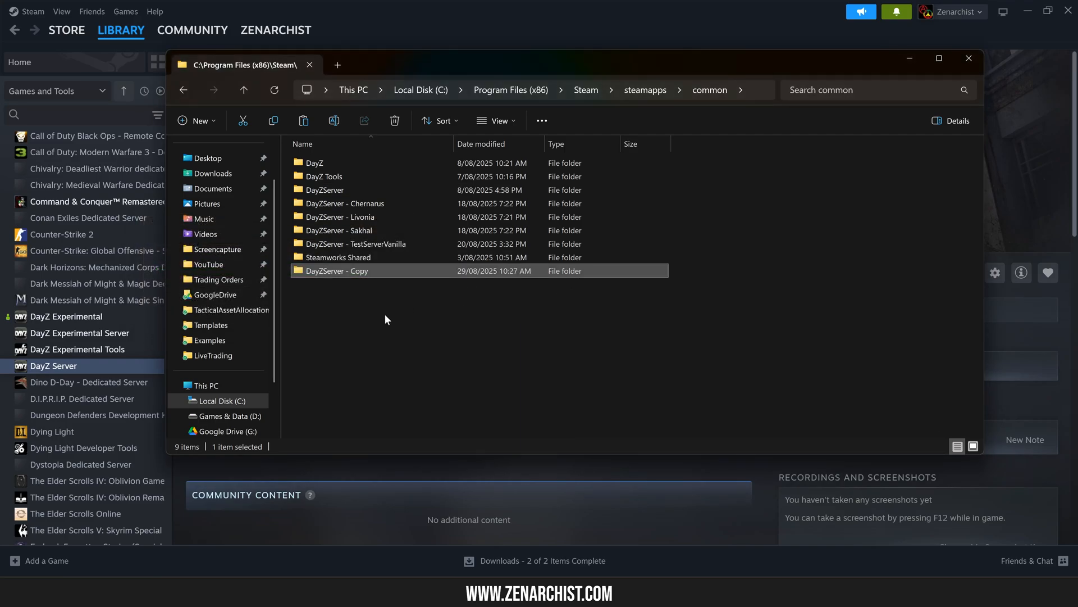
{"action": "left_click", "coordinate": [355, 244]}
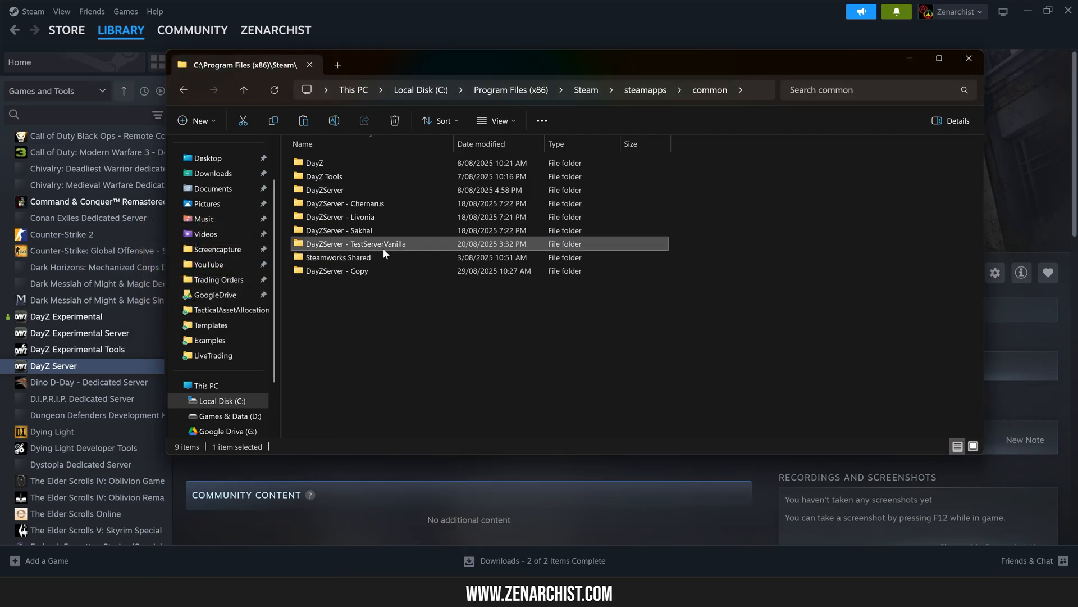
{"action": "left_click", "coordinate": [342, 217]}
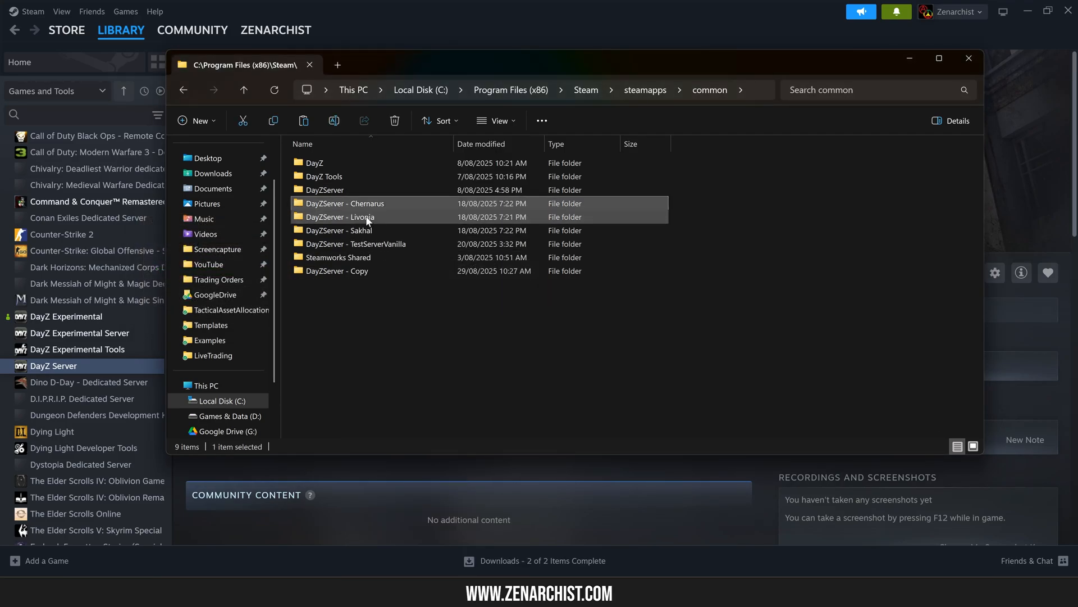
{"action": "left_click", "coordinate": [338, 230]}
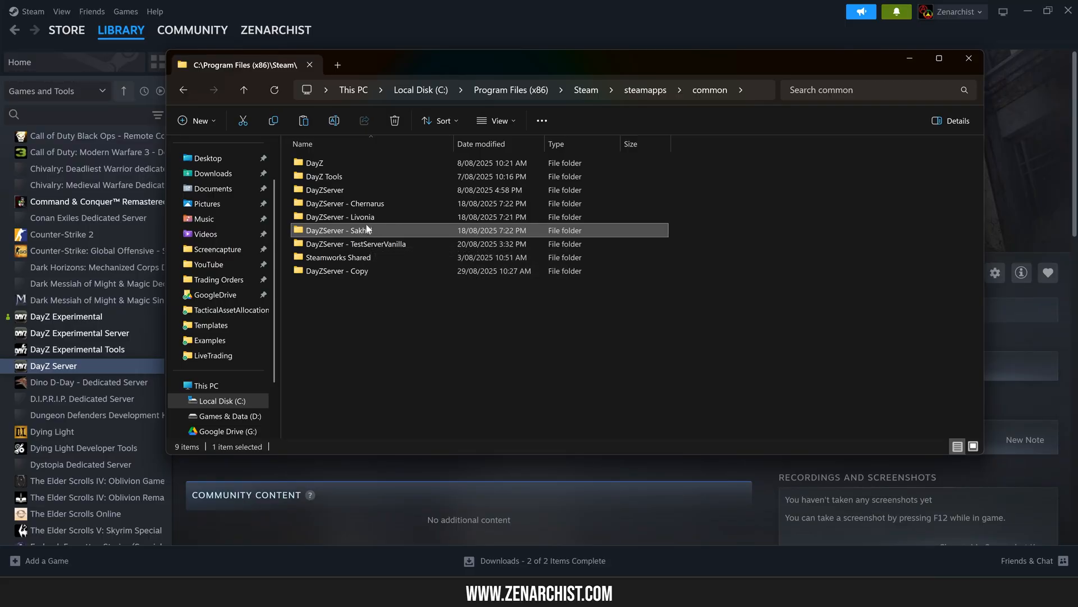
{"action": "left_click", "coordinate": [355, 244]}
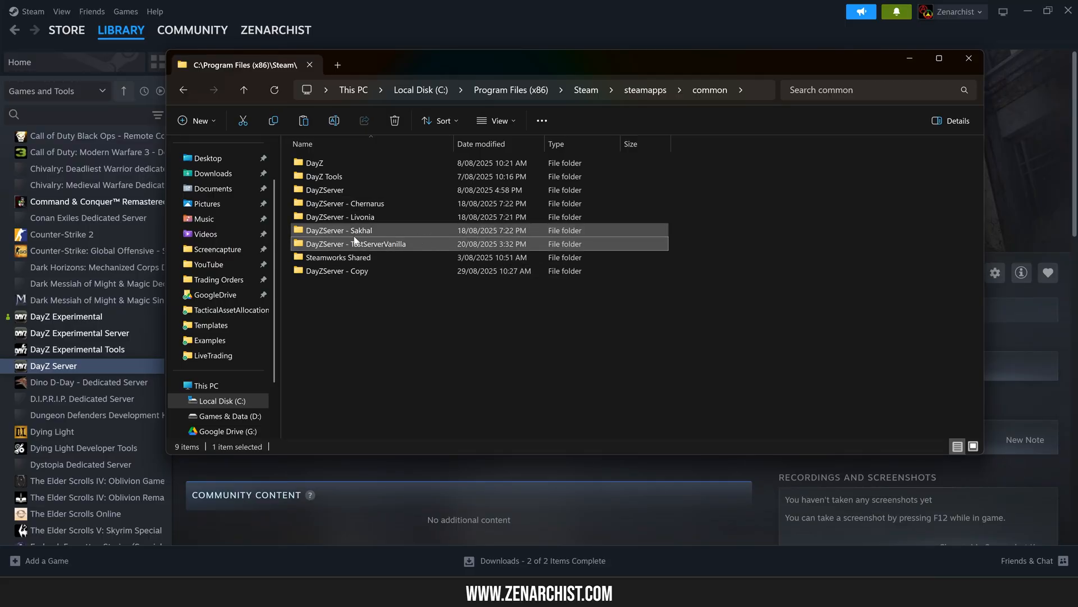
{"action": "mouse_move", "coordinate": [357, 243]}
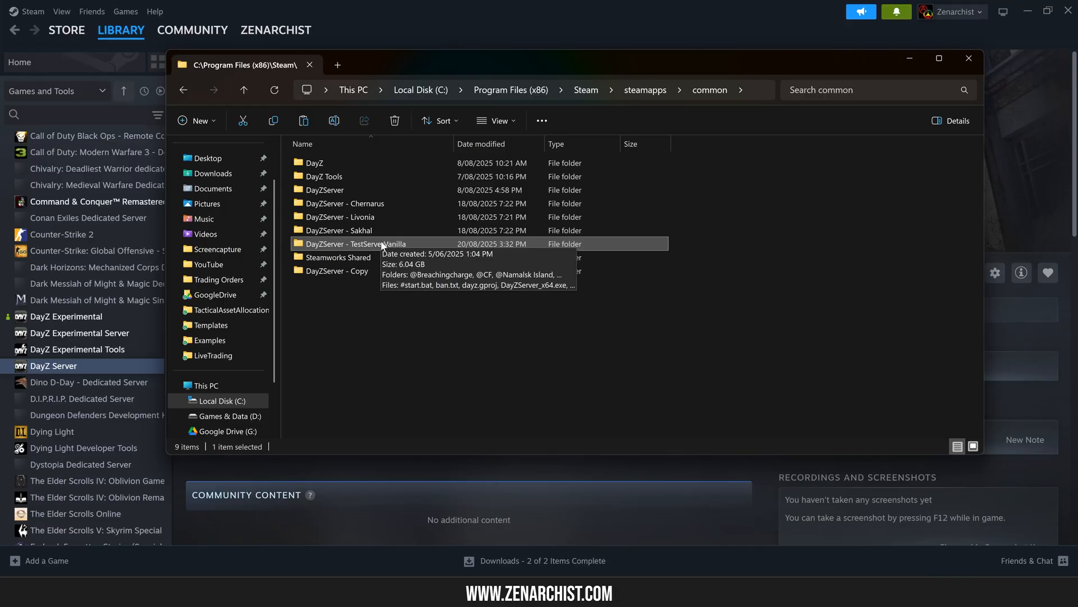
{"action": "mouse_move", "coordinate": [415, 272]}
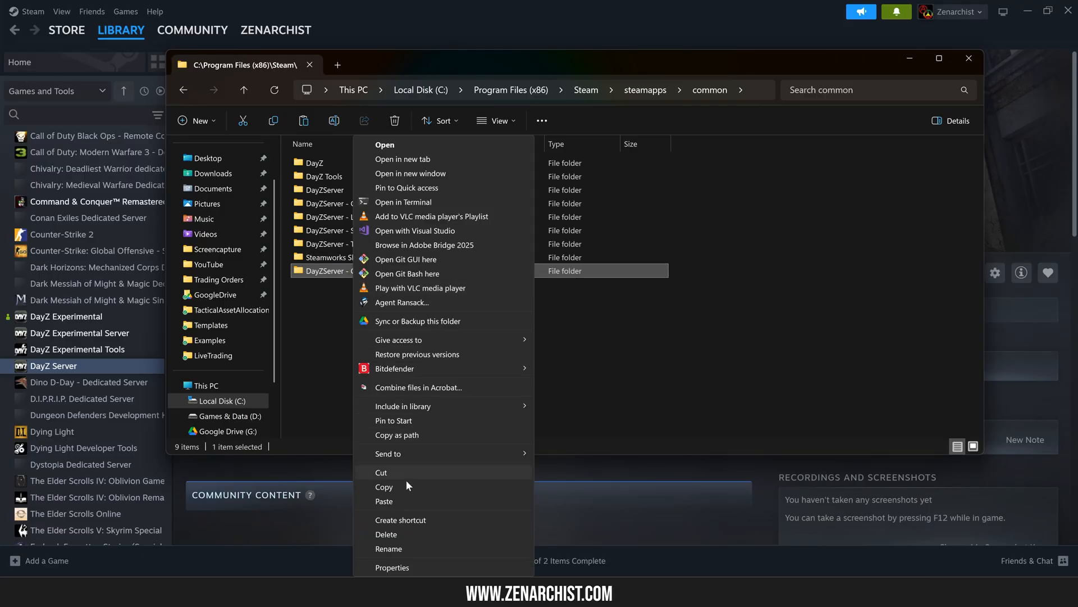
{"action": "left_click", "coordinate": [389, 548]}
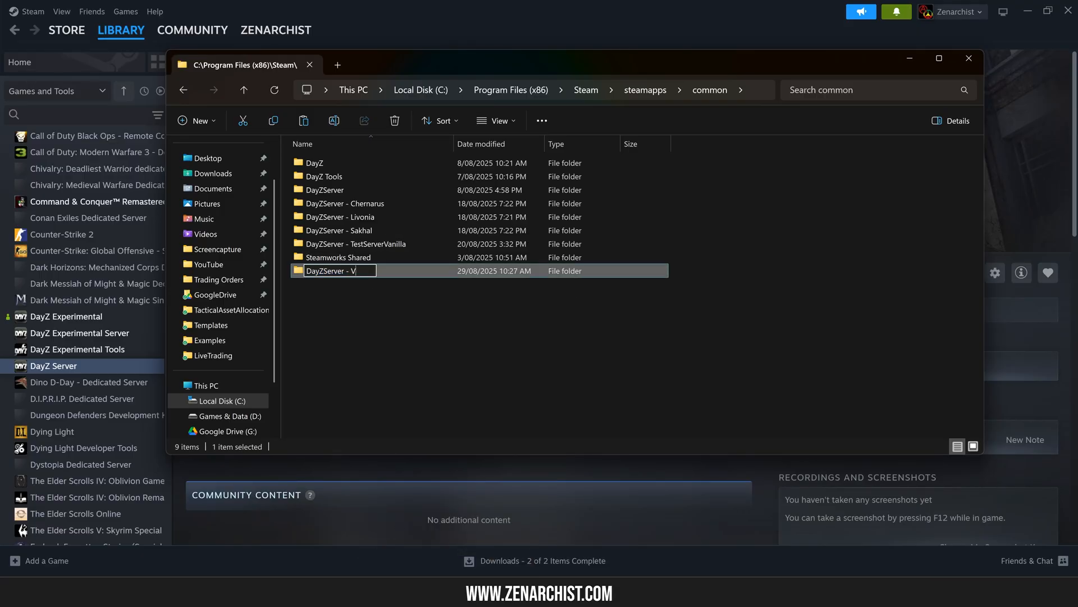
{"action": "type", "text": "ouTube"}
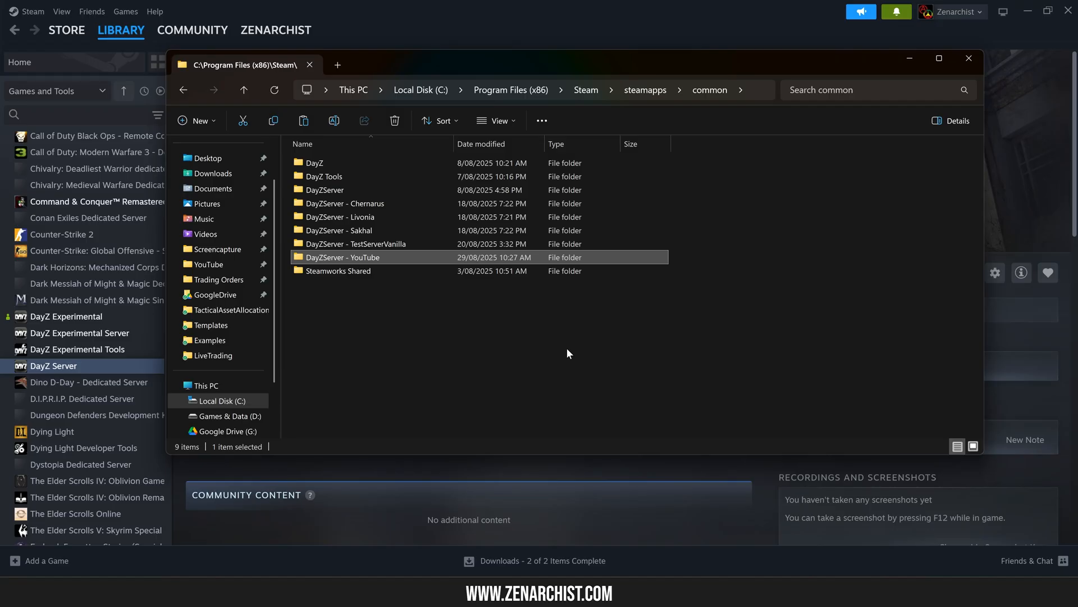
{"action": "left_click", "coordinate": [314, 163]}
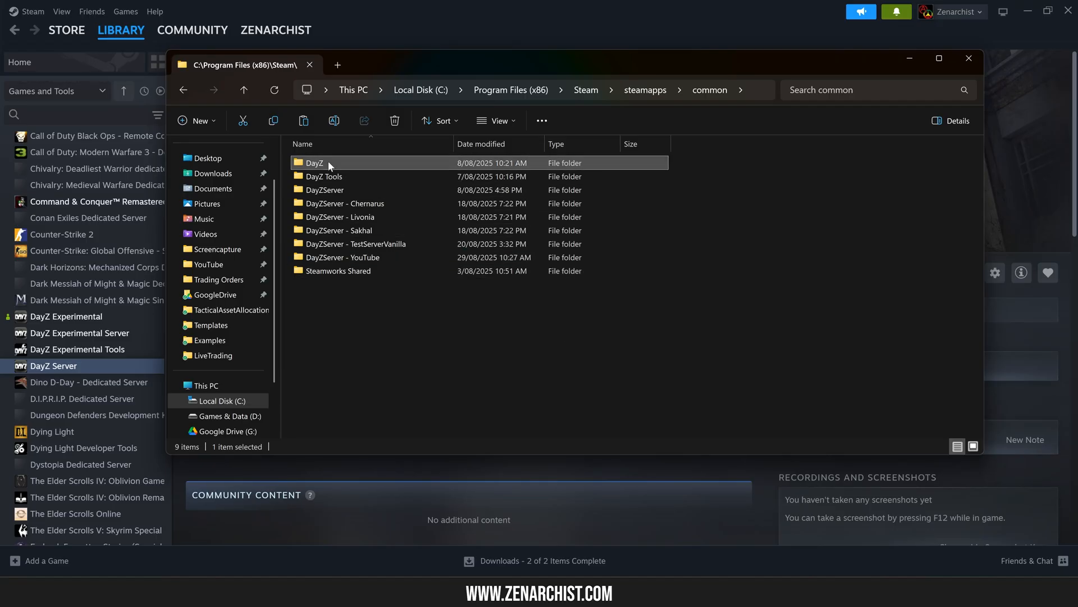
{"action": "double_click", "coordinate": [315, 163]}
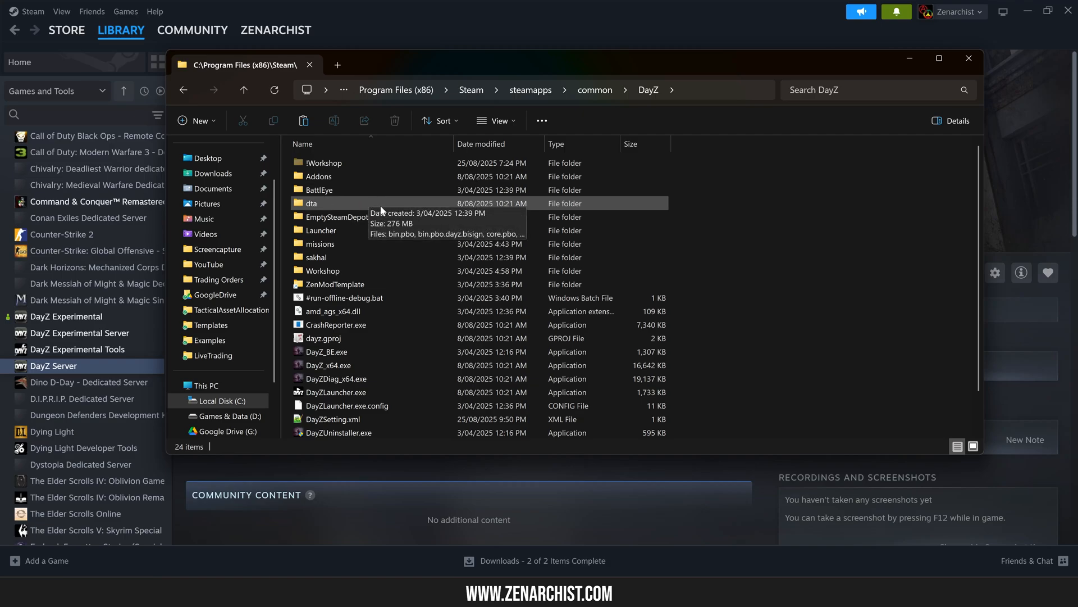
{"action": "mouse_move", "coordinate": [529, 215]}
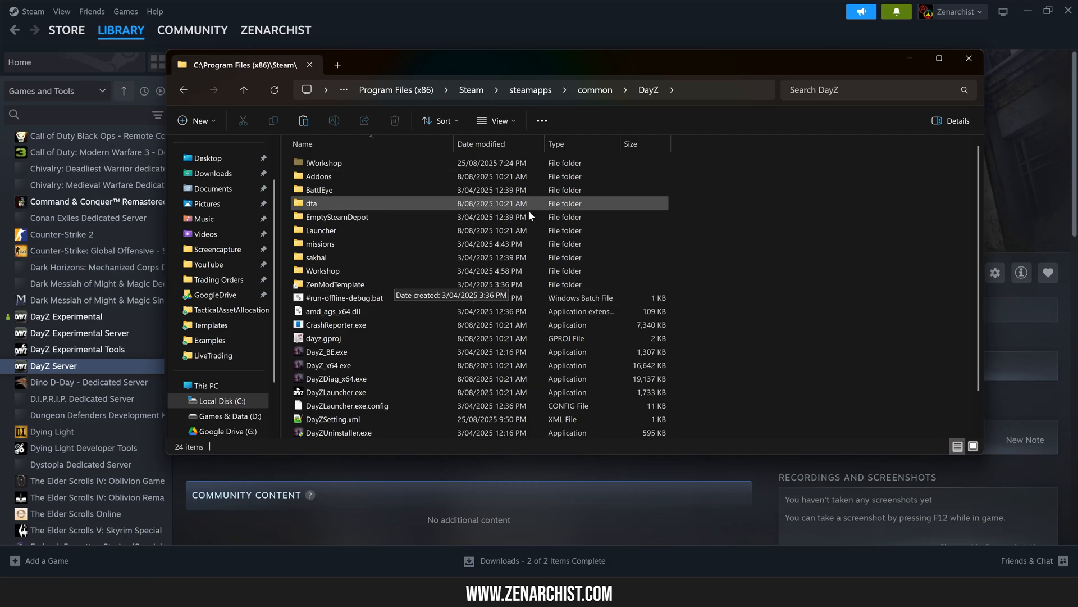
{"action": "mouse_move", "coordinate": [355, 170]}
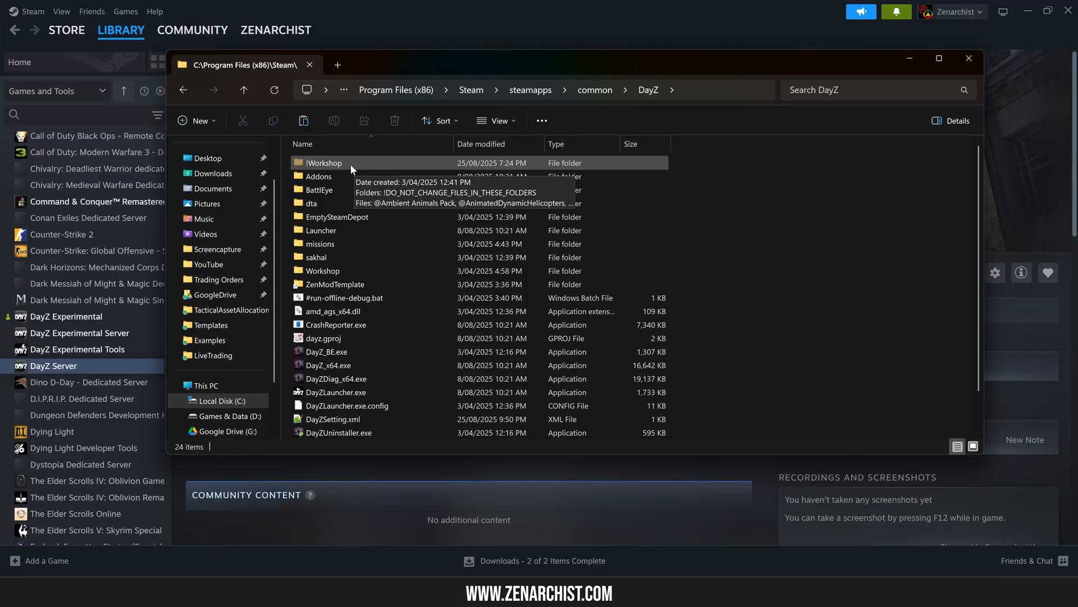
{"action": "mouse_move", "coordinate": [326, 166]}
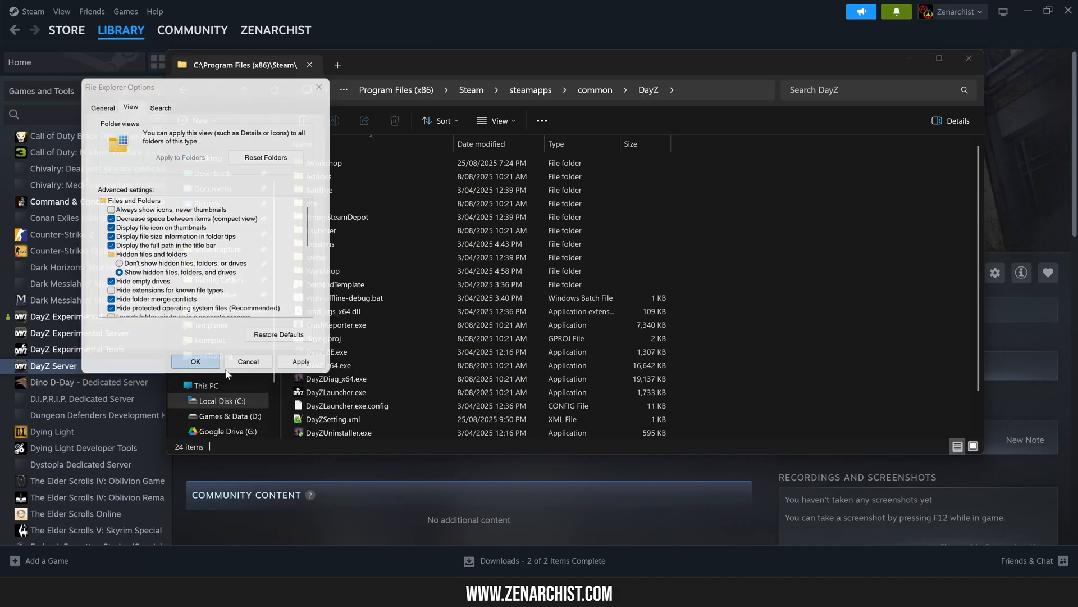
{"action": "left_click", "coordinate": [195, 362]}
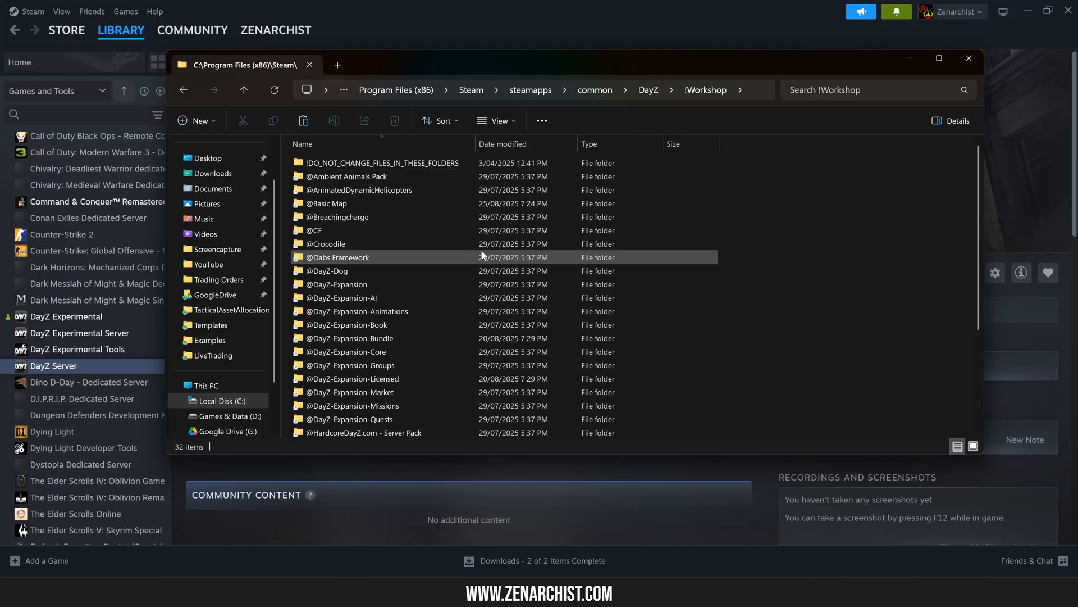
{"action": "left_click", "coordinate": [327, 230]}
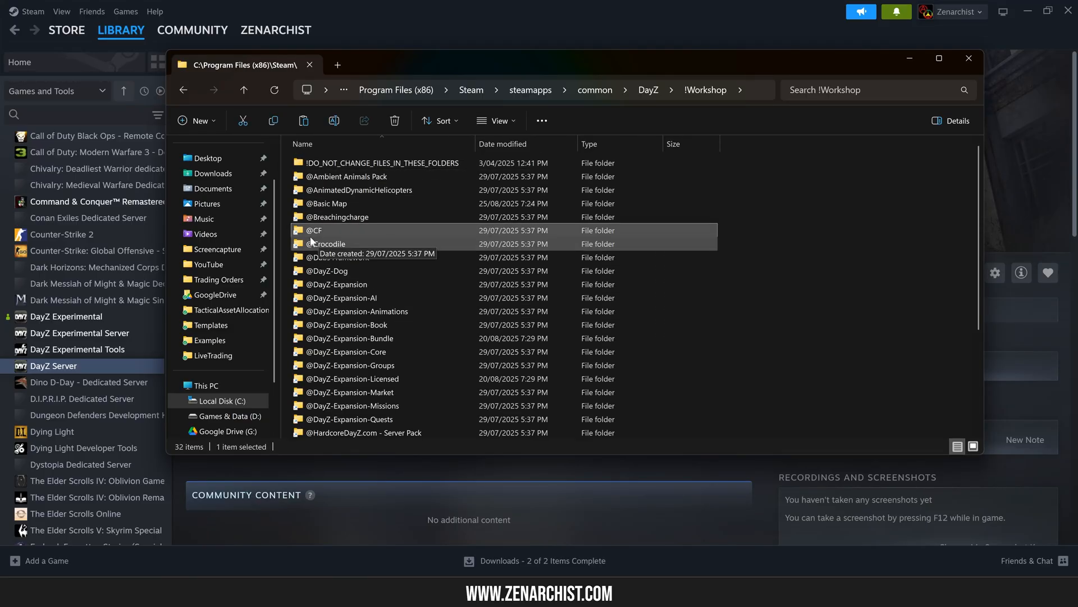
{"action": "scroll", "scroll_direction": "down", "scroll_amount": 3}
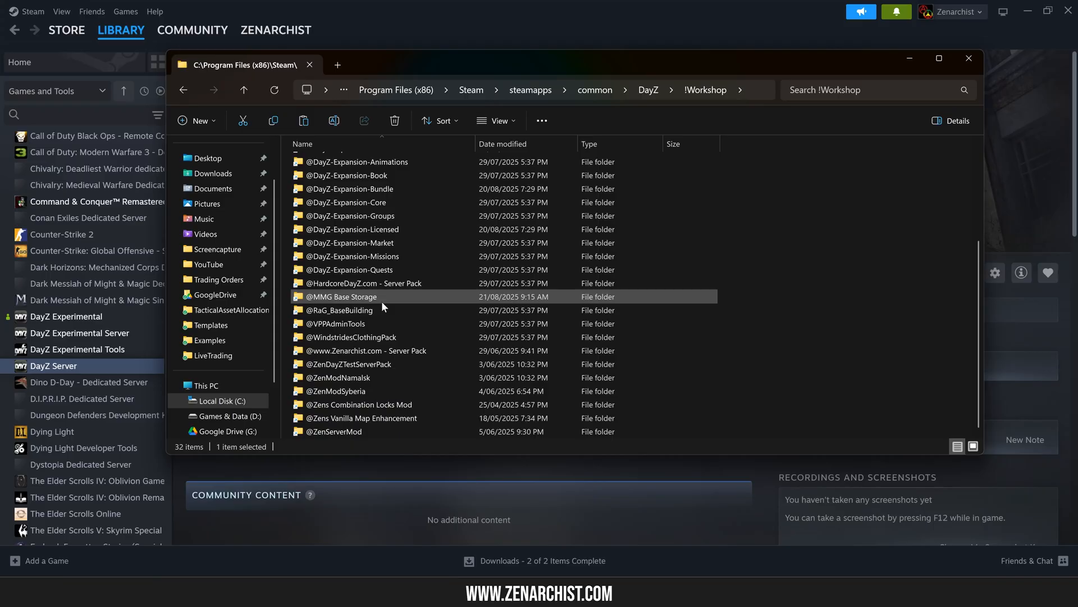
{"action": "left_click", "coordinate": [336, 323]}
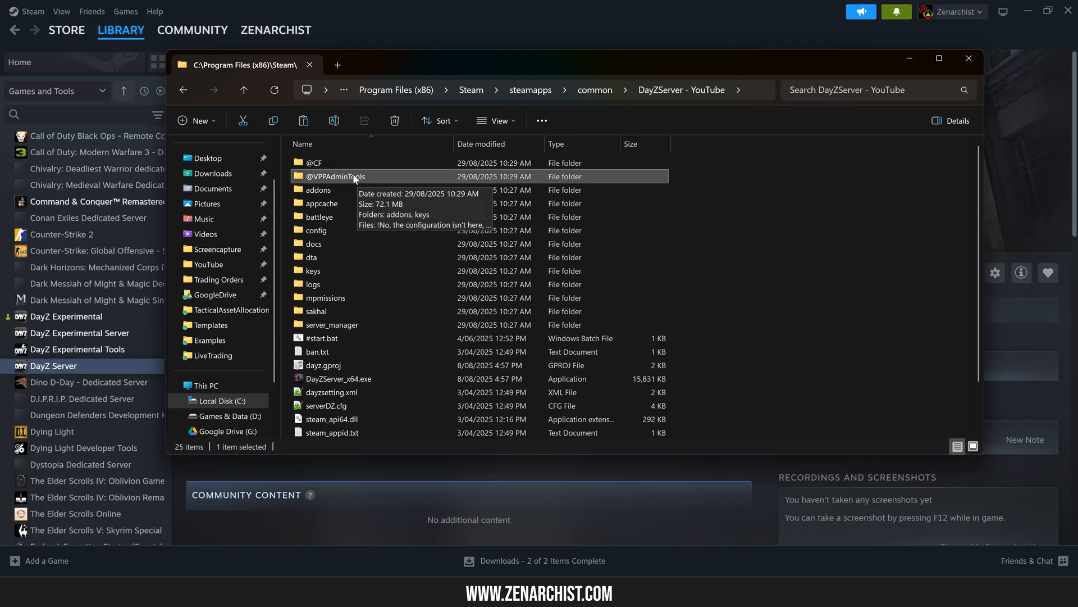
{"action": "mouse_move", "coordinate": [347, 294]}
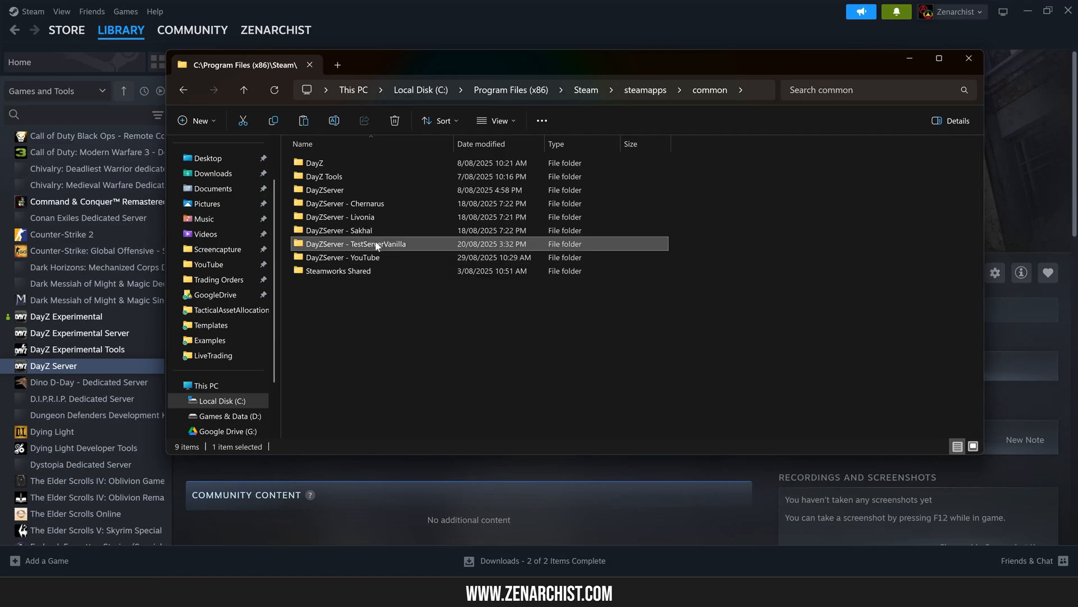
Create a 'profiles' folder in DayZServer - YouTube and open serverDZ.cfg in Notepad++.
{"action": "double_click", "coordinate": [355, 243]}
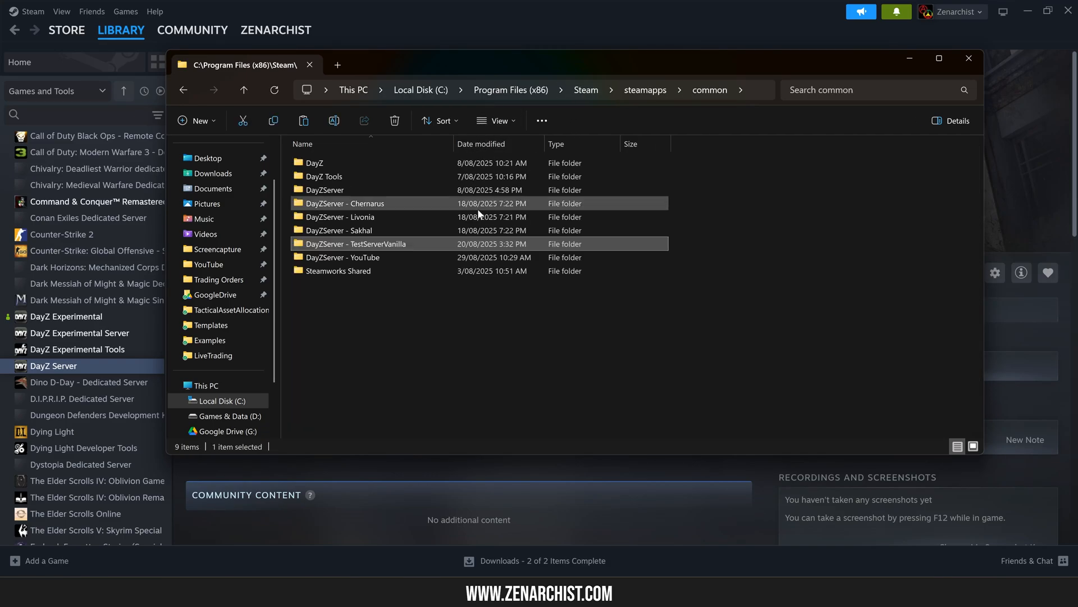
{"action": "double_click", "coordinate": [343, 257]}
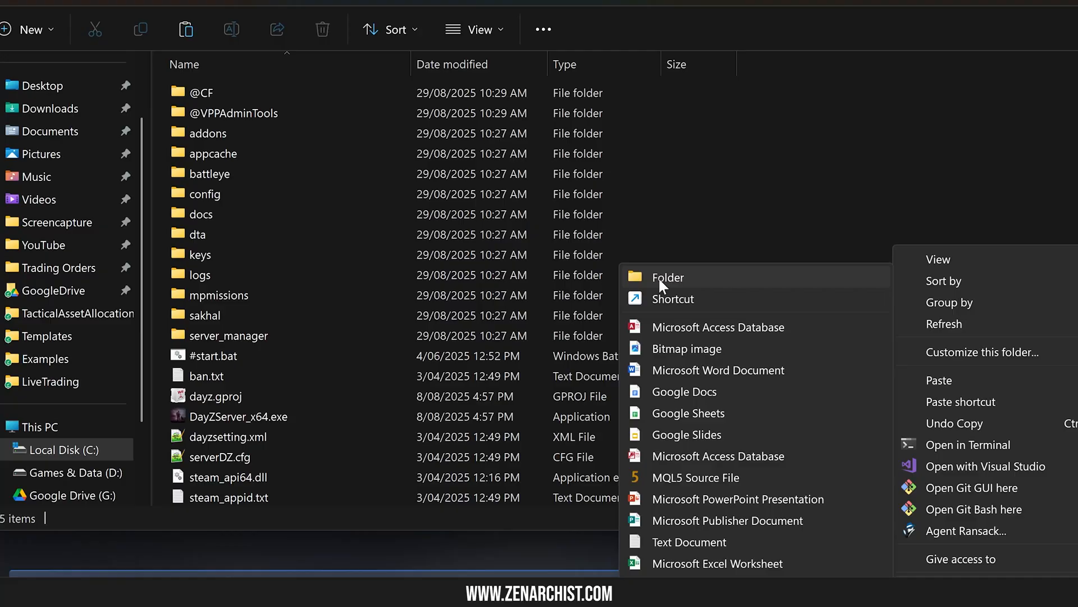
{"action": "left_click", "coordinate": [668, 277]}
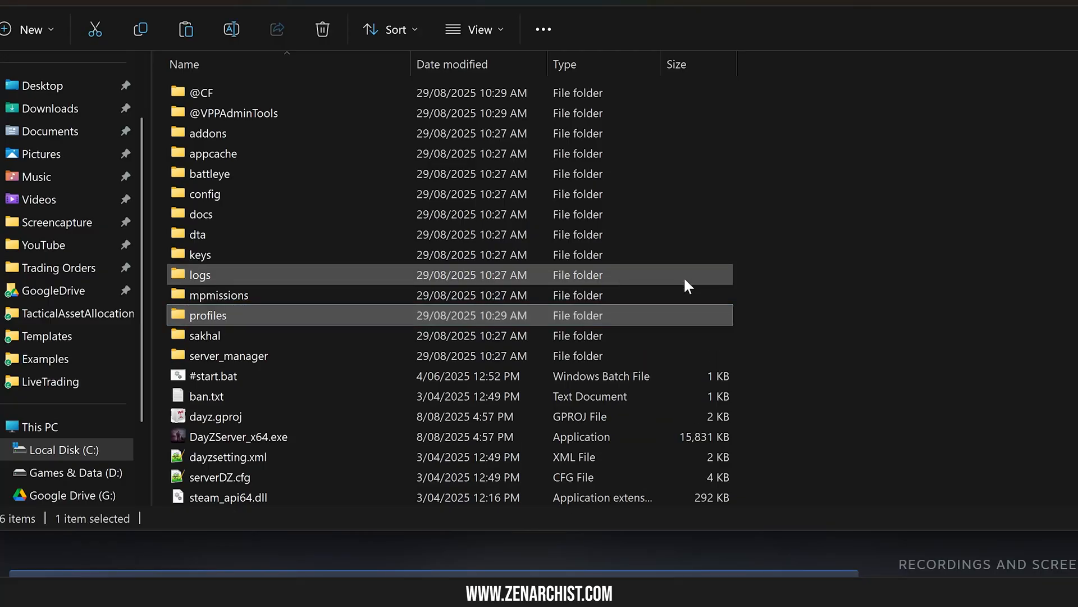
{"action": "left_click", "coordinate": [866, 248]}
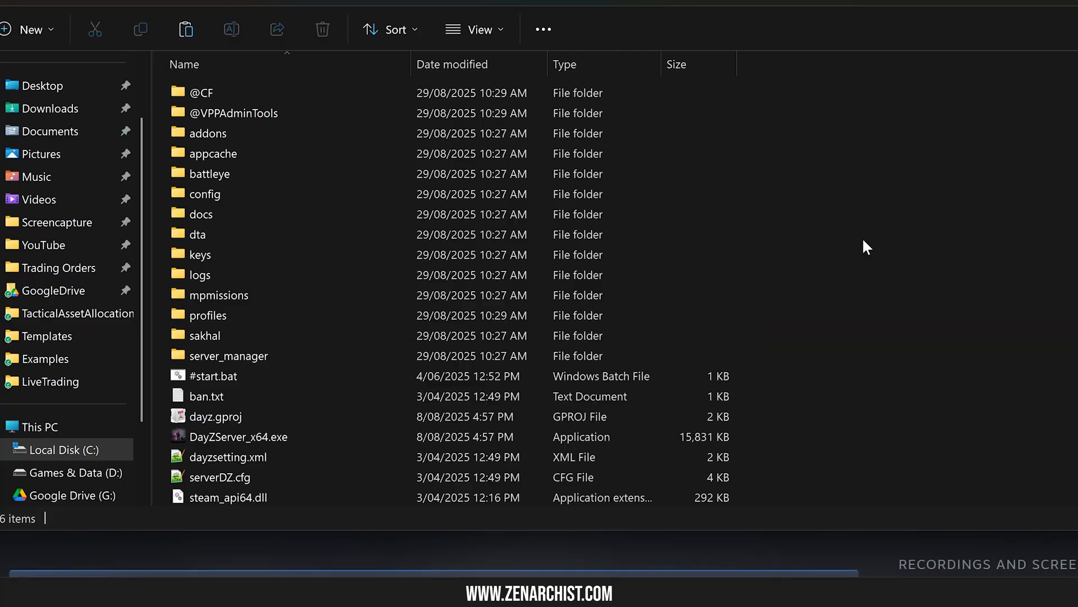
{"action": "left_click", "coordinate": [213, 376]}
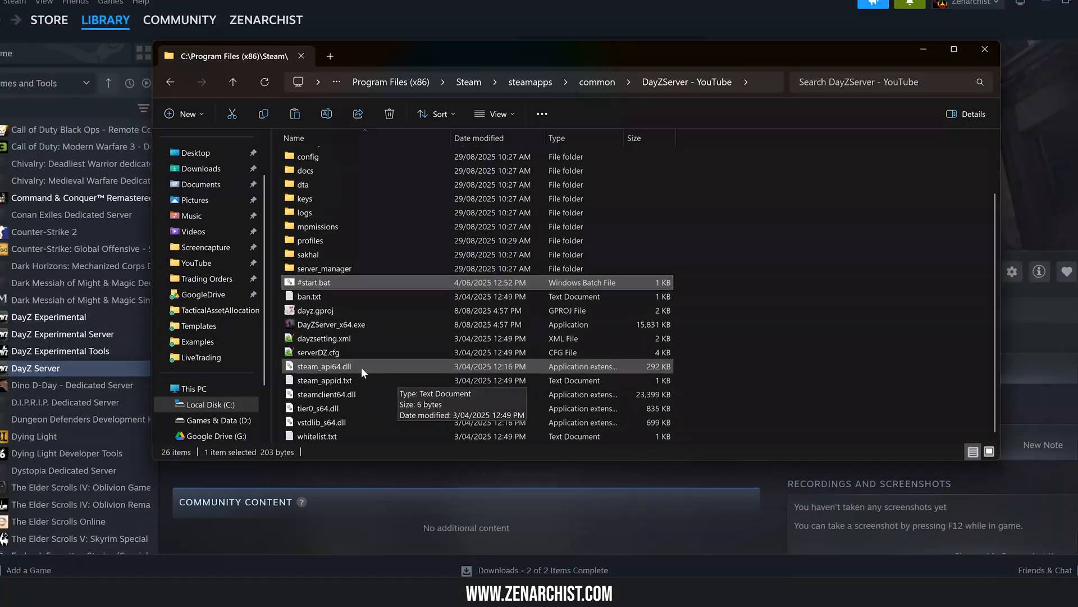
{"action": "left_click", "coordinate": [319, 351]}
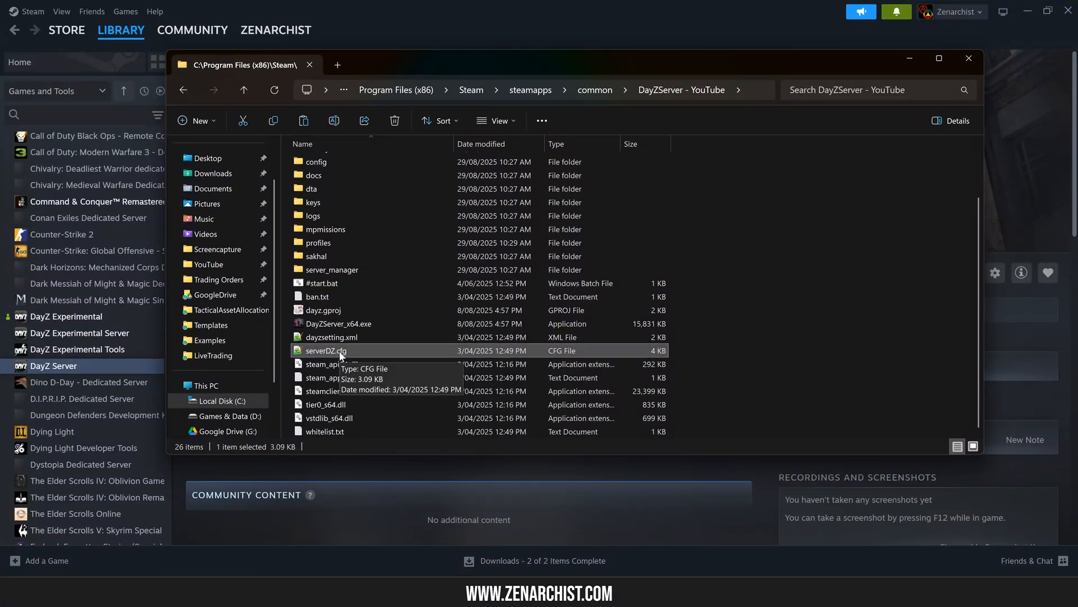
{"action": "mouse_move", "coordinate": [329, 354]}
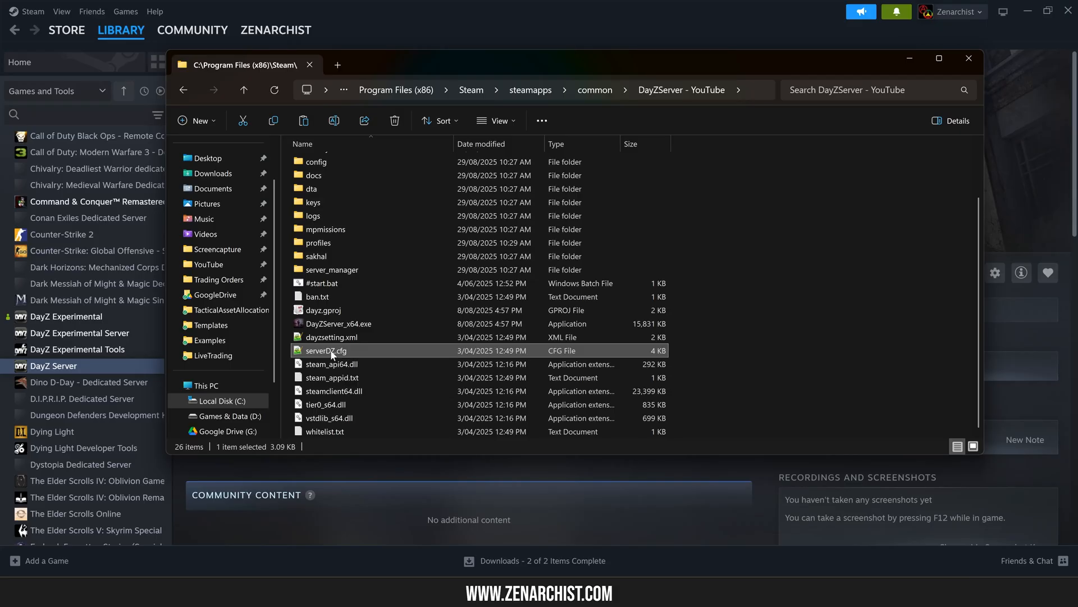
{"action": "double_click", "coordinate": [325, 351]}
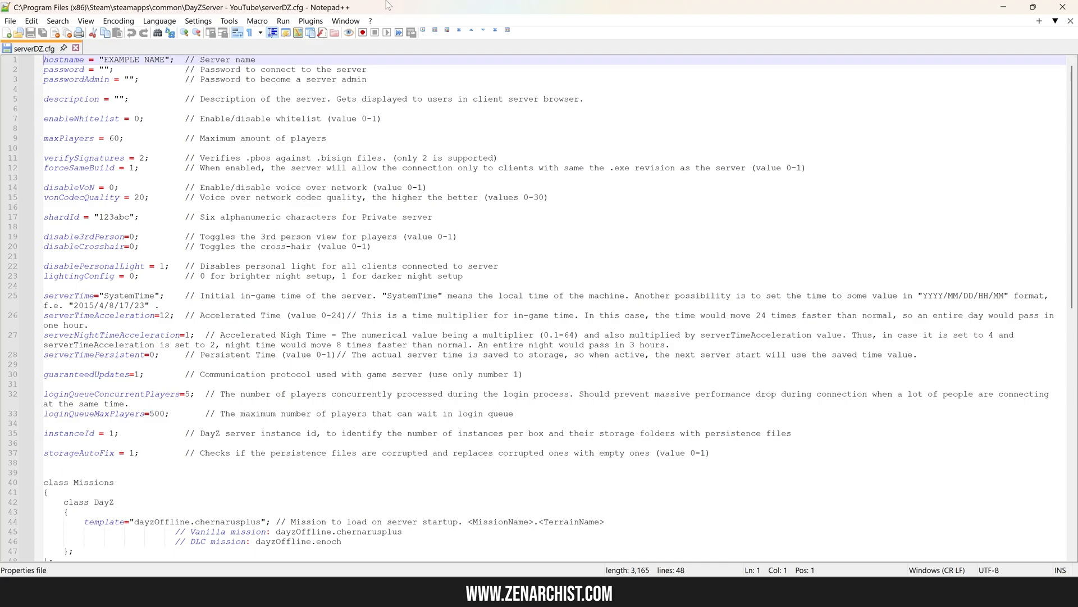
{"action": "mouse_move", "coordinate": [301, 45]}
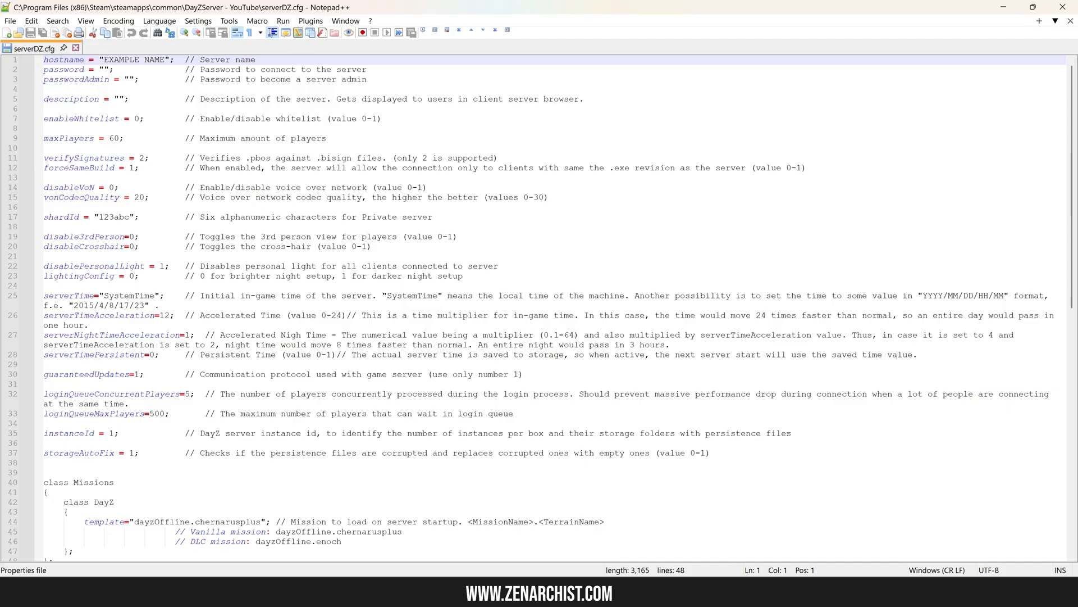
Set hostname to VANILLA DEV SERVER, verifySignatures to 0, and compare the other server's config.
{"action": "left_click", "coordinate": [254, 59]}
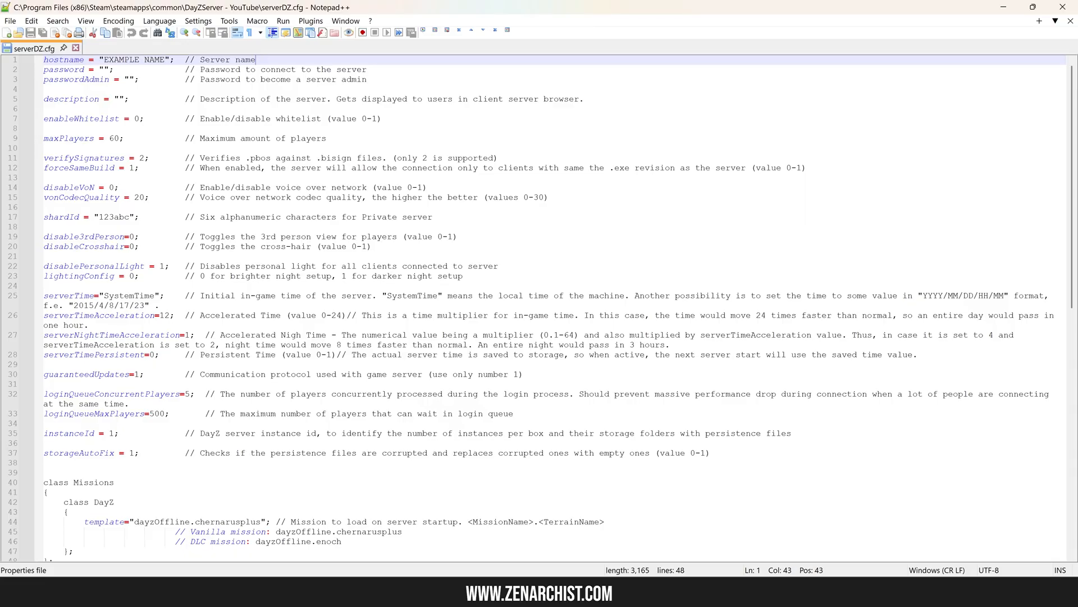
{"action": "type", "text": "VANILLA DEV SERVER"}
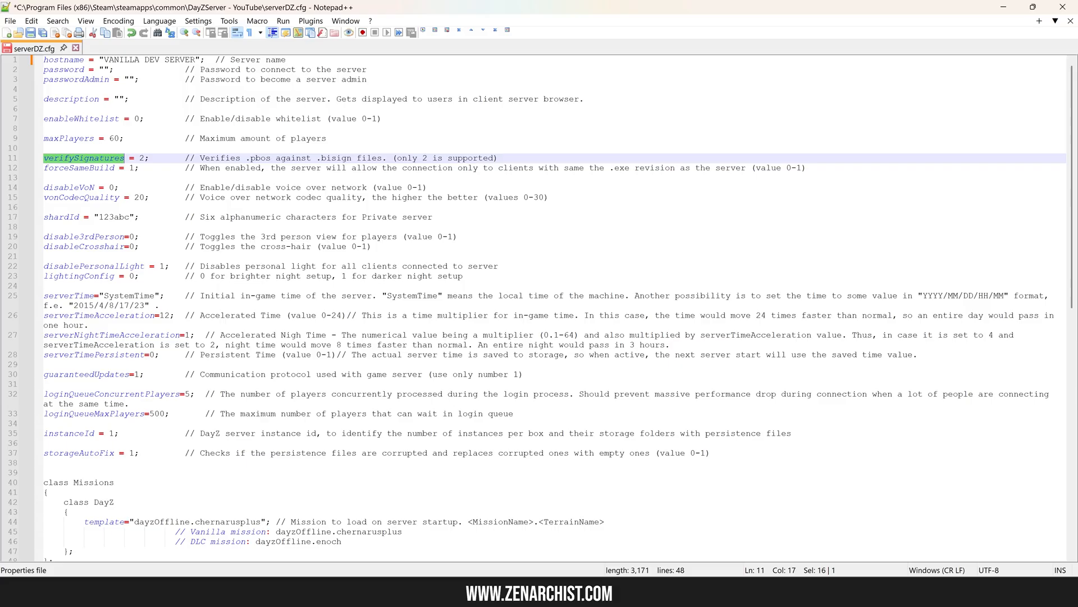
{"action": "left_click", "coordinate": [117, 48]}
{"action": "type", "text": "0"}
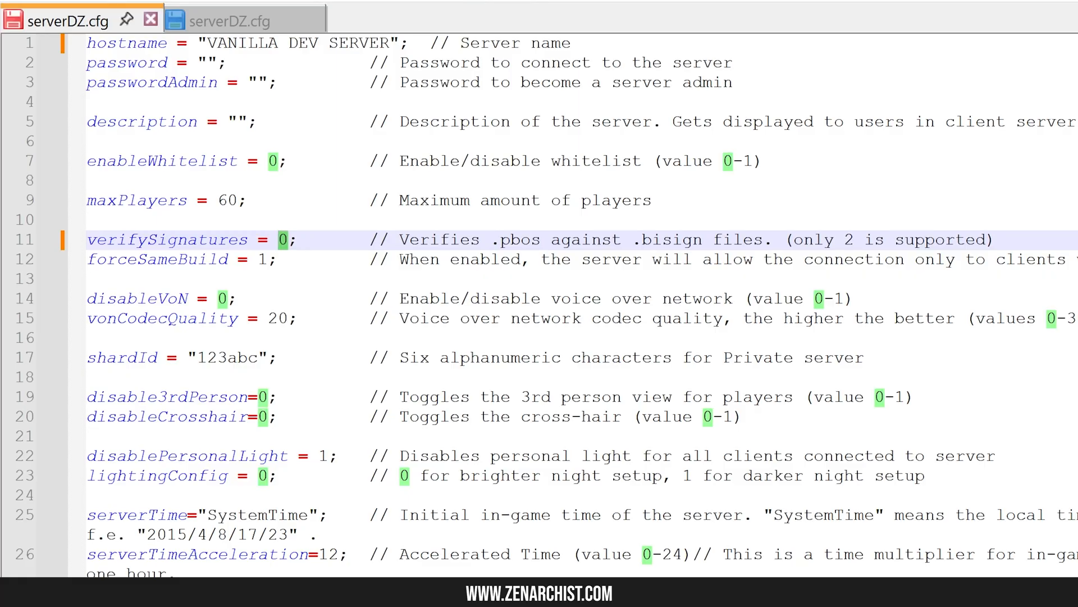
{"action": "left_click", "coordinate": [237, 19]}
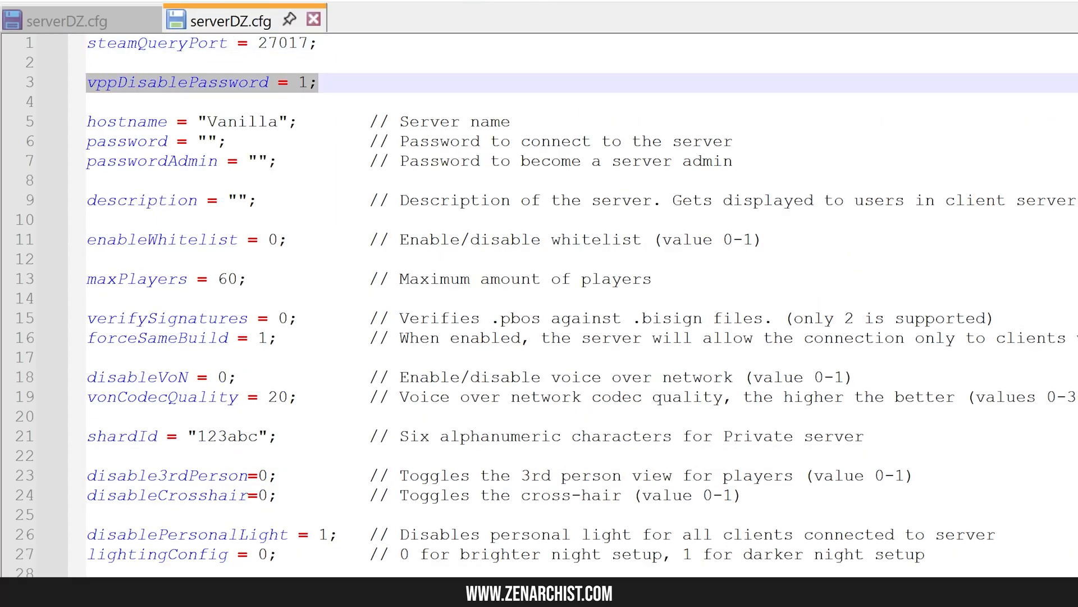
{"action": "left_click", "coordinate": [69, 20]}
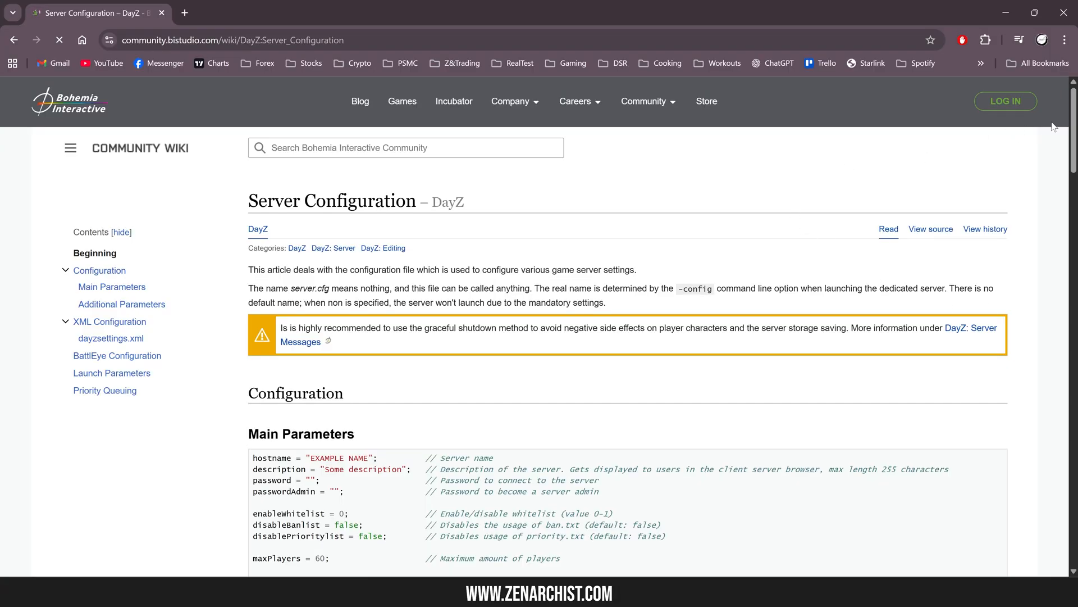
{"action": "scroll", "scroll_direction": "down", "scroll_amount": 3}
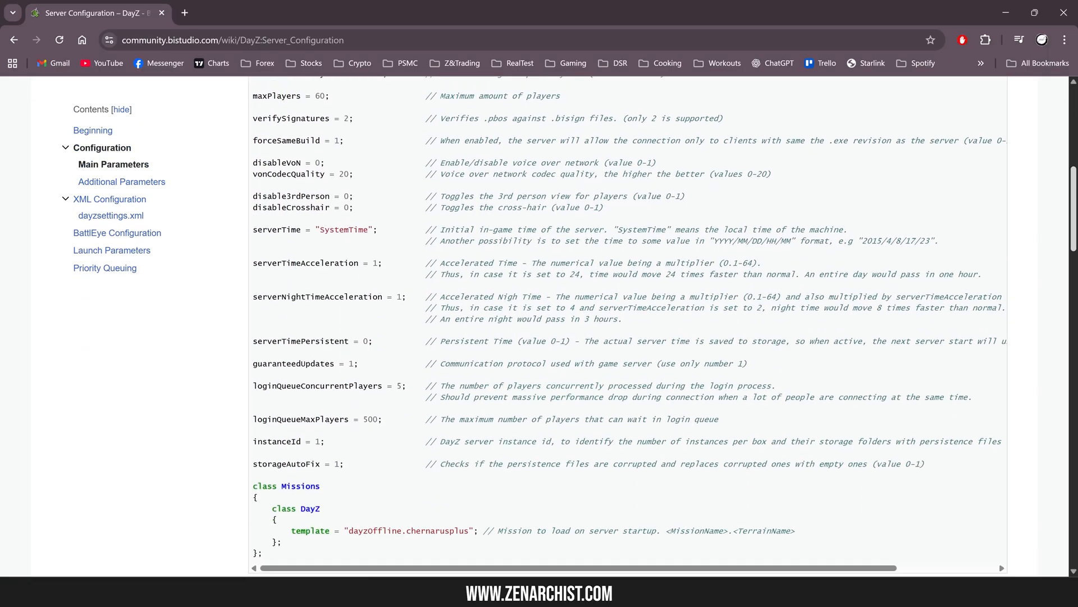
{"action": "scroll", "scroll_direction": "down", "scroll_amount": 3}
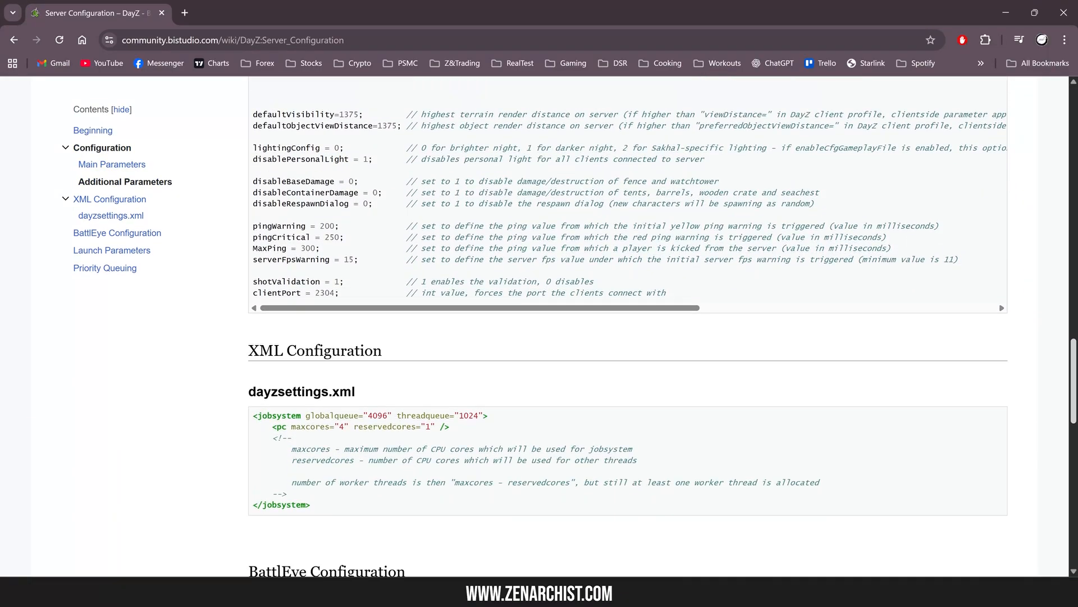
{"action": "scroll", "scroll_direction": "down", "scroll_amount": 3}
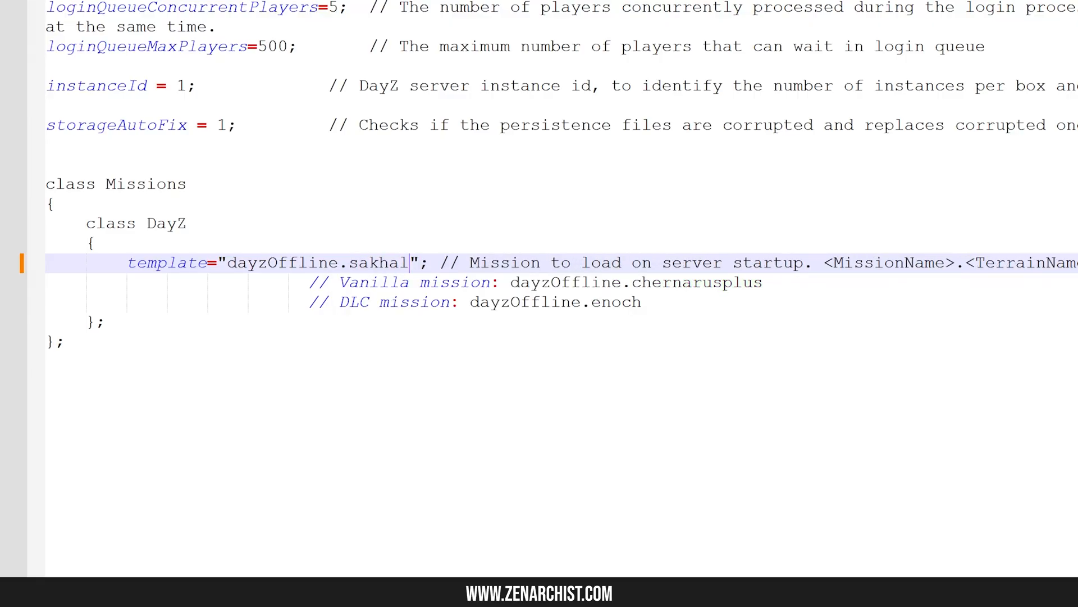
Confirm the mission folder names in mpmissions and save serverDZ.cfg with dayzOffline.chernarusplus.
{"action": "double_click", "coordinate": [617, 302]}
{"action": "type", "text": "chernarusplus"}
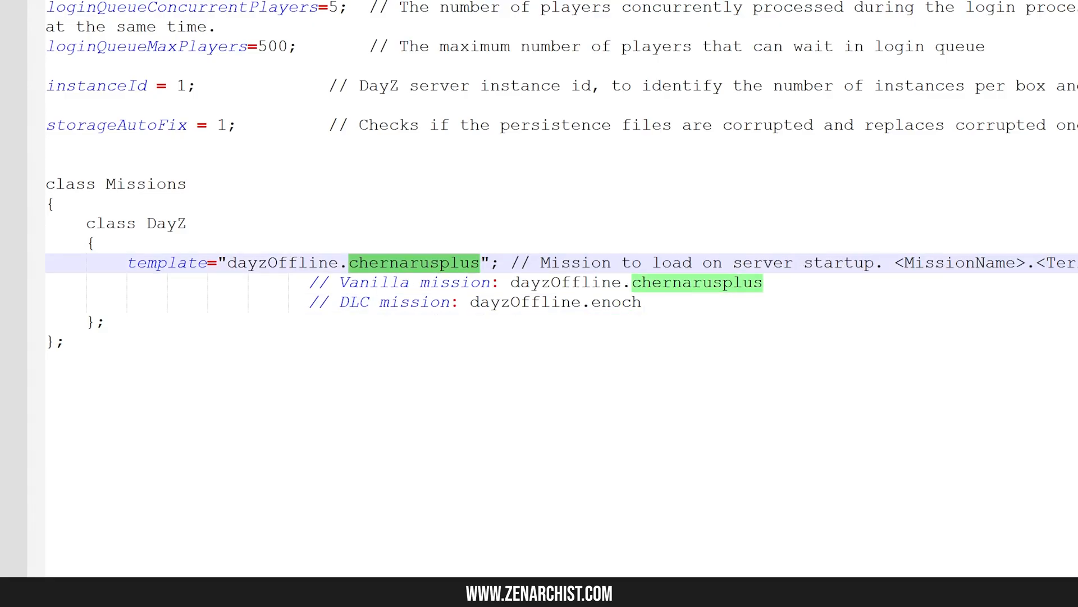
{"action": "mouse_move", "coordinate": [448, 272]}
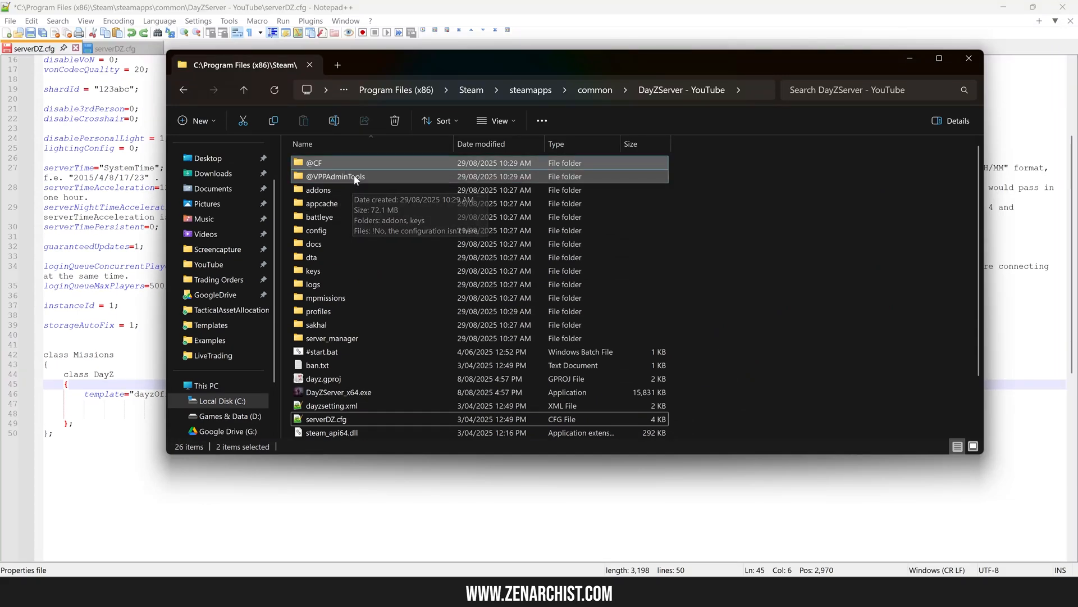
{"action": "mouse_move", "coordinate": [324, 297]}
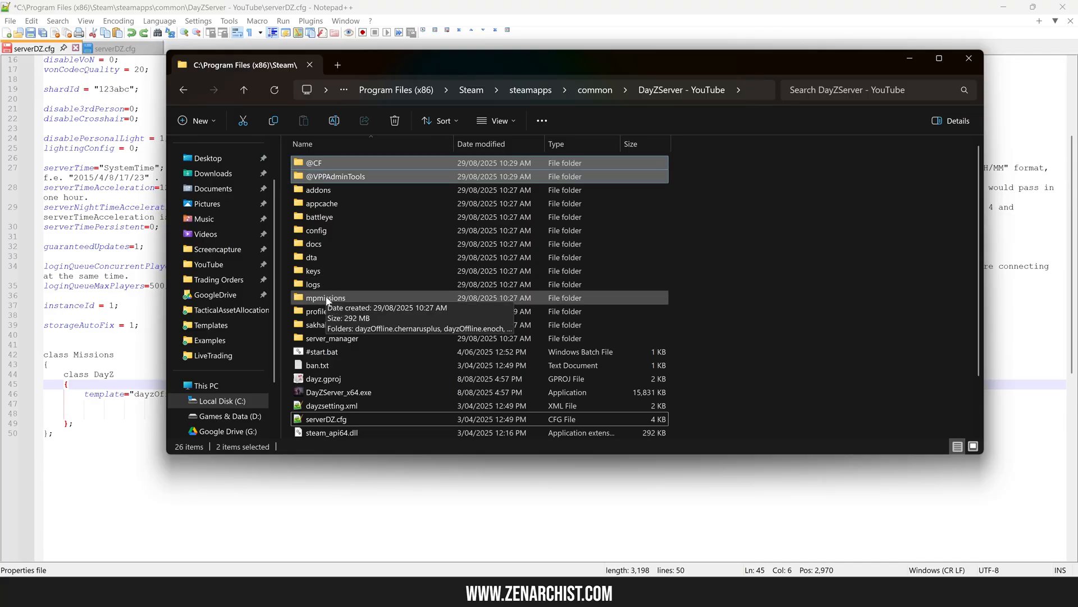
{"action": "double_click", "coordinate": [326, 297]}
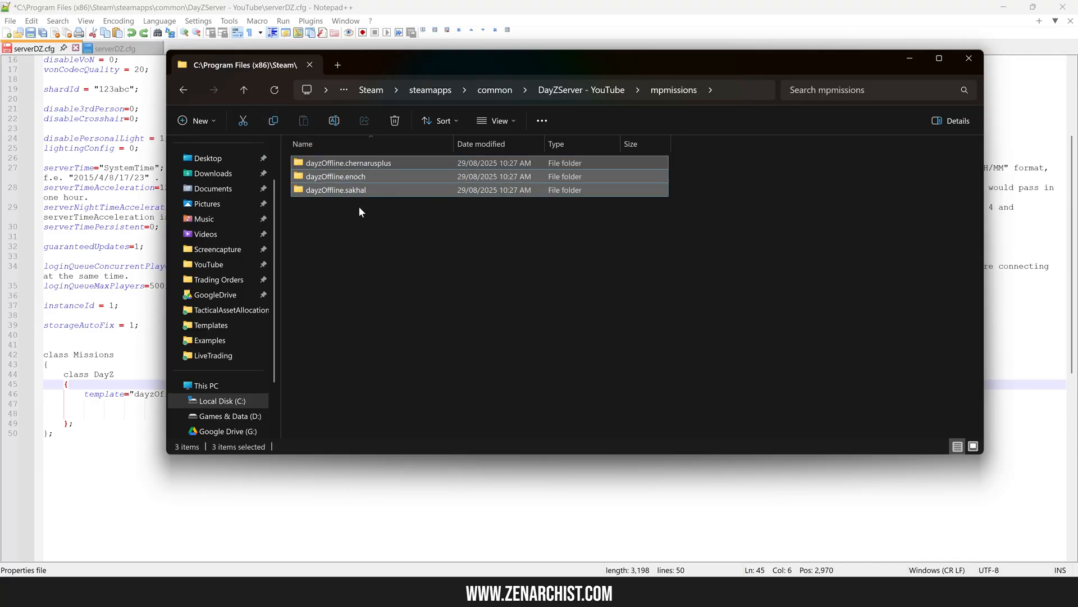
{"action": "mouse_move", "coordinate": [407, 235]}
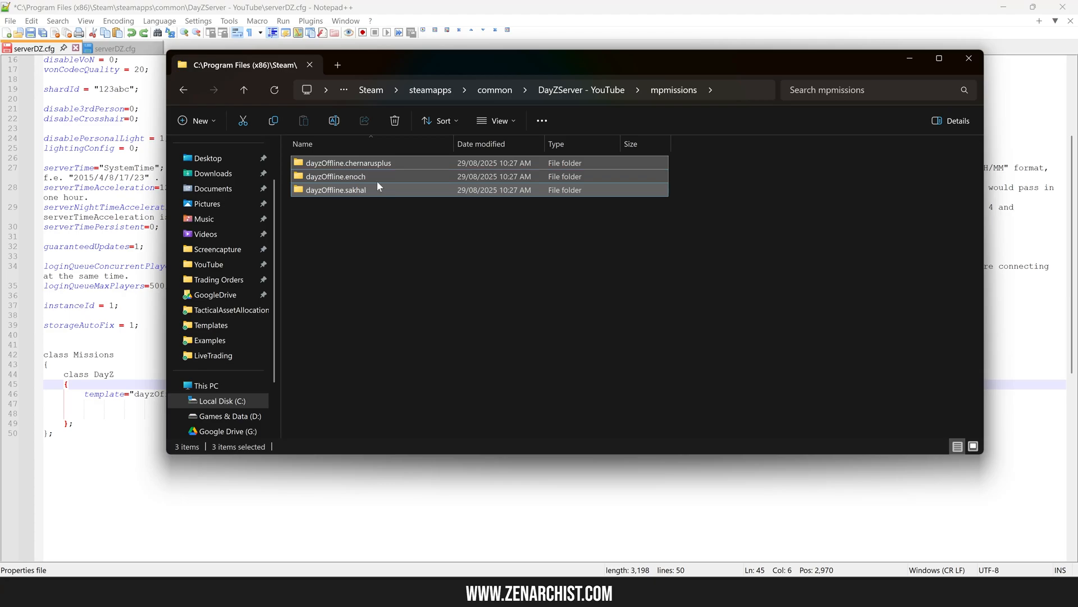
{"action": "mouse_move", "coordinate": [356, 195]}
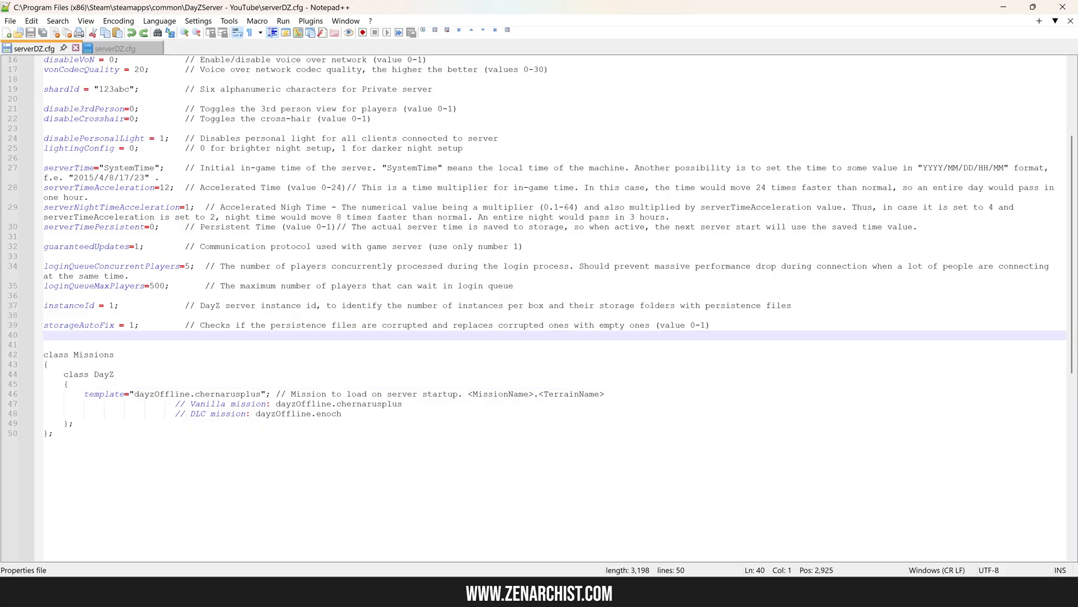
Open globals.xml from mpmissions\dayzOffline.chernarusplus\db and set TimeLogin and TimeLogout to 3.
{"action": "left_click", "coordinate": [342, 138]}
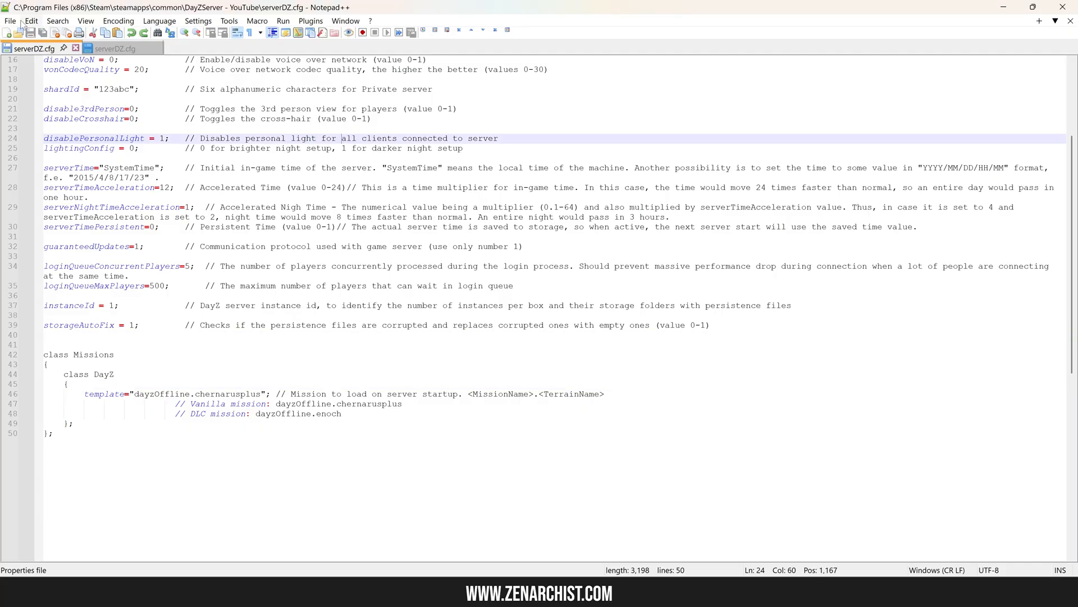
{"action": "left_click", "coordinate": [11, 21]}
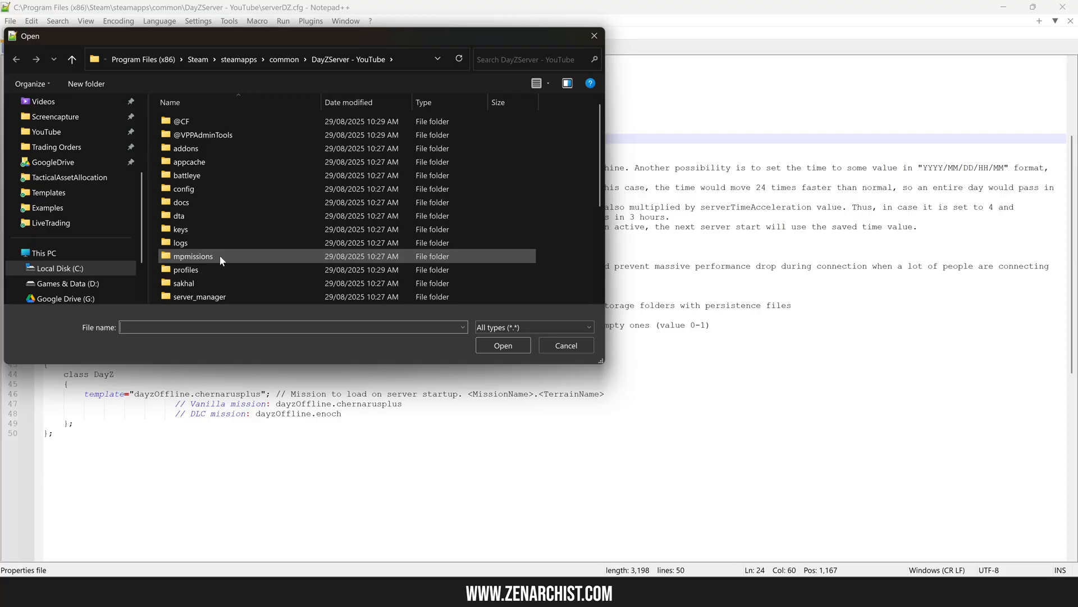
{"action": "double_click", "coordinate": [194, 256]}
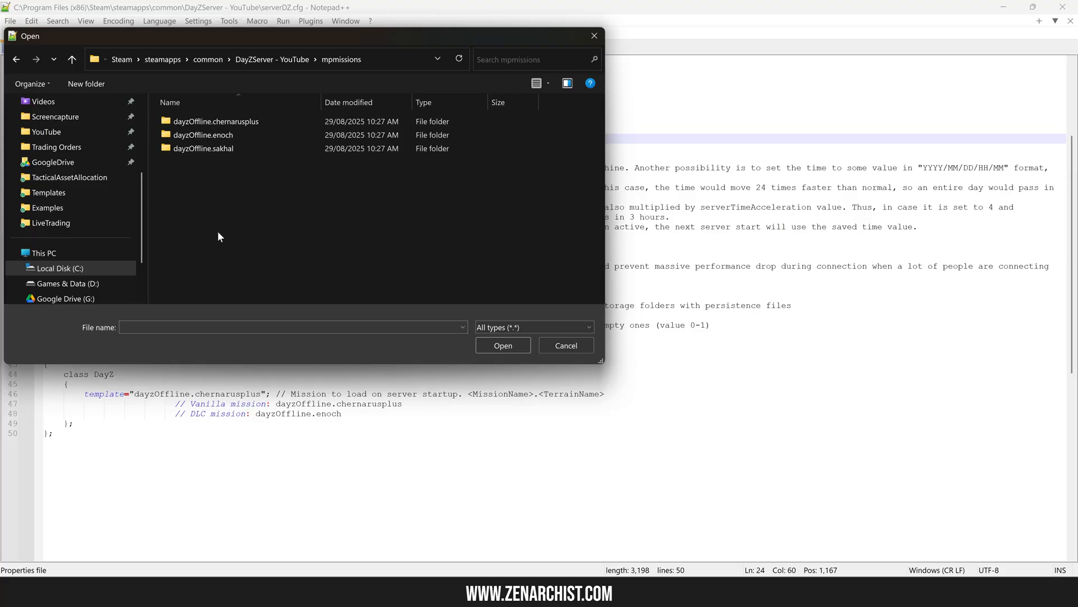
{"action": "left_click", "coordinate": [216, 121]}
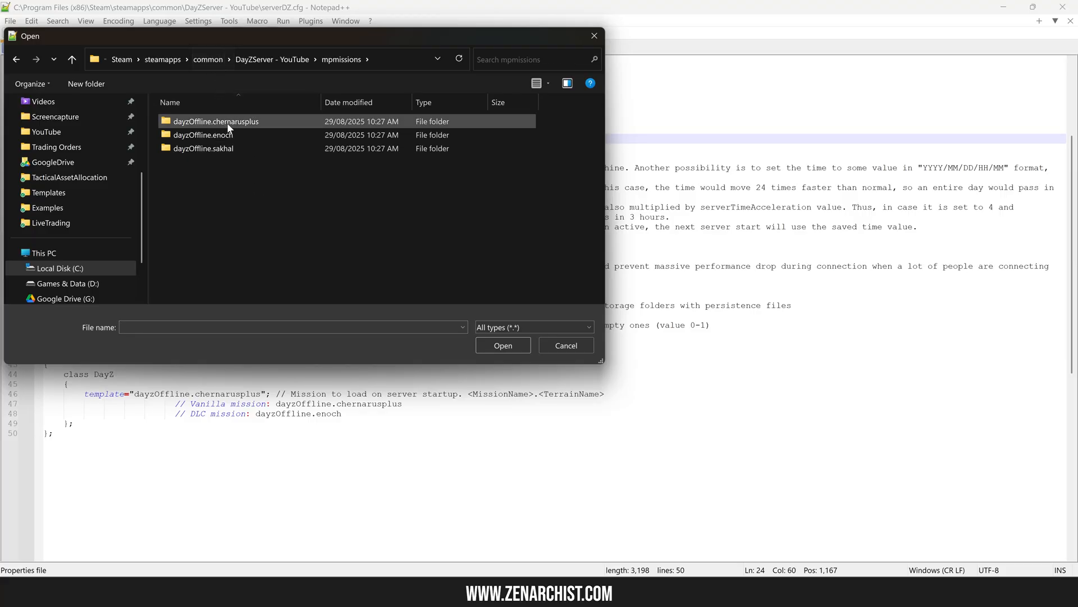
{"action": "double_click", "coordinate": [216, 121]}
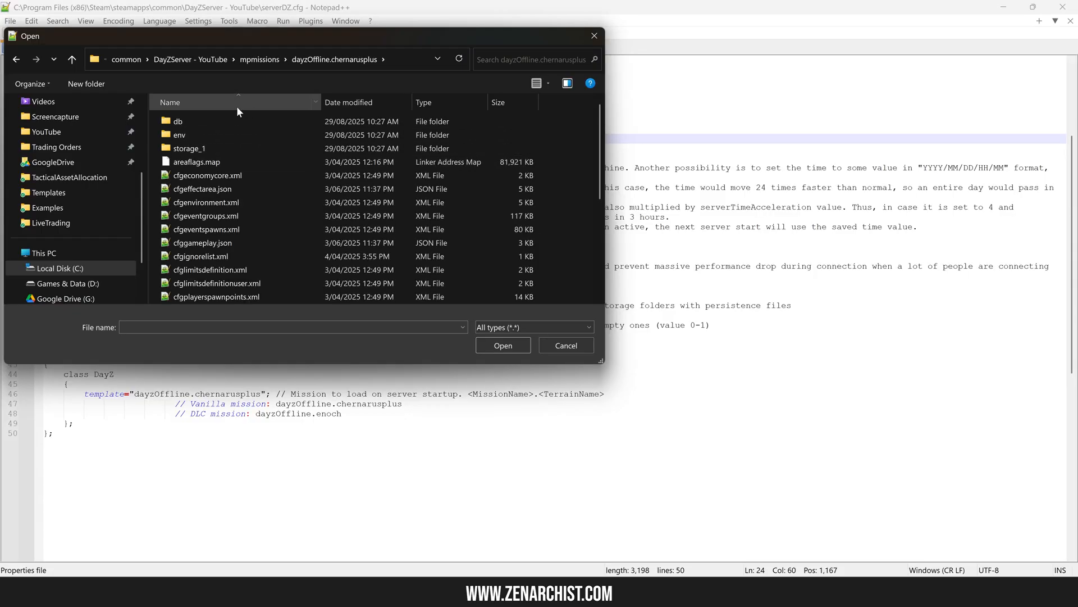
{"action": "double_click", "coordinate": [178, 121]}
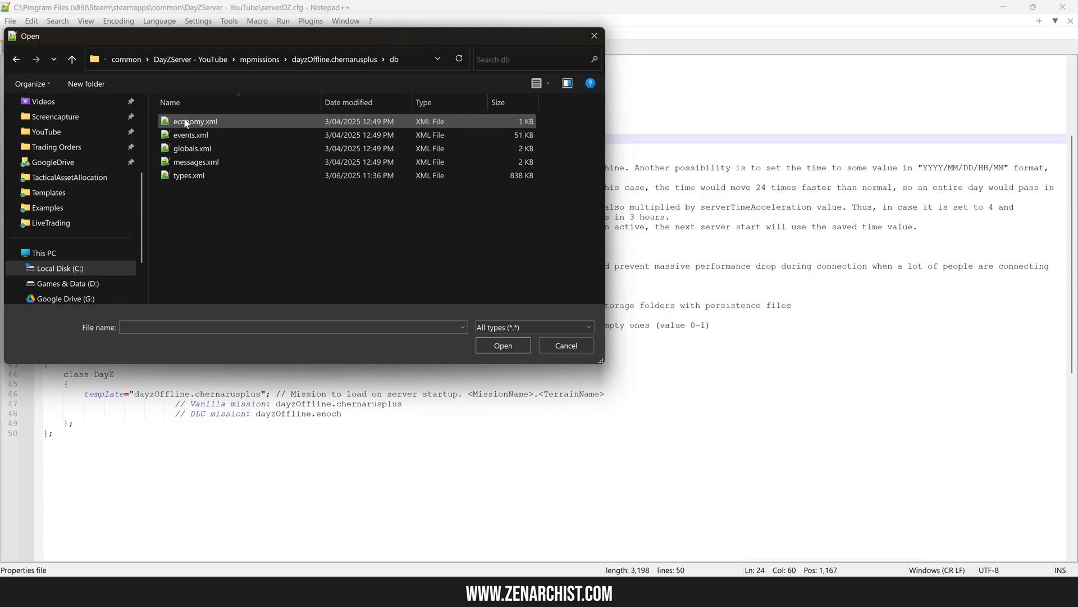
{"action": "double_click", "coordinate": [192, 148]}
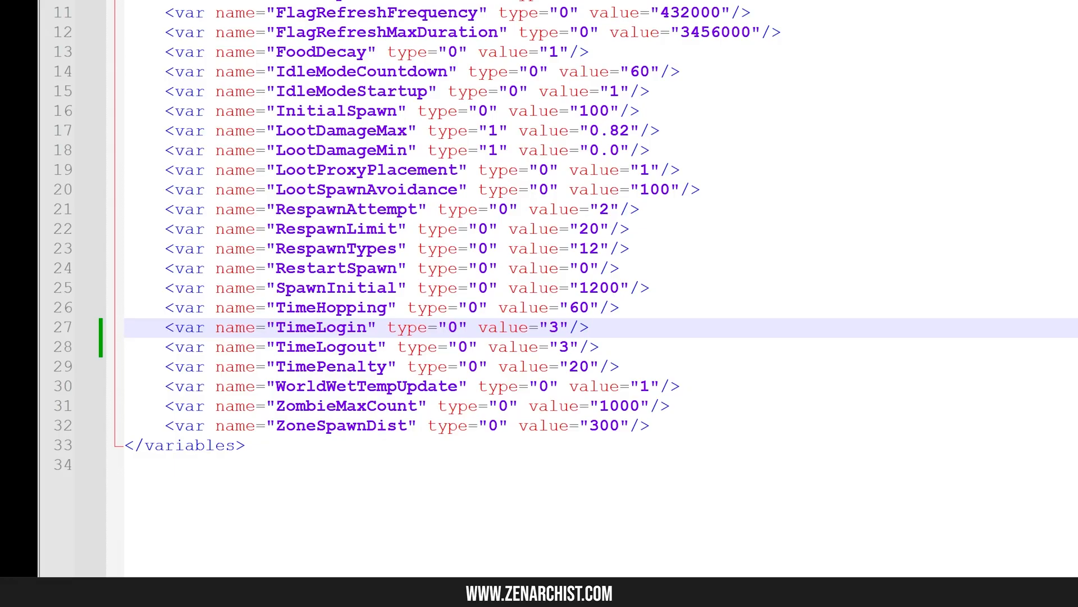
{"action": "left_click", "coordinate": [10, 21]}
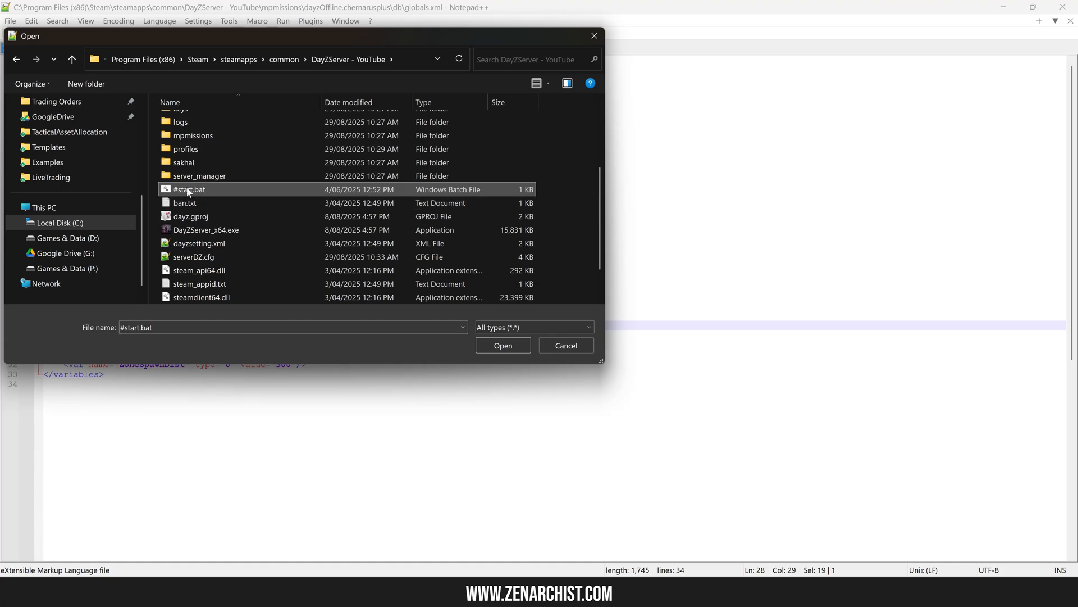
Open #start.bat to review the server launch line and its mod list.
{"action": "left_click", "coordinate": [502, 344]}
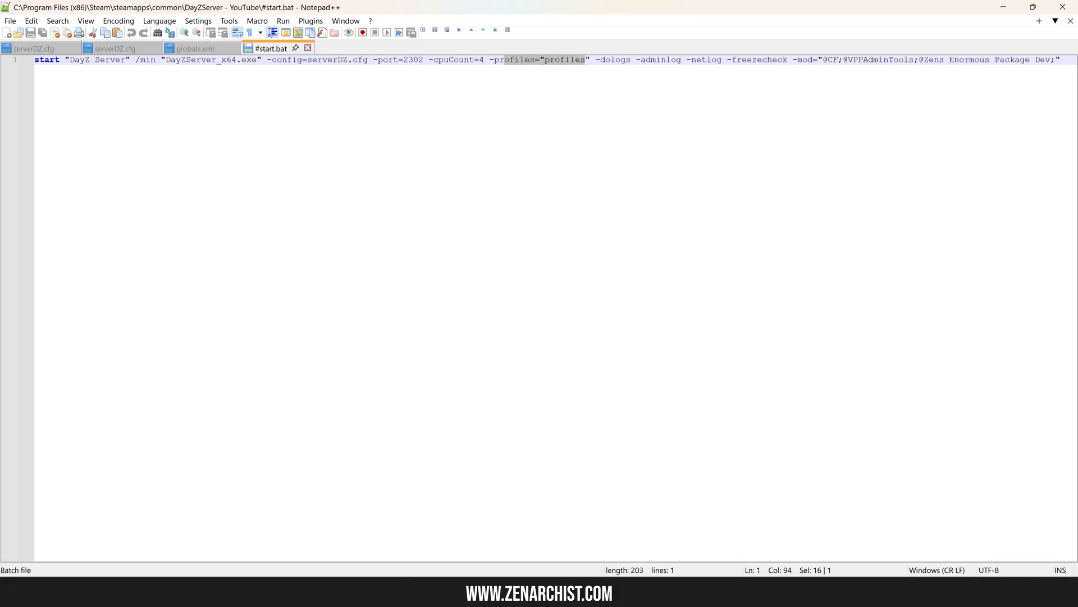
{"action": "left_click", "coordinate": [1052, 59]}
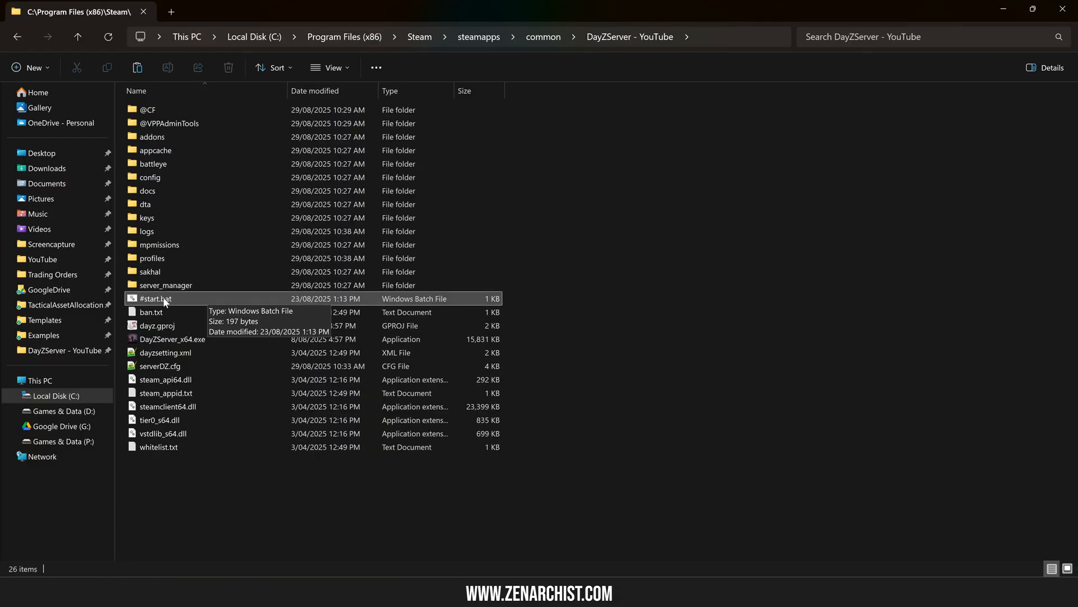
Run #start.bat from the DayZServer - YouTube folder and allow it through Windows Firewall.
{"action": "left_click", "coordinate": [155, 298]}
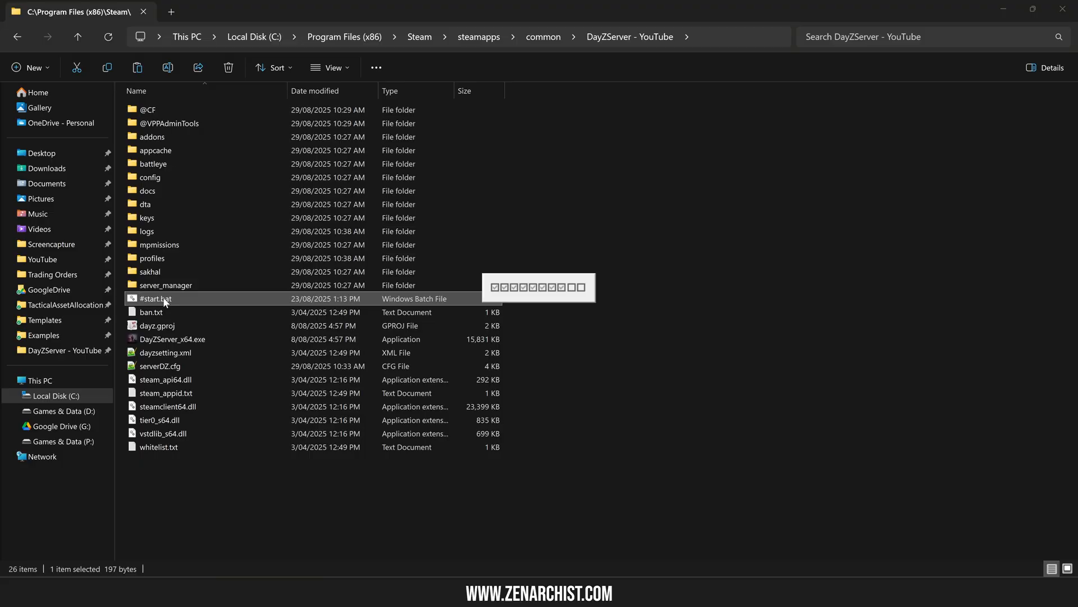
{"action": "double_click", "coordinate": [155, 298]}
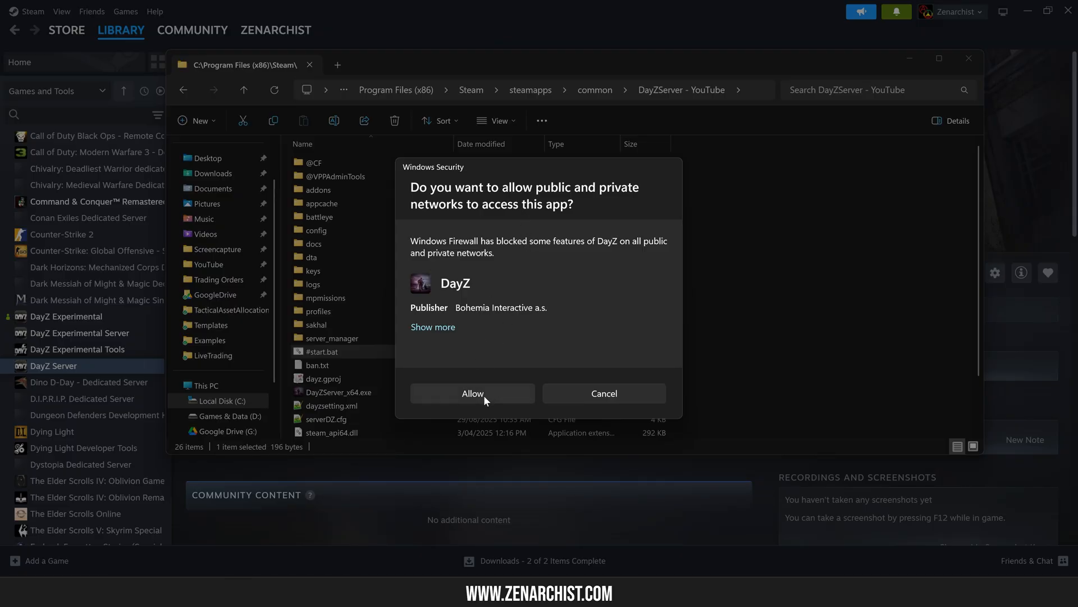
{"action": "left_click", "coordinate": [472, 393]}
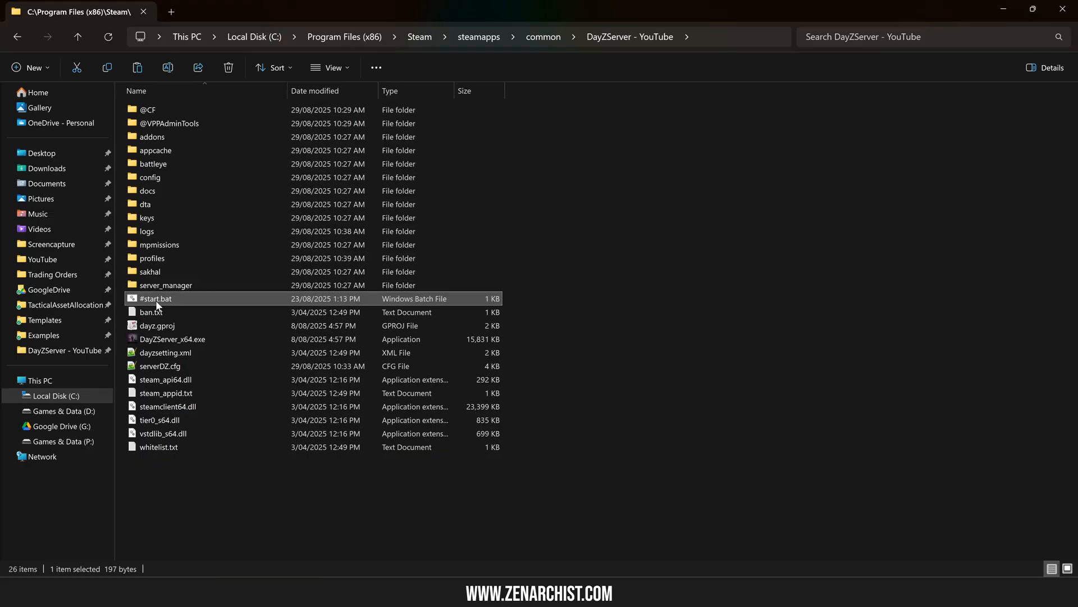
{"action": "mouse_move", "coordinate": [165, 312]}
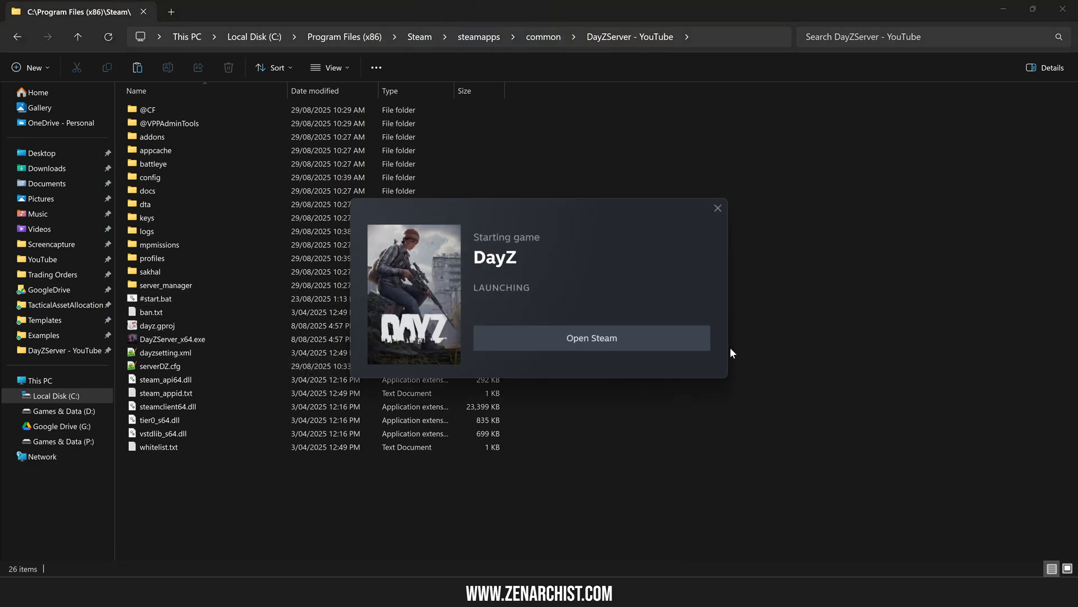
{"action": "mouse_move", "coordinate": [468, 280]}
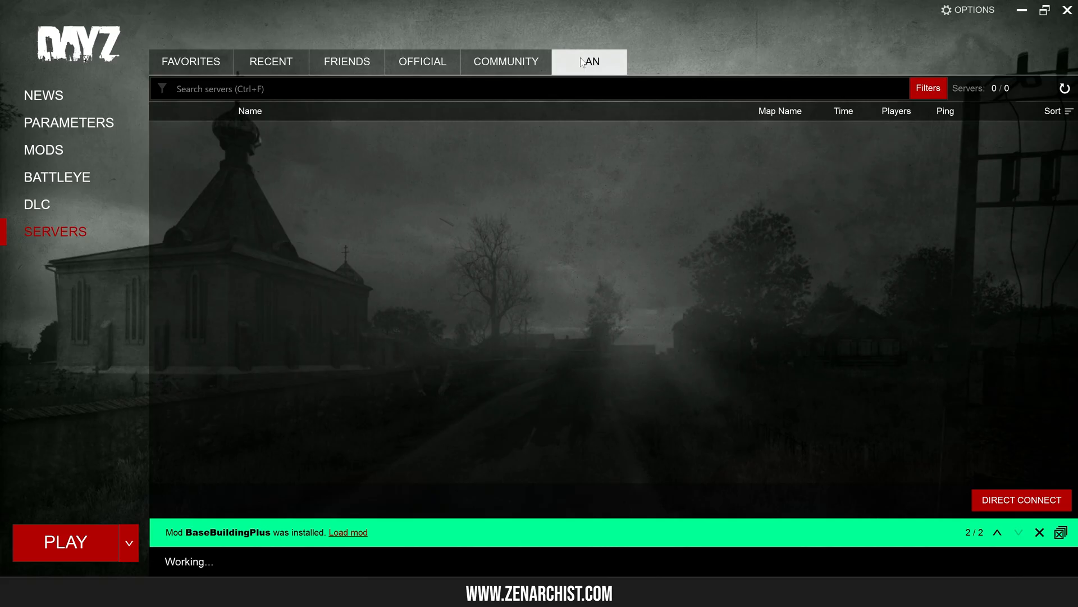
Open VANILLA DEV SERVER from the LAN list, review its required mods, and close.
{"action": "left_click", "coordinate": [190, 61]}
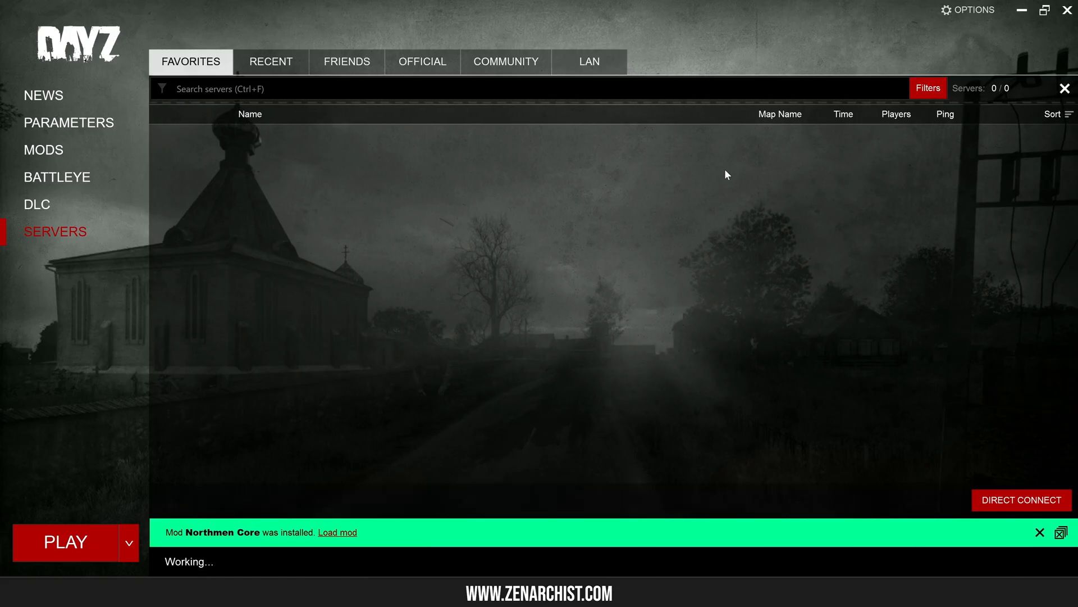
{"action": "left_click", "coordinate": [588, 62]}
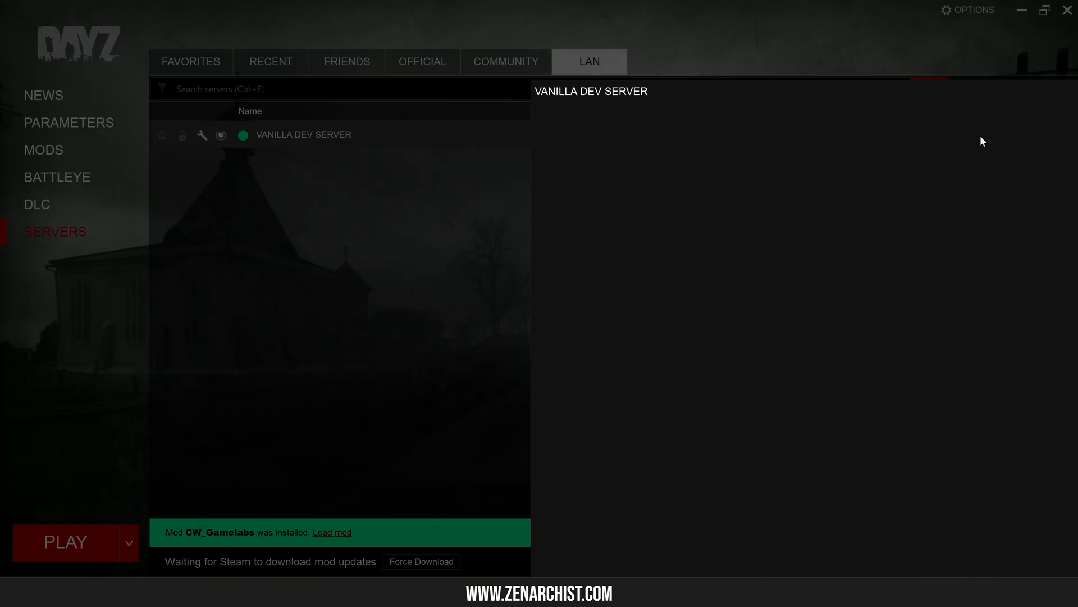
{"action": "double_click", "coordinate": [303, 135]}
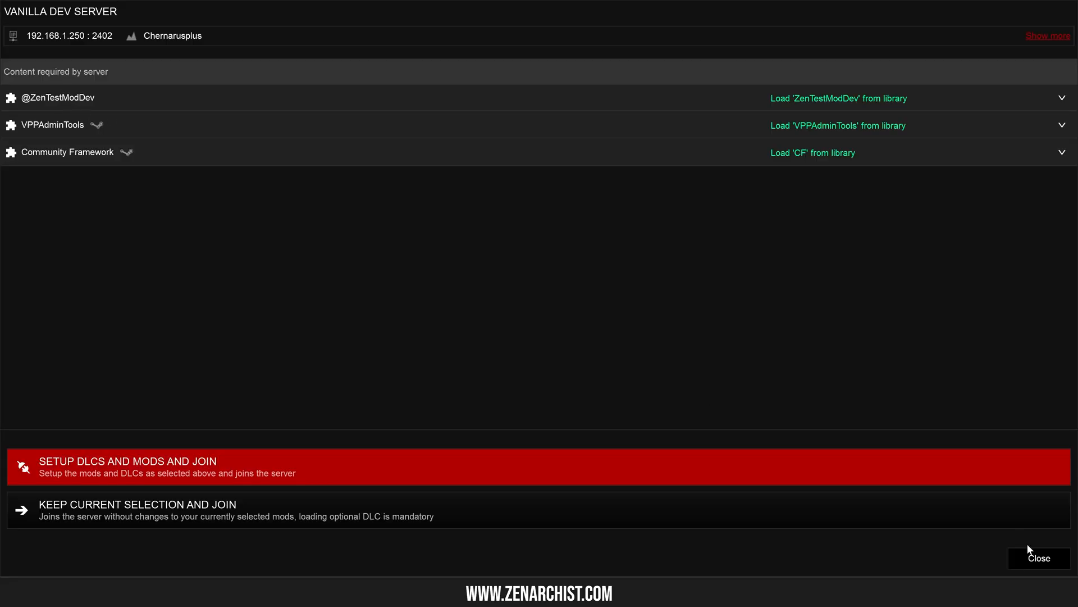
{"action": "left_click", "coordinate": [1039, 558]}
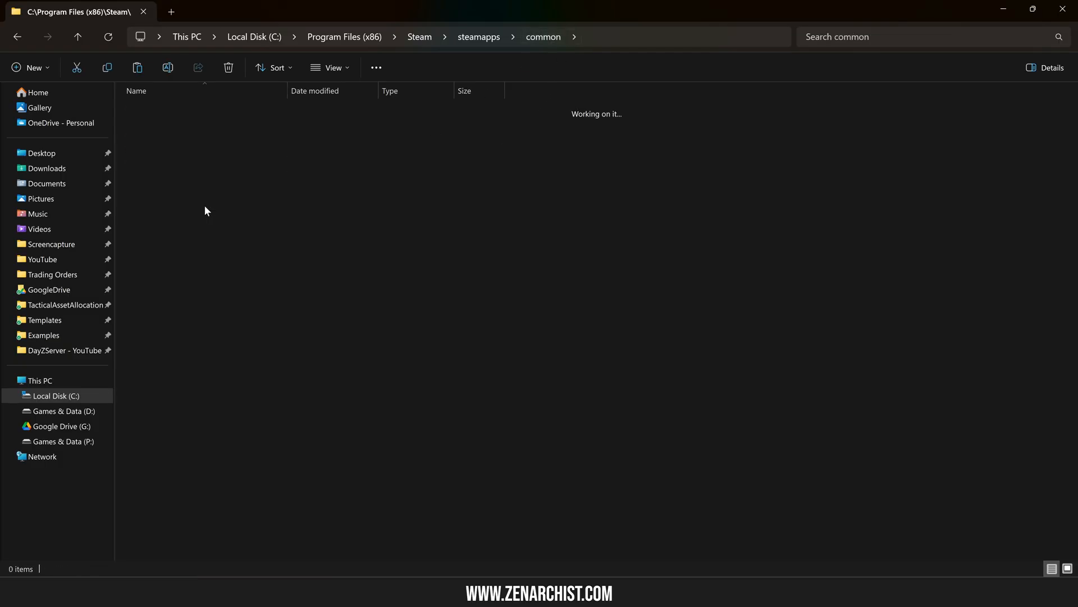
{"action": "left_click", "coordinate": [62, 350]}
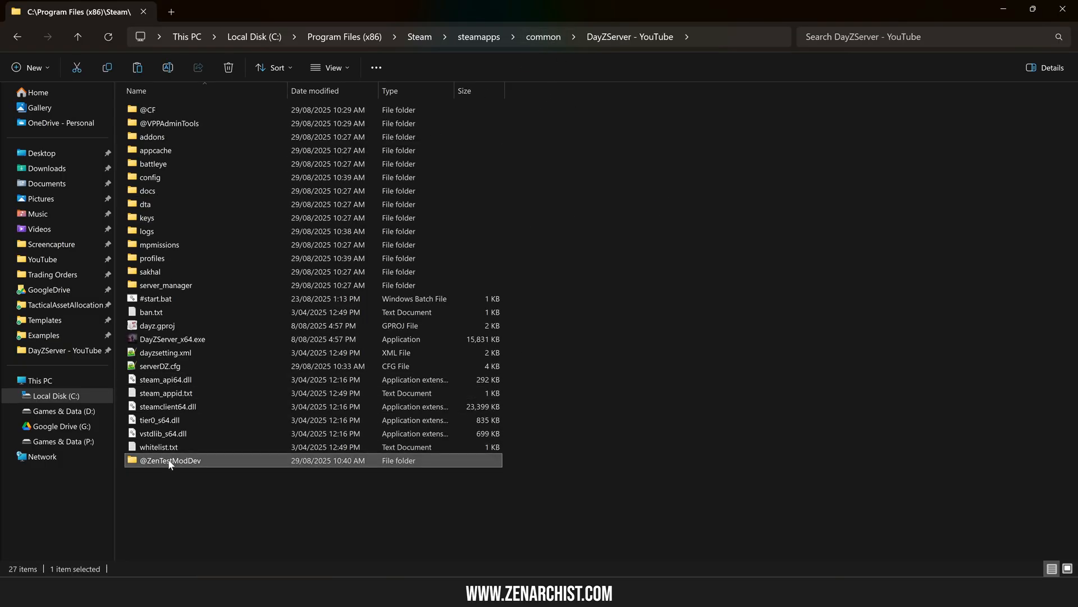
{"action": "double_click", "coordinate": [171, 460]}
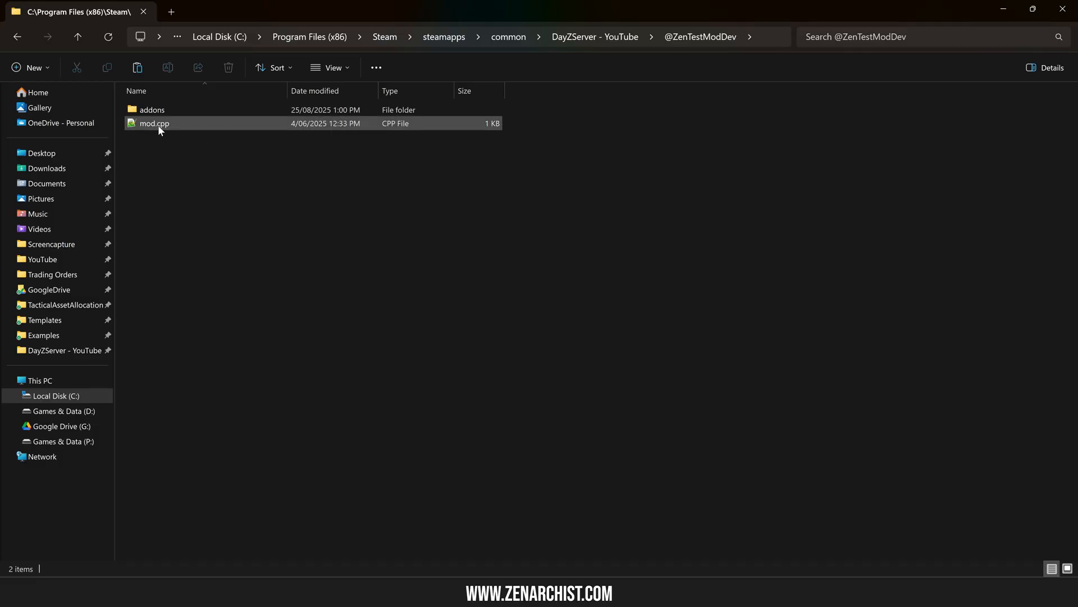
{"action": "double_click", "coordinate": [154, 123]}
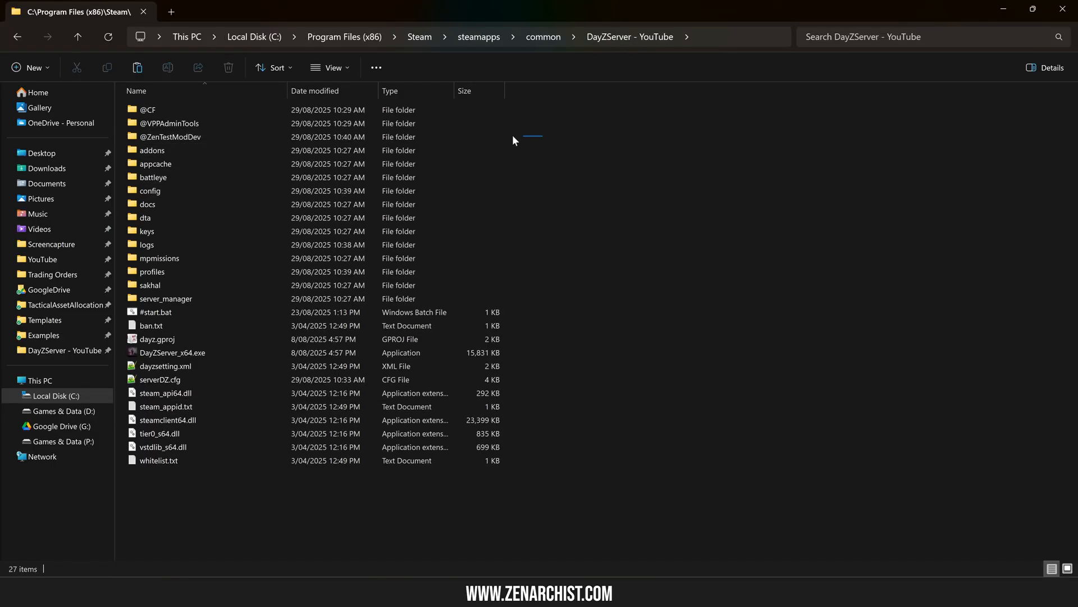
{"action": "left_click", "coordinate": [171, 136]}
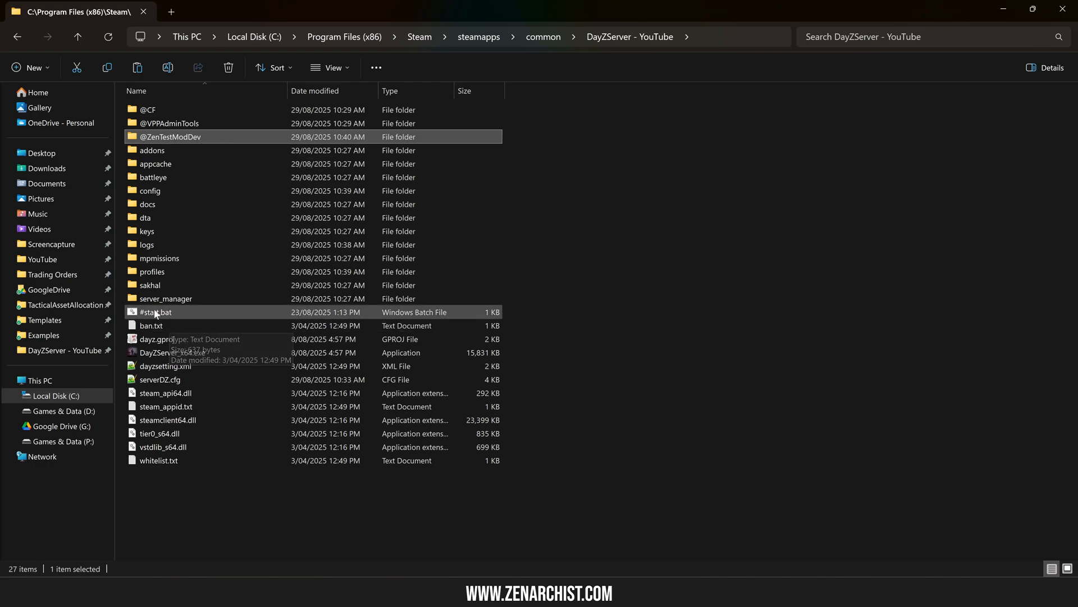
{"action": "double_click", "coordinate": [156, 312]}
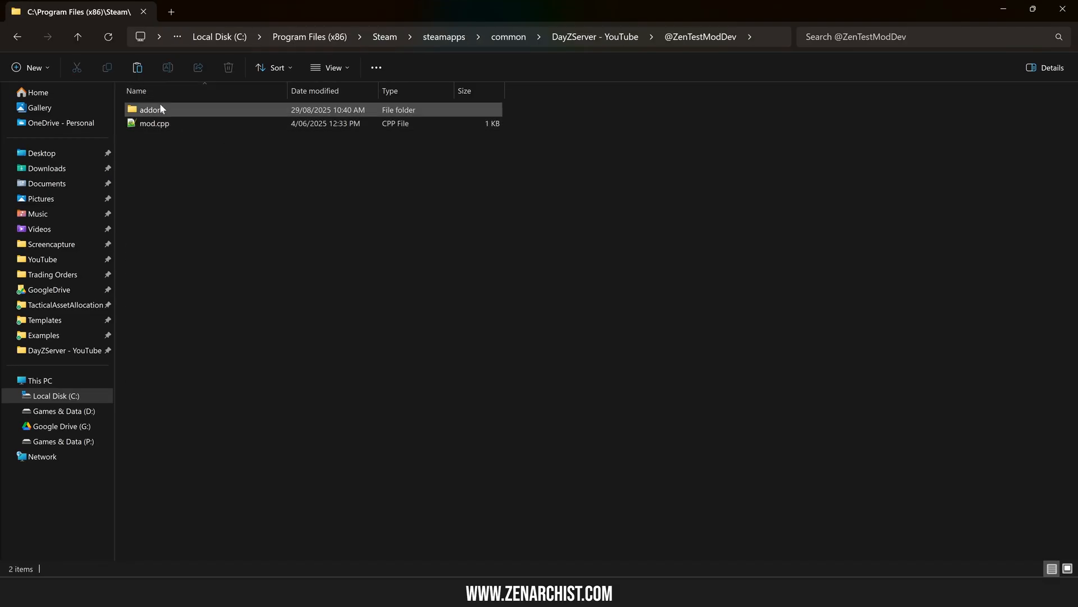
{"action": "double_click", "coordinate": [151, 109]}
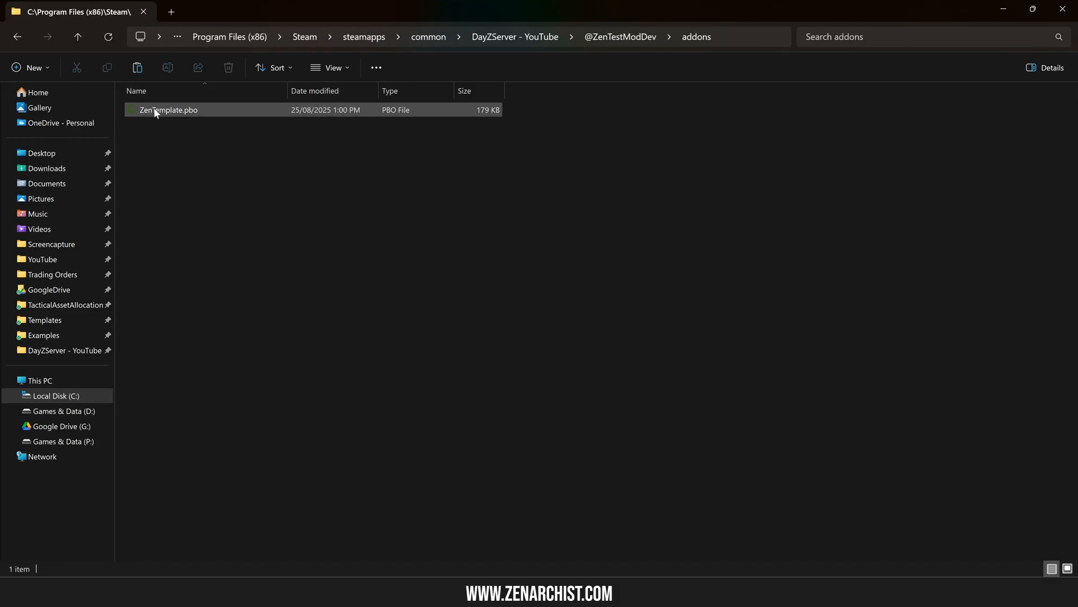
{"action": "left_click", "coordinate": [168, 110]}
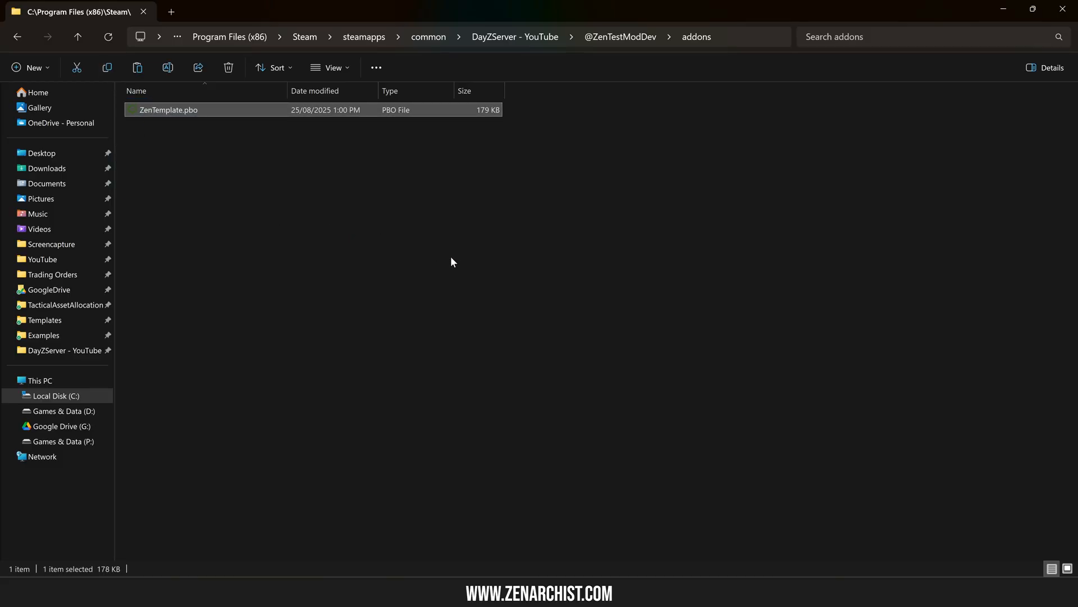
{"action": "mouse_move", "coordinate": [619, 36]}
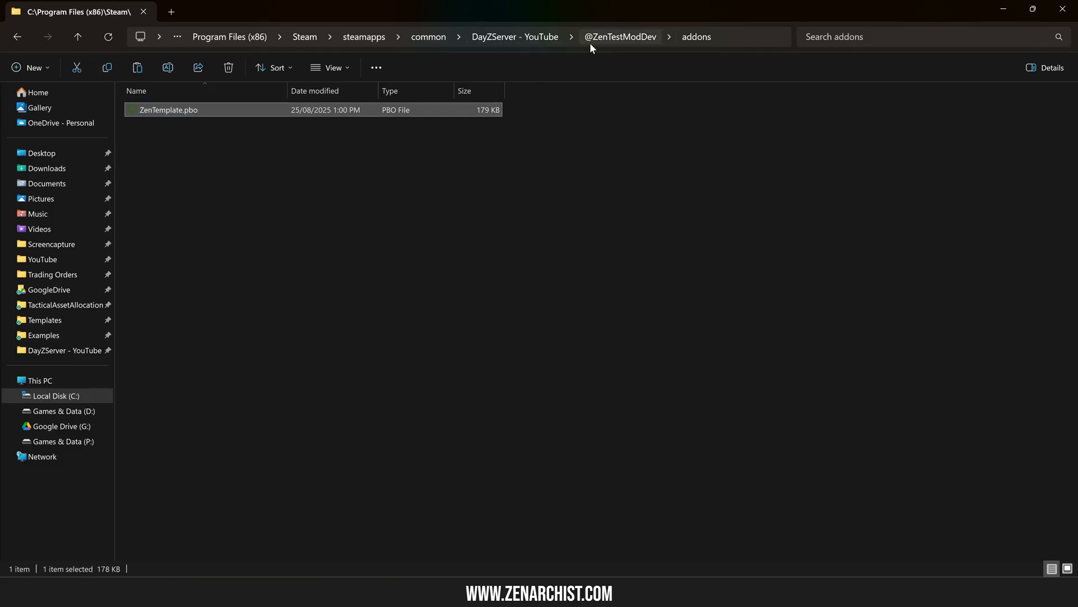
{"action": "left_click", "coordinate": [515, 36]}
{"action": "type", "text": "@ZenTestModDevY"}
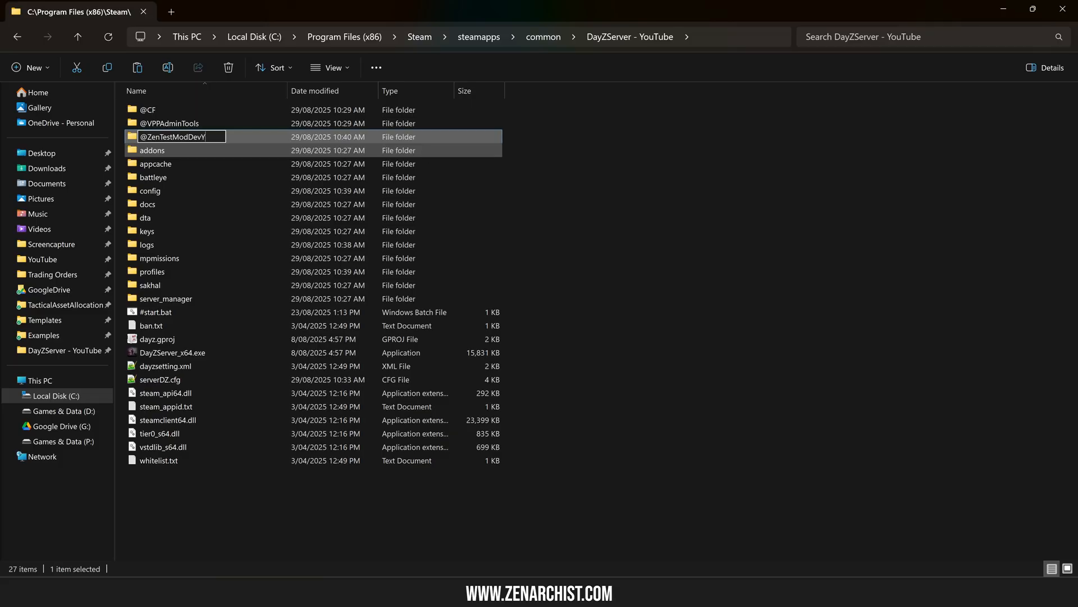
{"action": "double_click", "coordinate": [155, 311]}
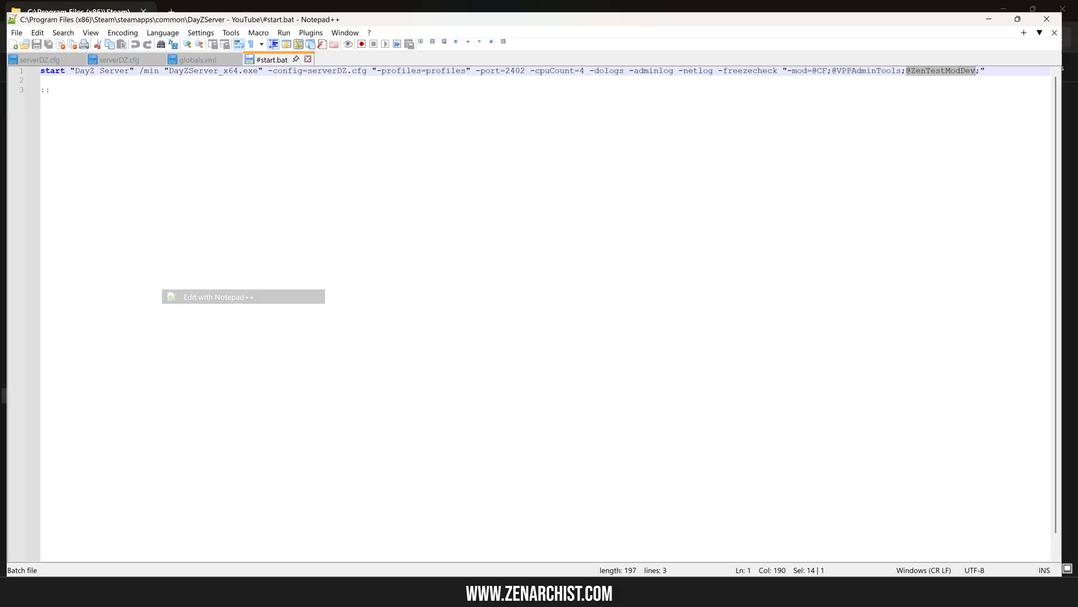
{"action": "type", "text": "YT"}
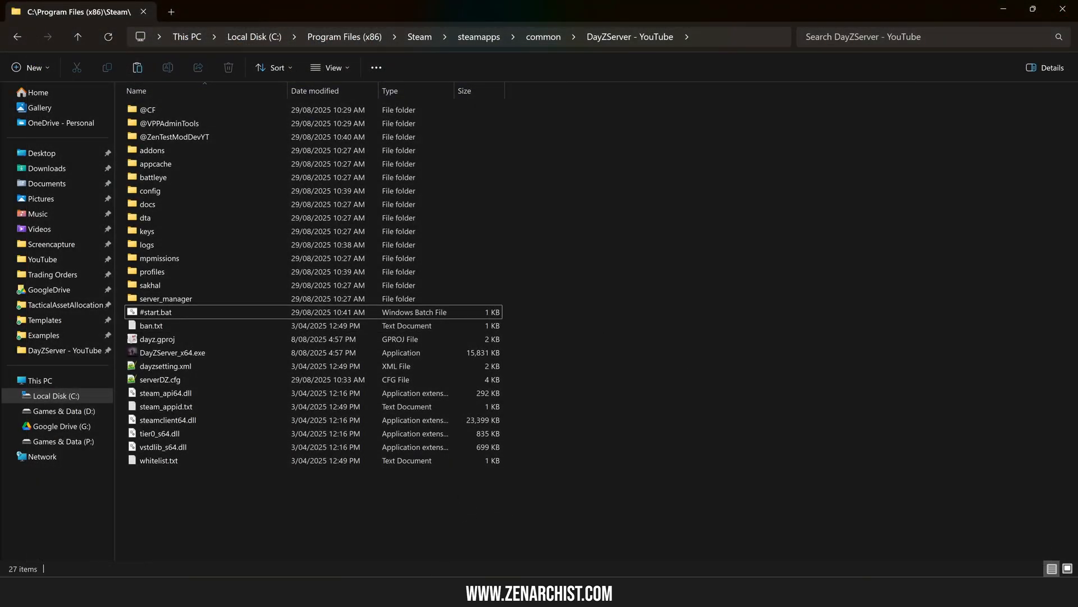
{"action": "left_click", "coordinate": [175, 136]}
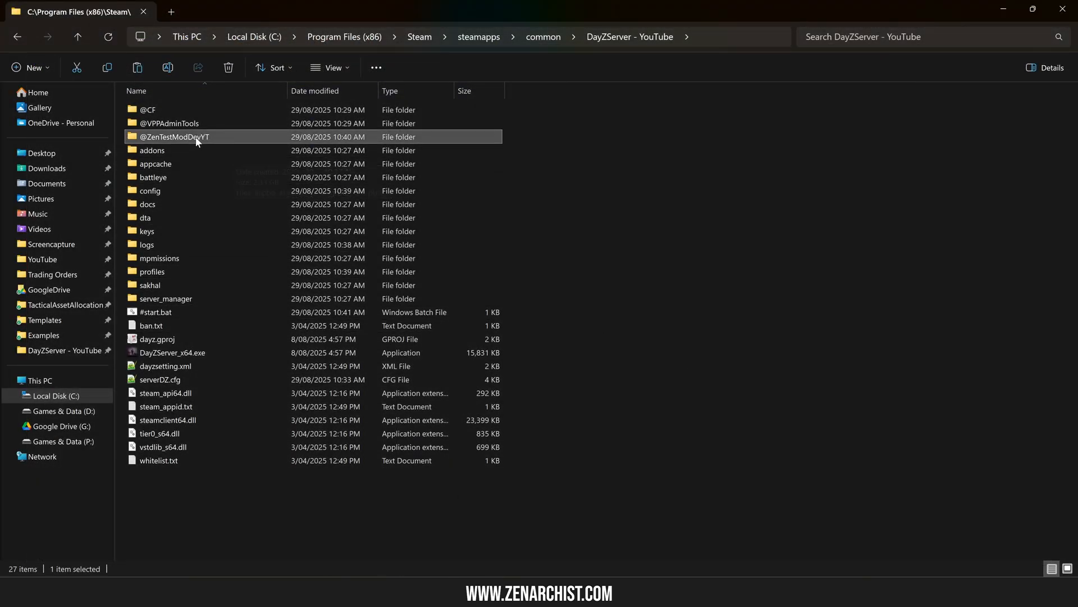
{"action": "left_click", "coordinate": [155, 312]}
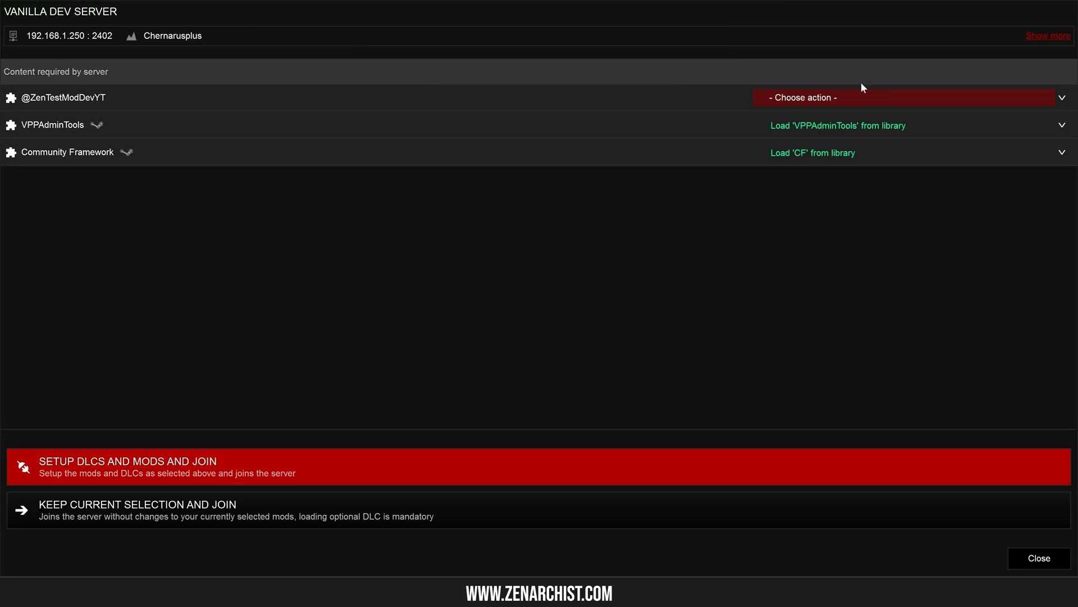
{"action": "left_click", "coordinate": [901, 97]}
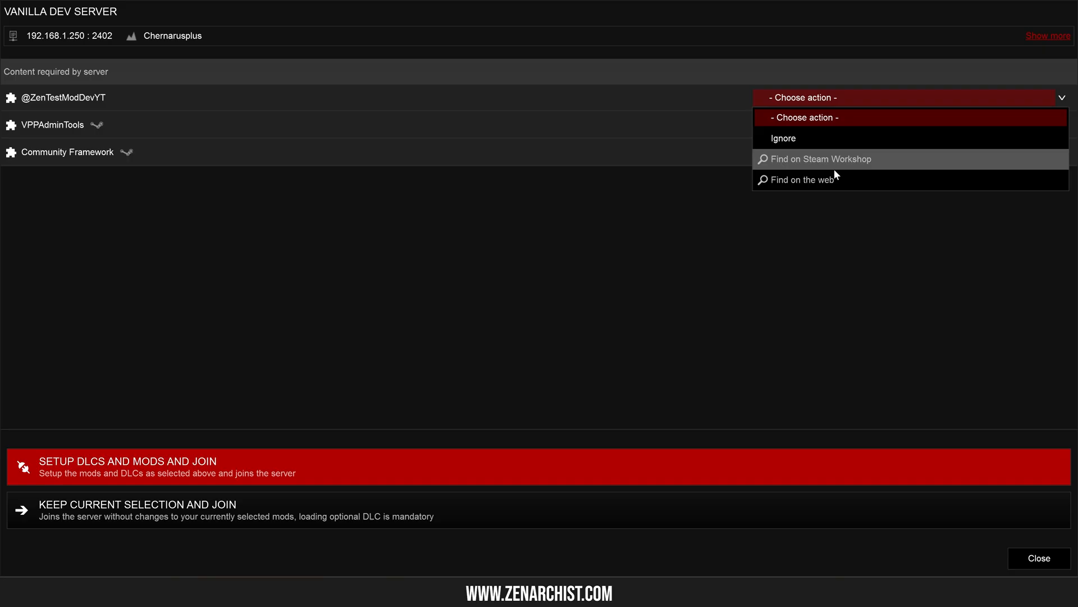
{"action": "mouse_move", "coordinate": [790, 159]}
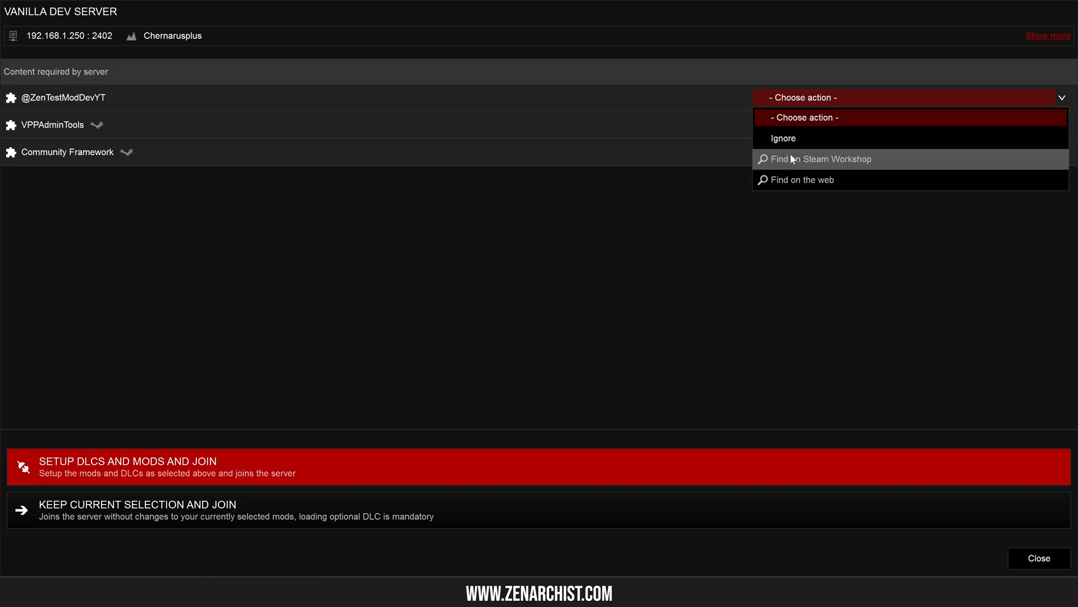
{"action": "mouse_move", "coordinate": [819, 168]}
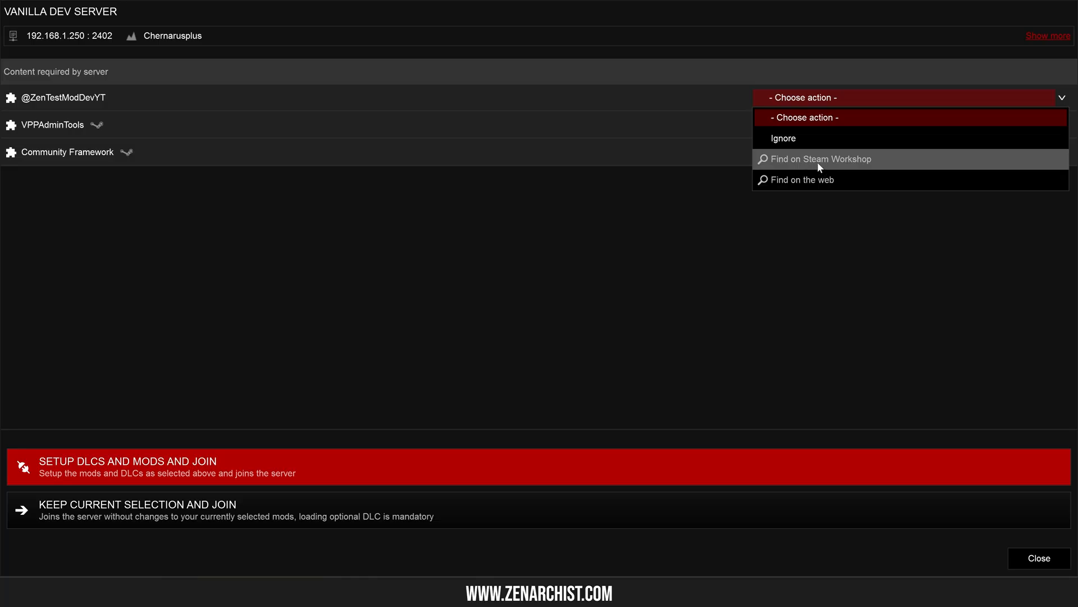
{"action": "mouse_move", "coordinate": [855, 170]}
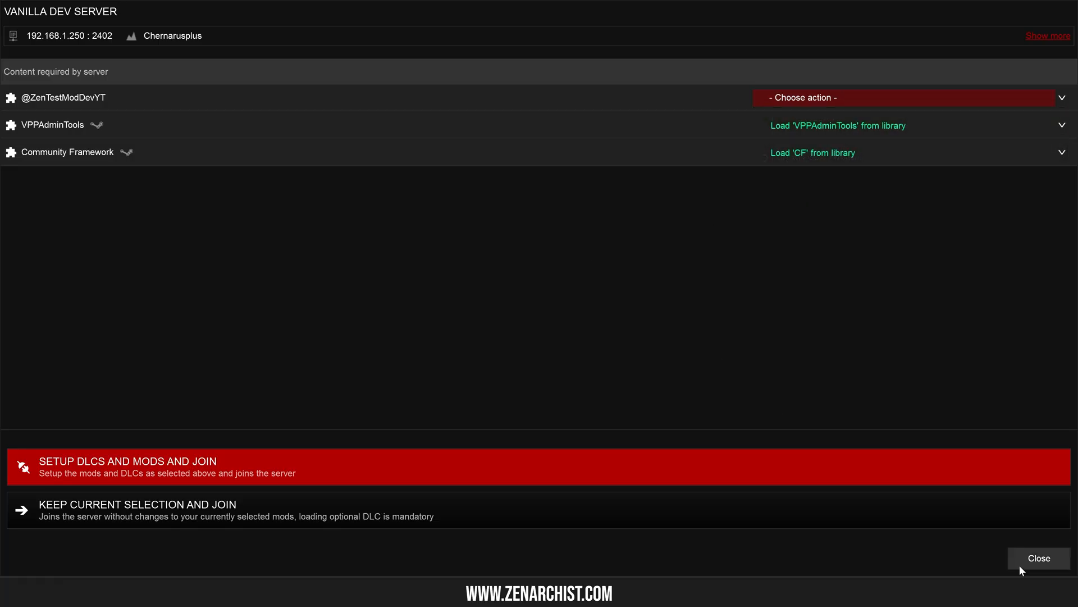
{"action": "left_click", "coordinate": [1038, 558]}
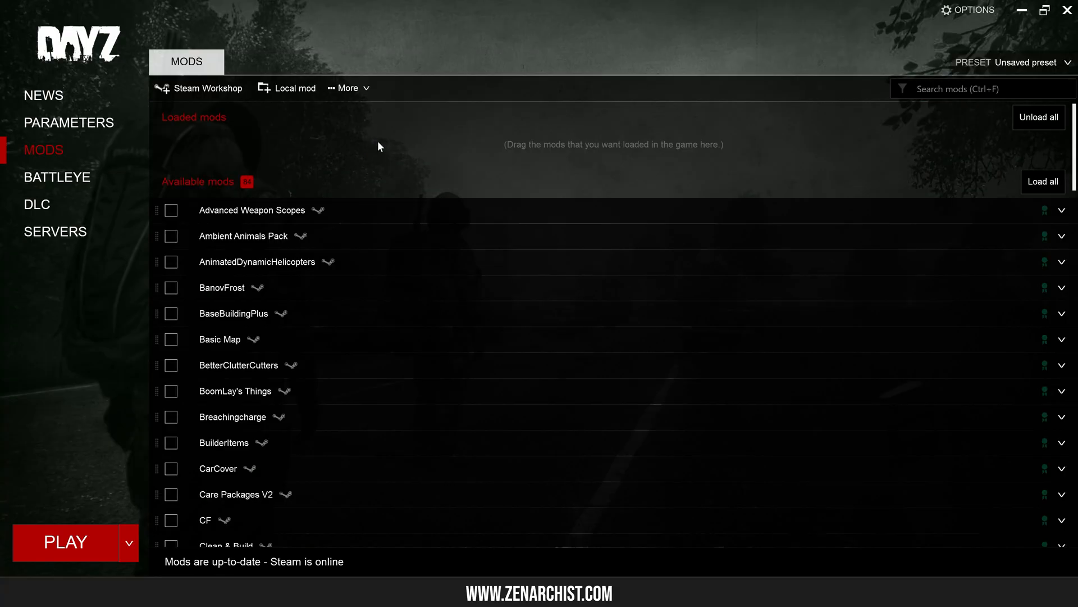
{"action": "left_click", "coordinate": [294, 89]}
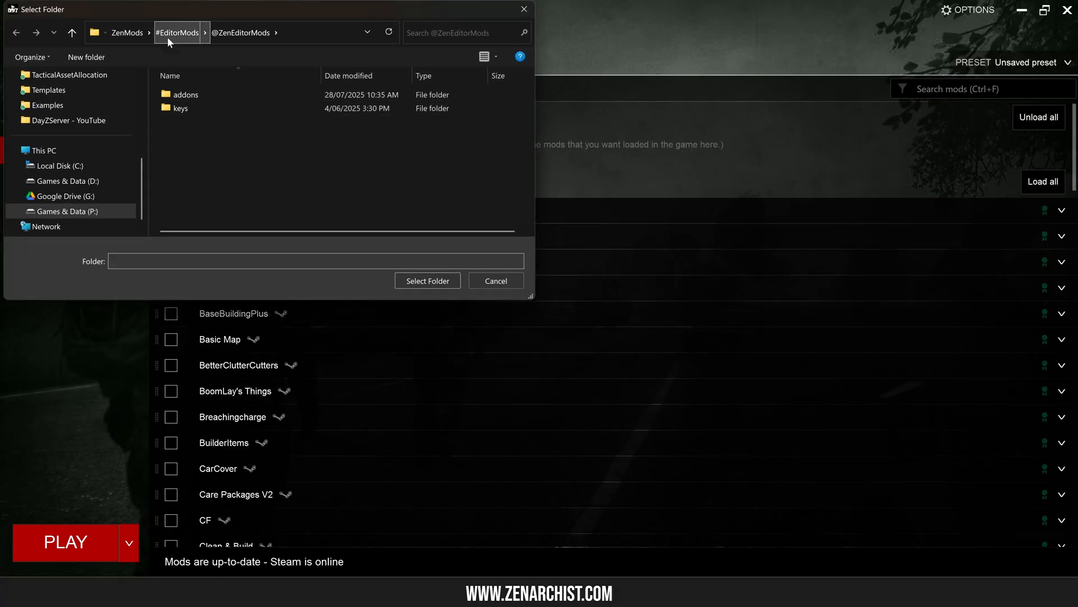
{"action": "left_click", "coordinate": [67, 211]}
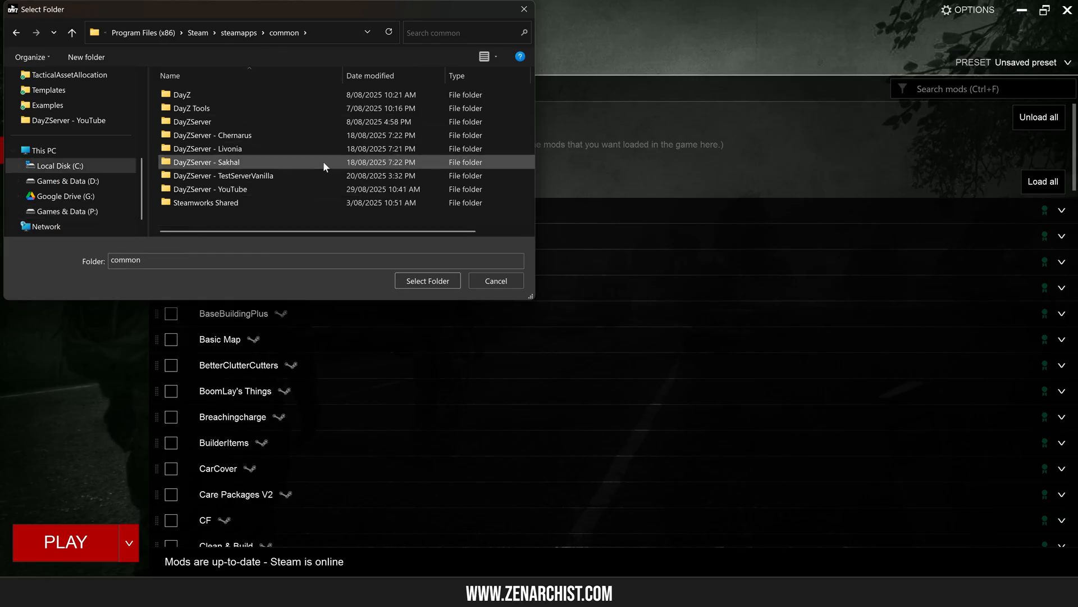
{"action": "right_click", "coordinate": [186, 94]}
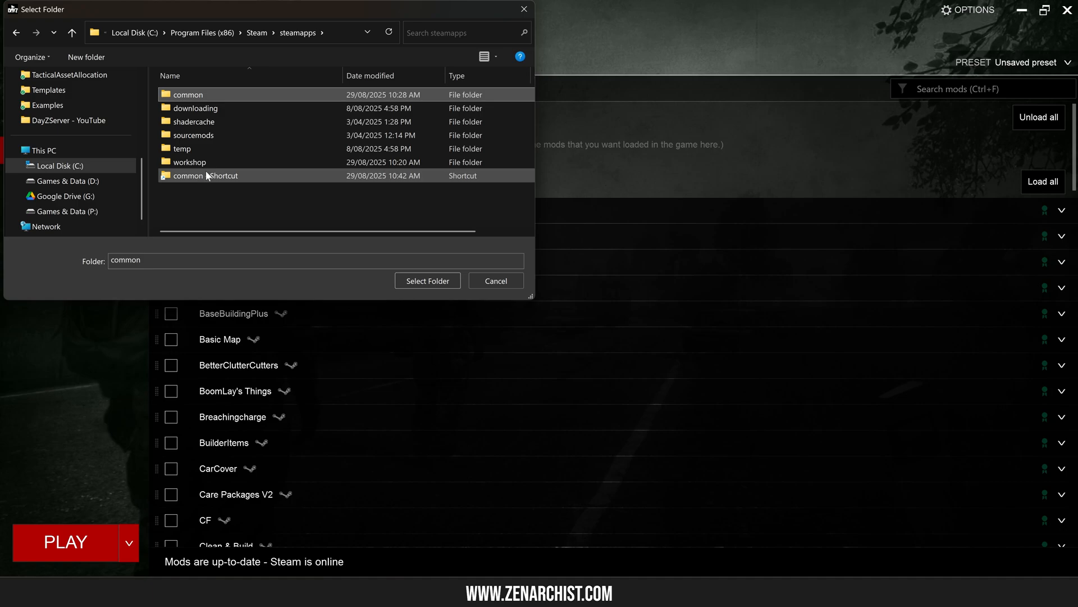
{"action": "left_click", "coordinate": [67, 211]}
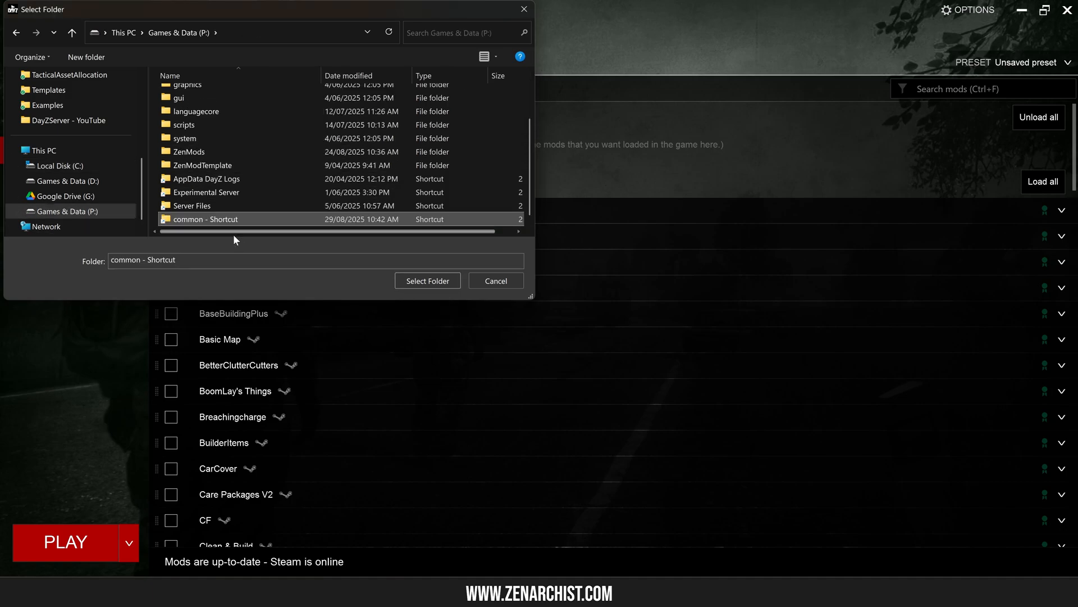
{"action": "double_click", "coordinate": [203, 219]}
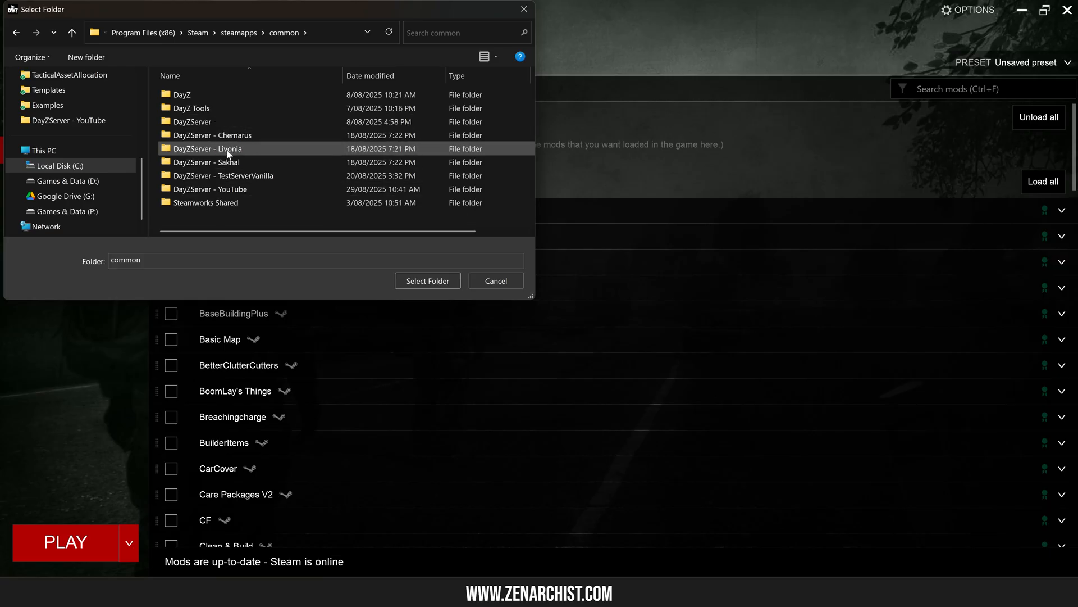
{"action": "double_click", "coordinate": [211, 189]}
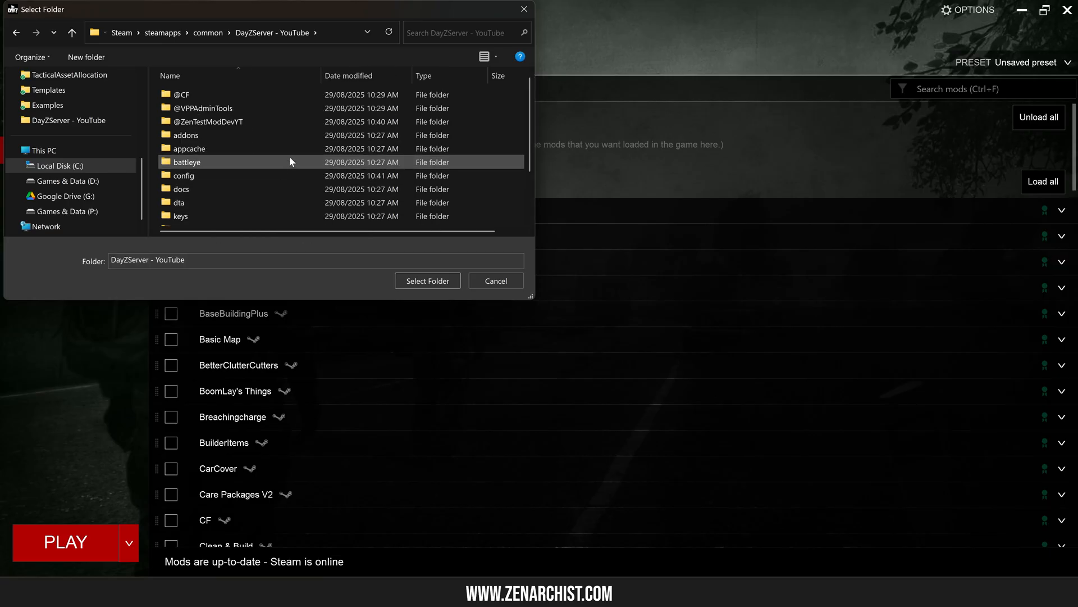
{"action": "left_click", "coordinate": [426, 281]}
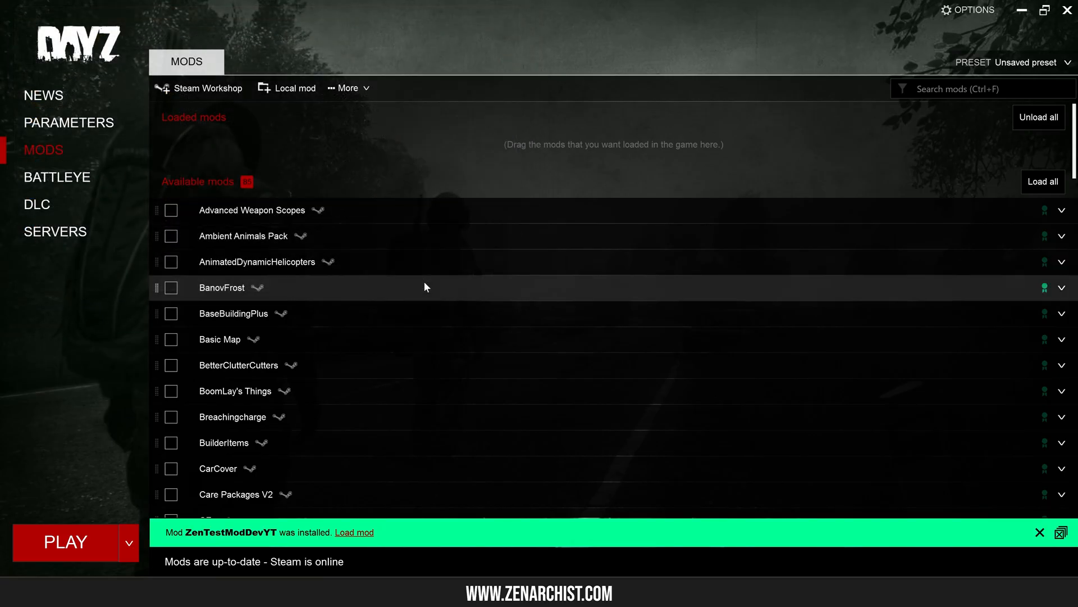
{"action": "left_click", "coordinate": [55, 231]}
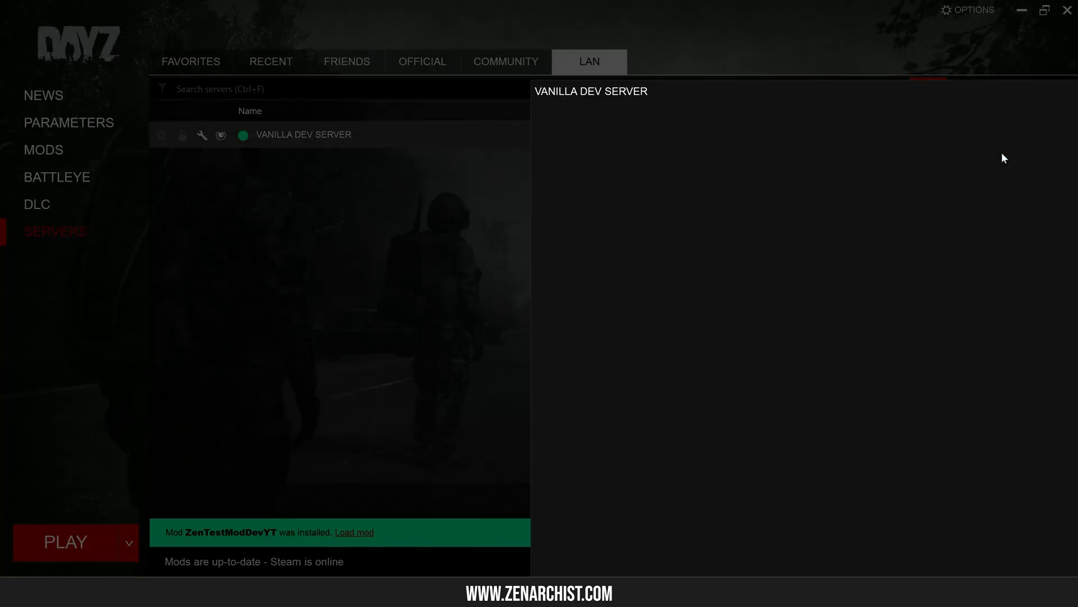
{"action": "double_click", "coordinate": [303, 135]}
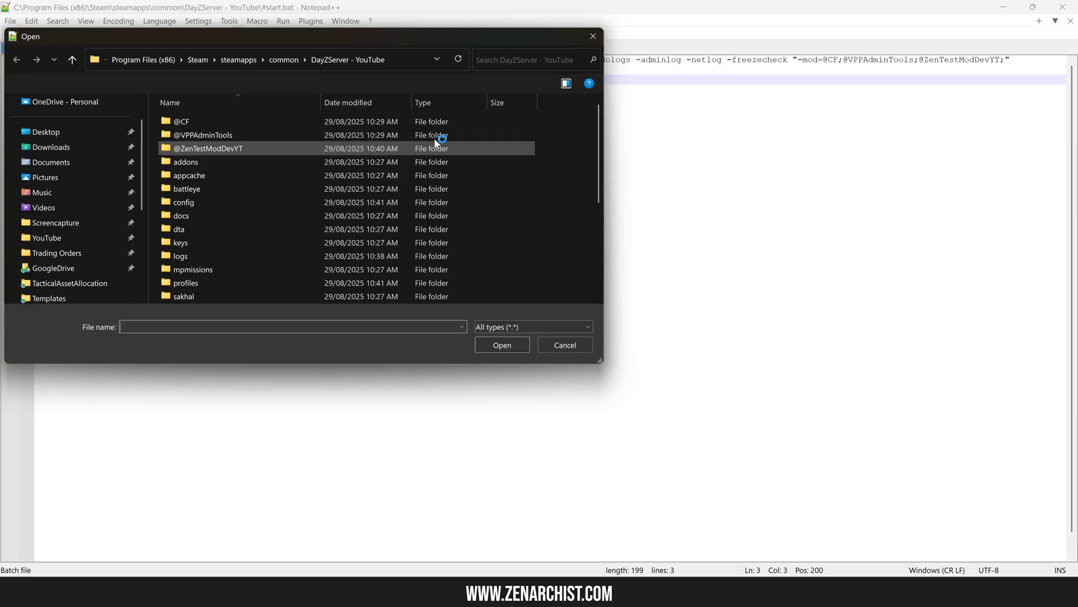
Open script_2025-08-29_10-42-45.log via the P: AppData DayZ Logs shortcut.
{"action": "left_click", "coordinate": [206, 121]}
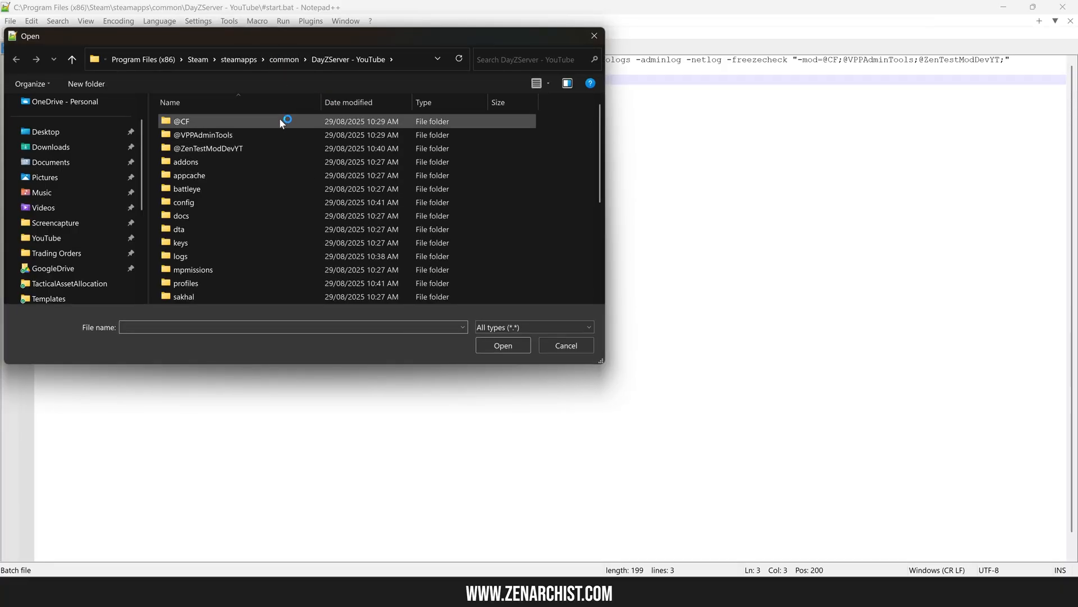
{"action": "left_click", "coordinate": [68, 268]}
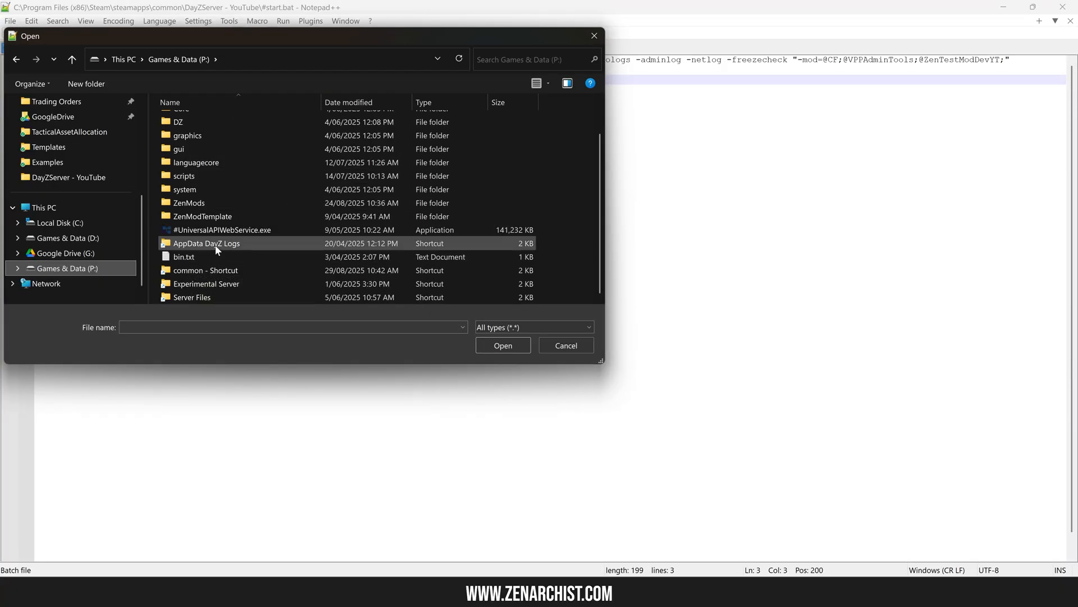
{"action": "double_click", "coordinate": [206, 243]}
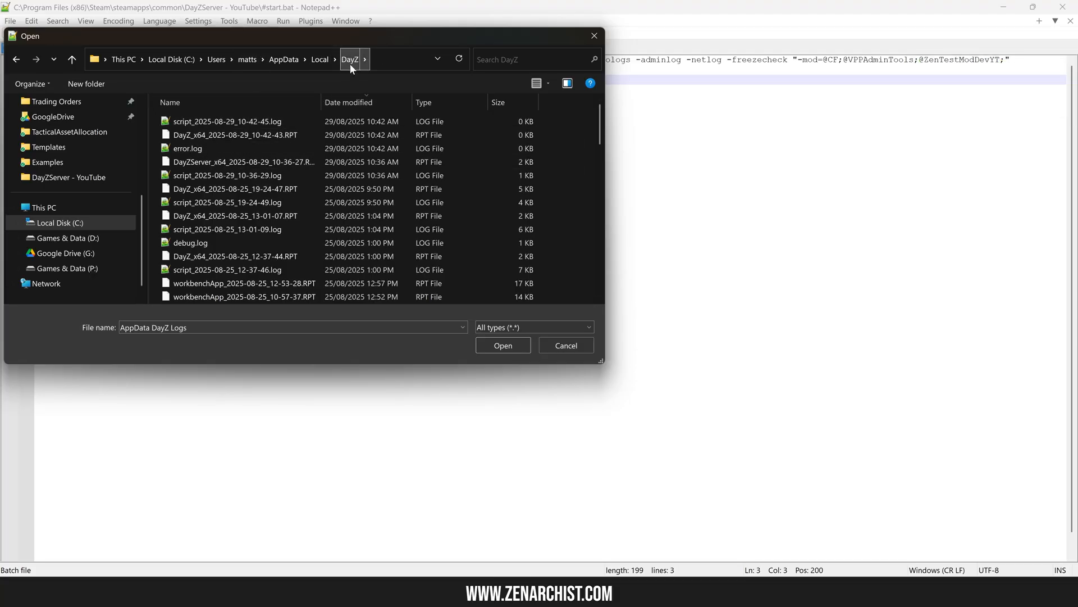
{"action": "mouse_move", "coordinate": [538, 305]}
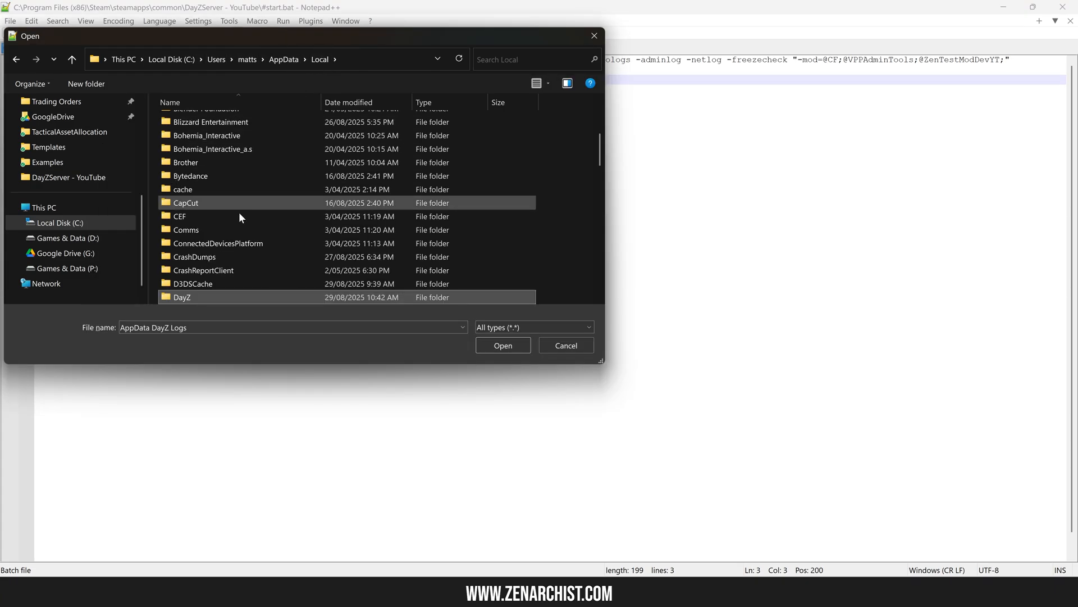
{"action": "double_click", "coordinate": [182, 297]}
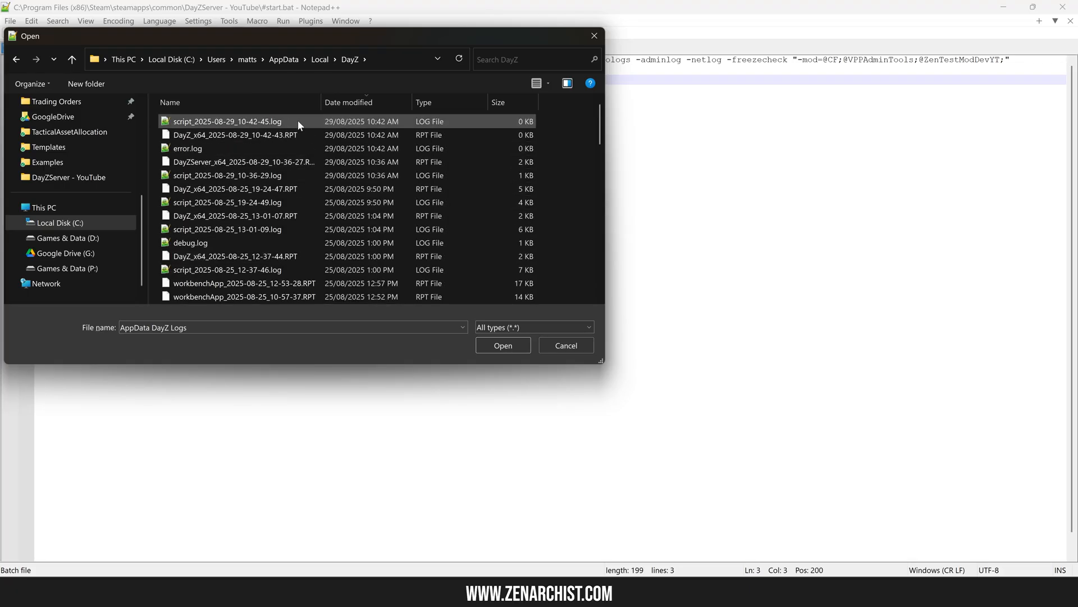
{"action": "double_click", "coordinate": [227, 121]}
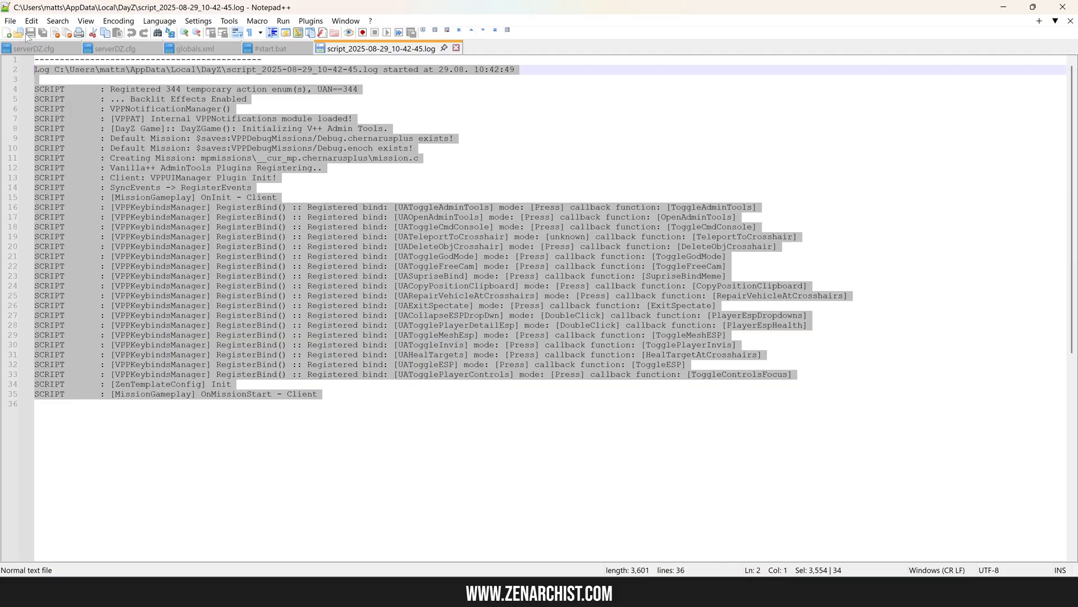
Open crash_2025-08-23_19-02-15.log from AppData\Local\DayZ and scroll through its errors.
{"action": "right_click", "coordinate": [181, 257]}
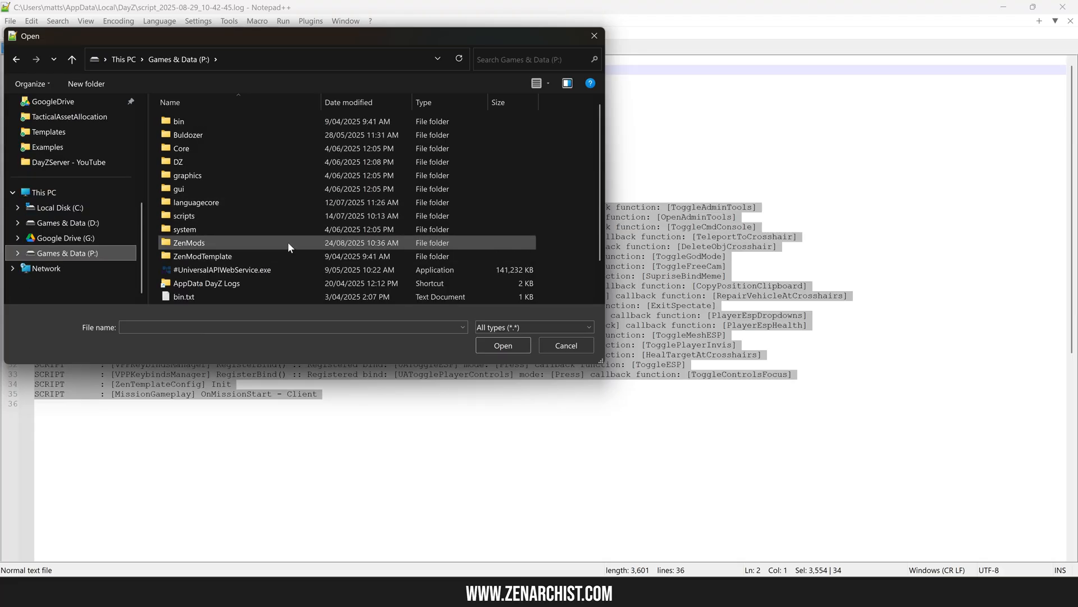
{"action": "left_click", "coordinate": [206, 283]}
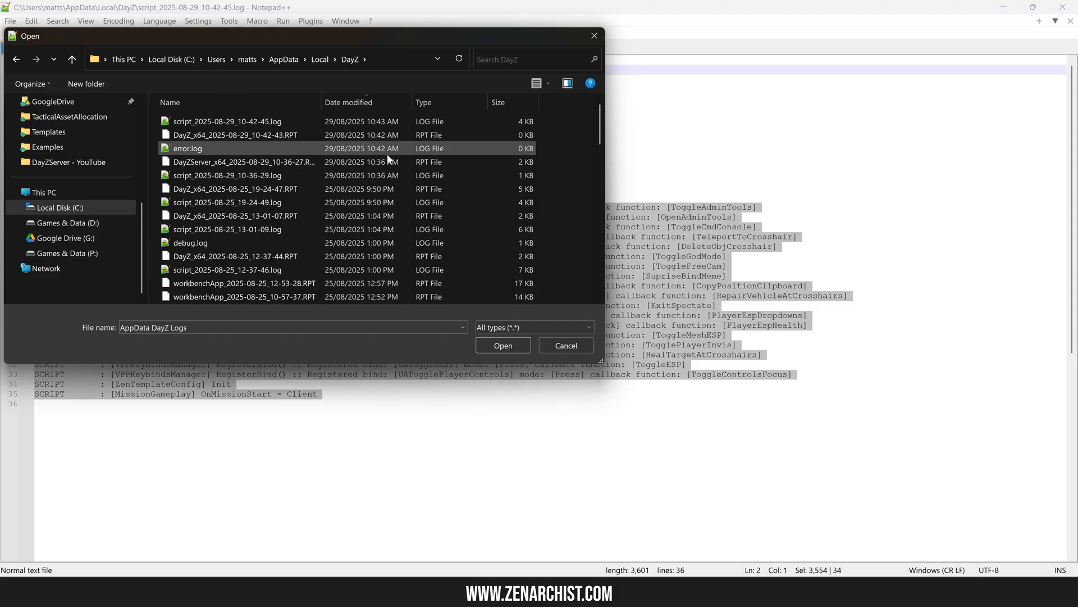
{"action": "scroll", "scroll_direction": "down", "scroll_amount": 3}
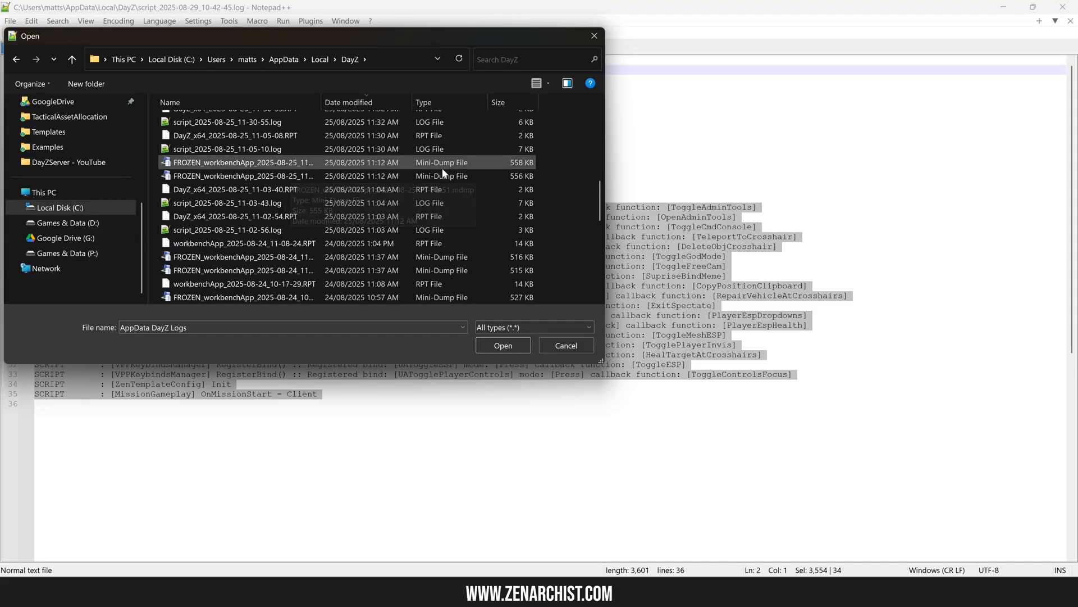
{"action": "left_click", "coordinate": [227, 190]}
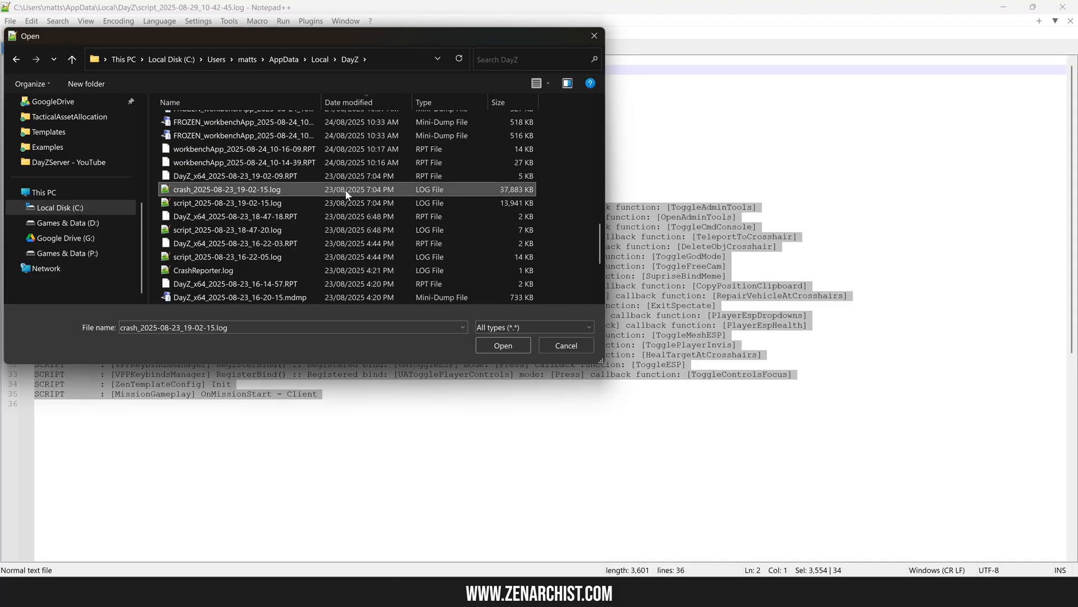
{"action": "mouse_move", "coordinate": [512, 191]}
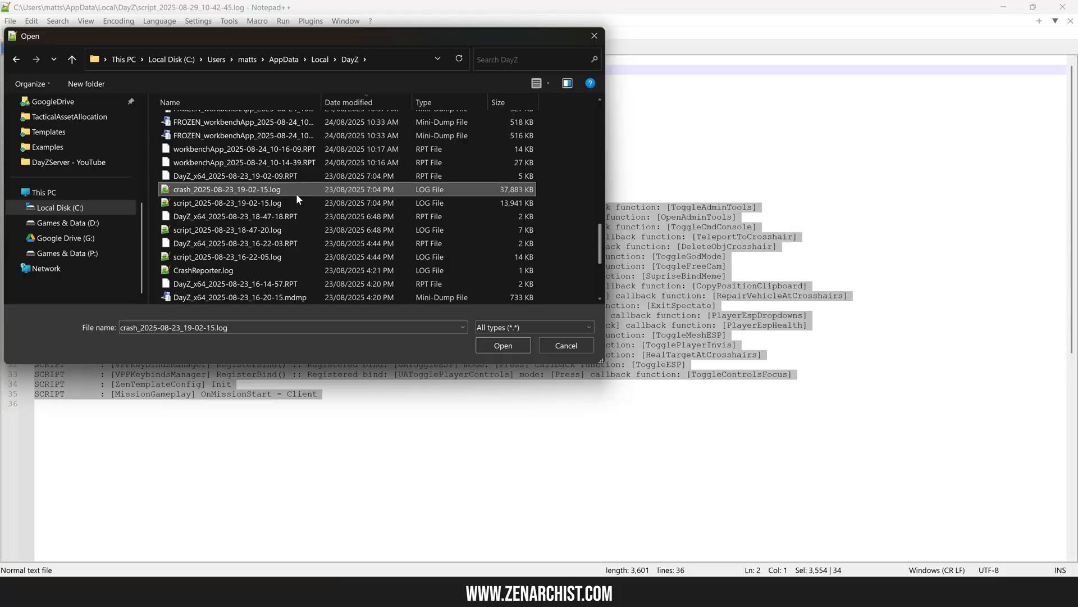
{"action": "left_click", "coordinate": [502, 344]}
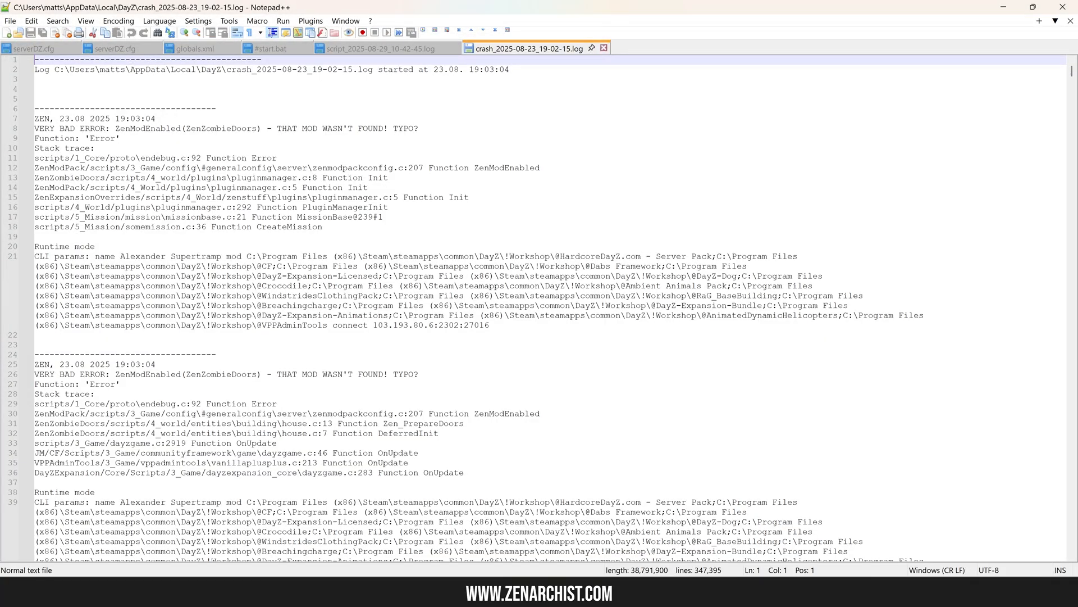
{"action": "scroll", "scroll_direction": "down", "scroll_amount": 3}
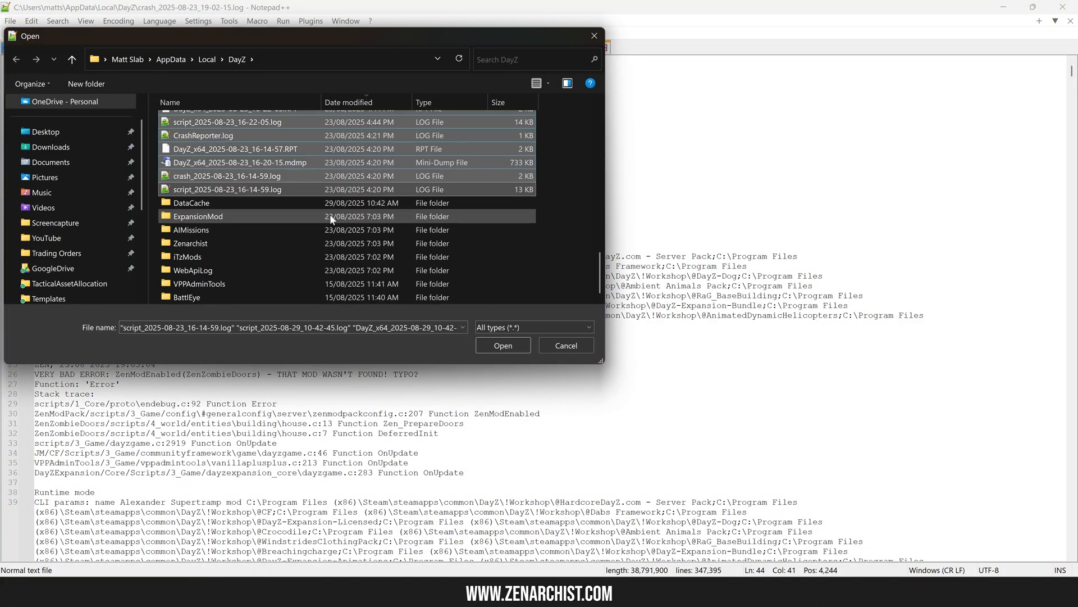
Delete the pre-29 August DayZ client logs, skipping the log still in use.
{"action": "left_click", "coordinate": [503, 345]}
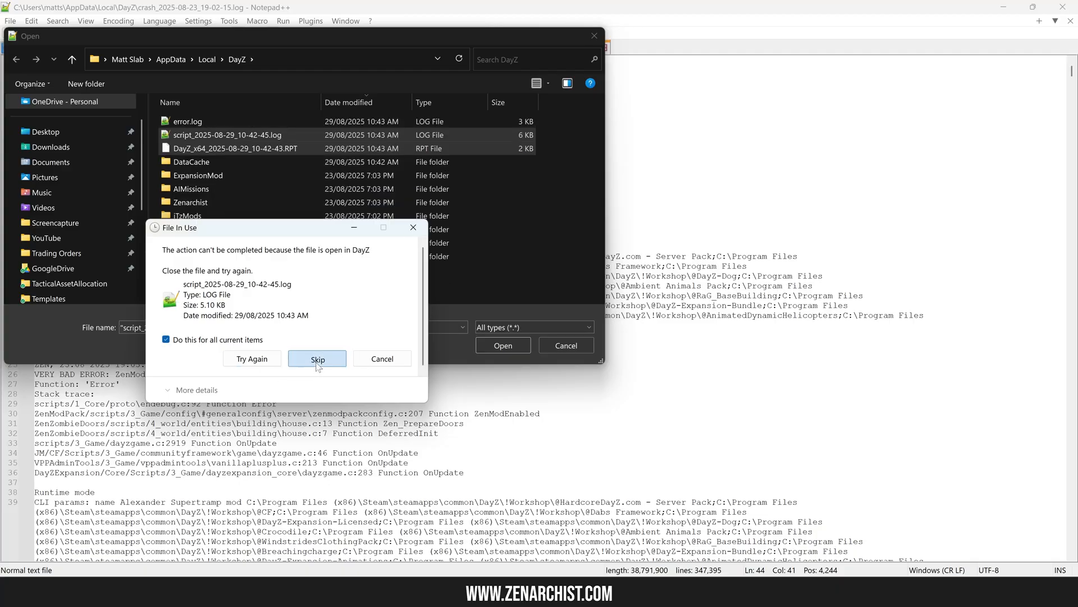
{"action": "left_click", "coordinate": [317, 358]}
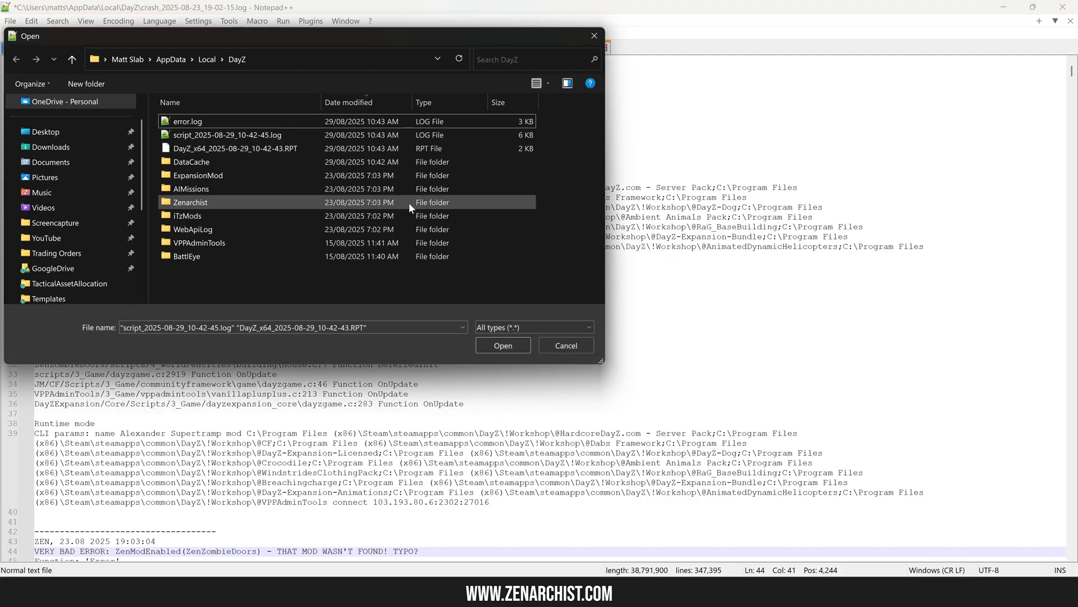
{"action": "left_click", "coordinate": [502, 345]}
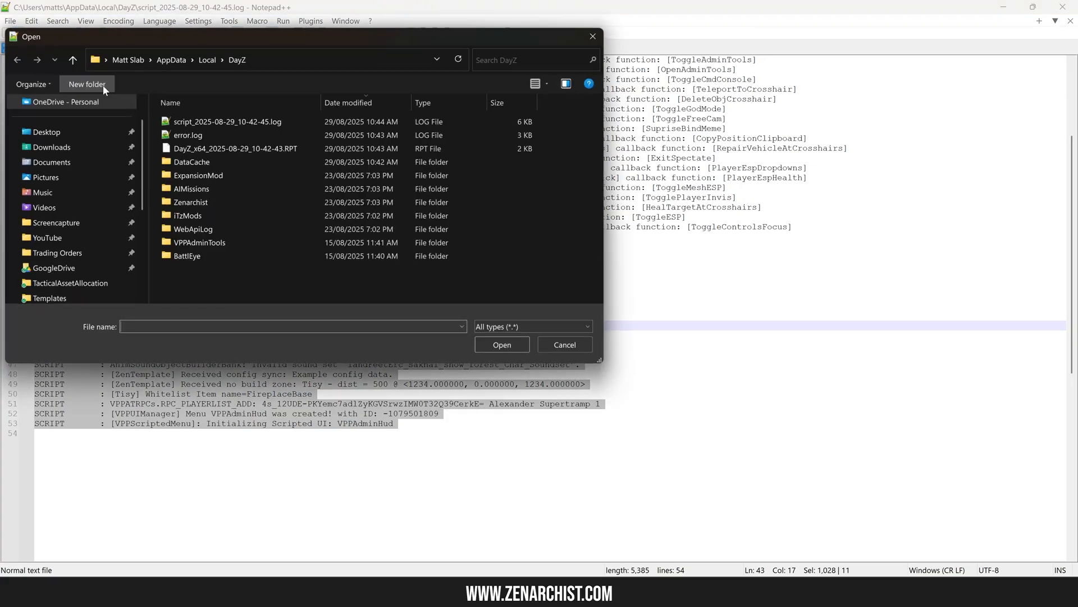
Open the DayZServer - YouTube server's script log from the P: drive.
{"action": "scroll", "scroll_direction": "down", "scroll_amount": 3}
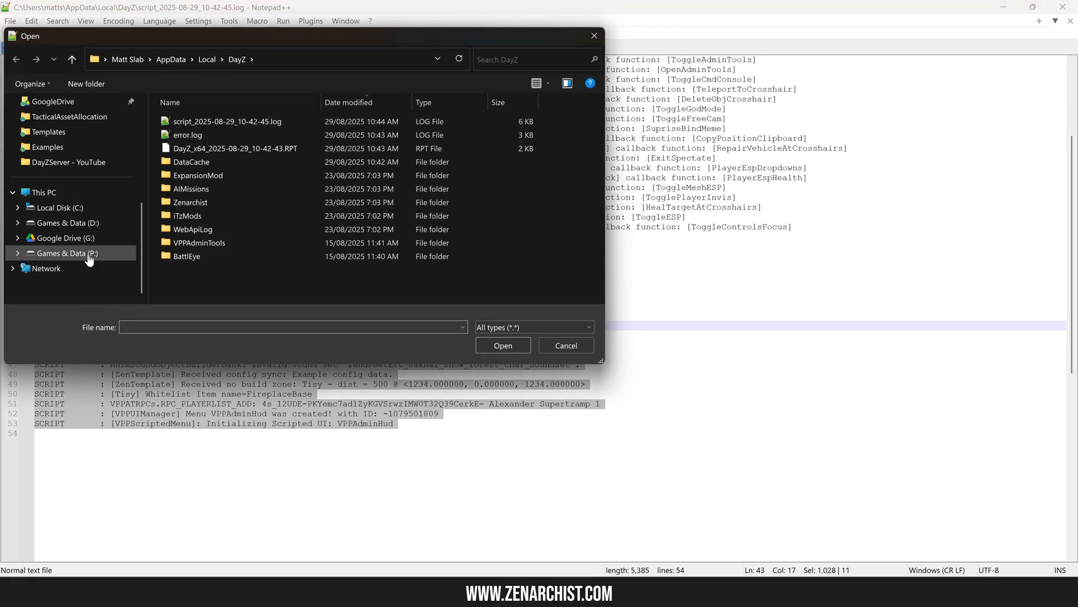
{"action": "left_click", "coordinate": [68, 252]}
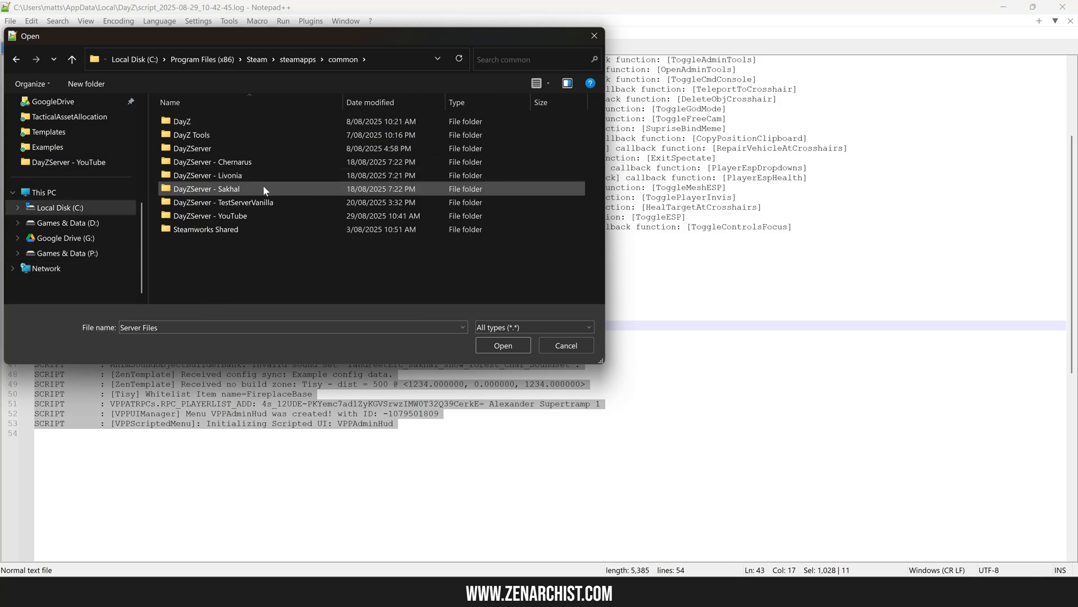
{"action": "double_click", "coordinate": [210, 215]}
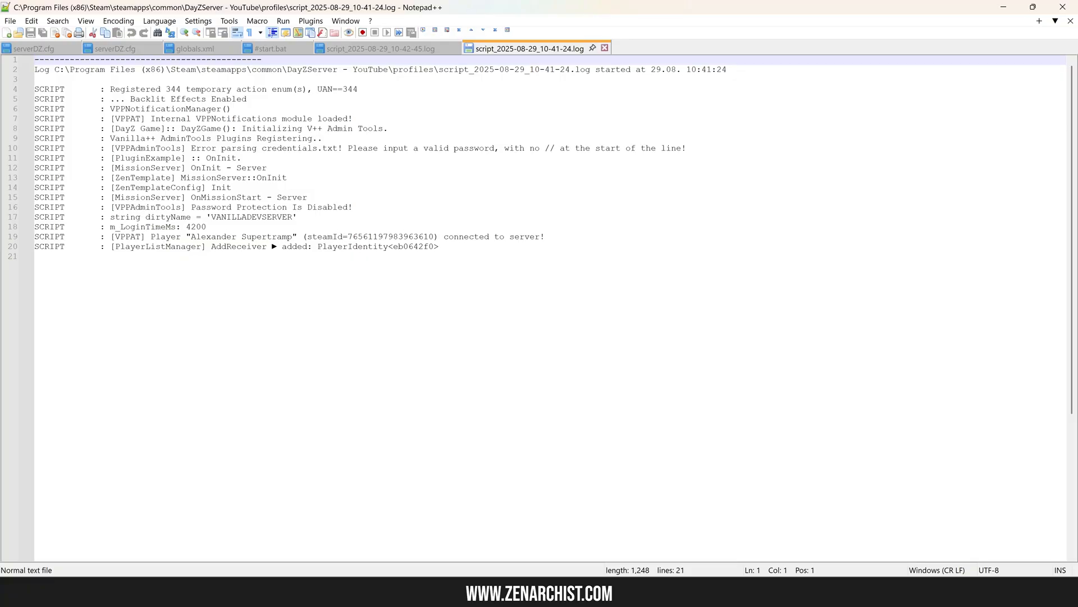
{"action": "left_click", "coordinate": [48, 256]}
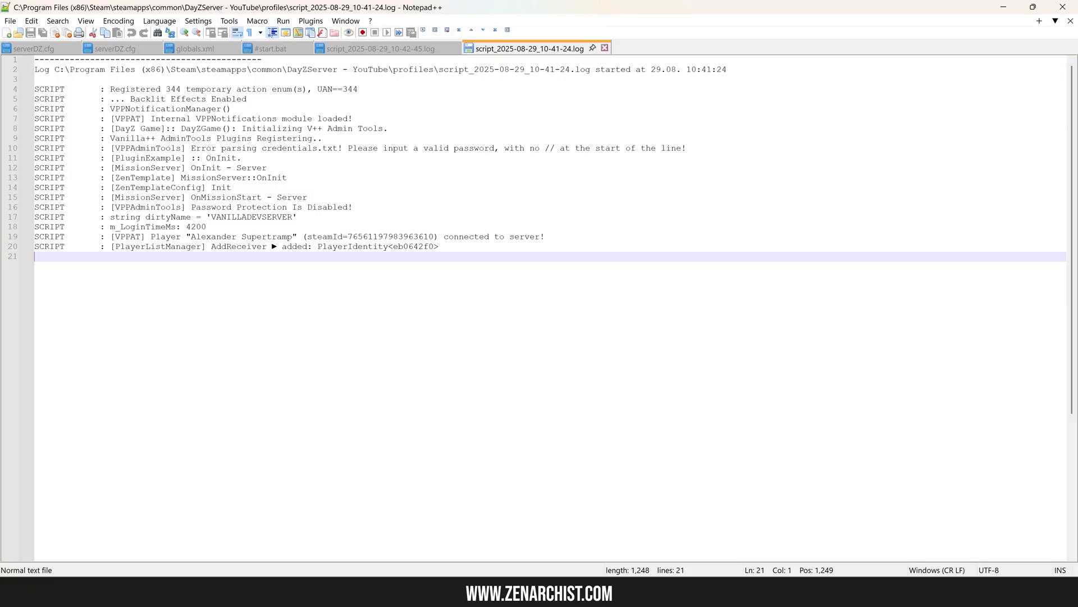
{"action": "mouse_move", "coordinate": [366, 6]}
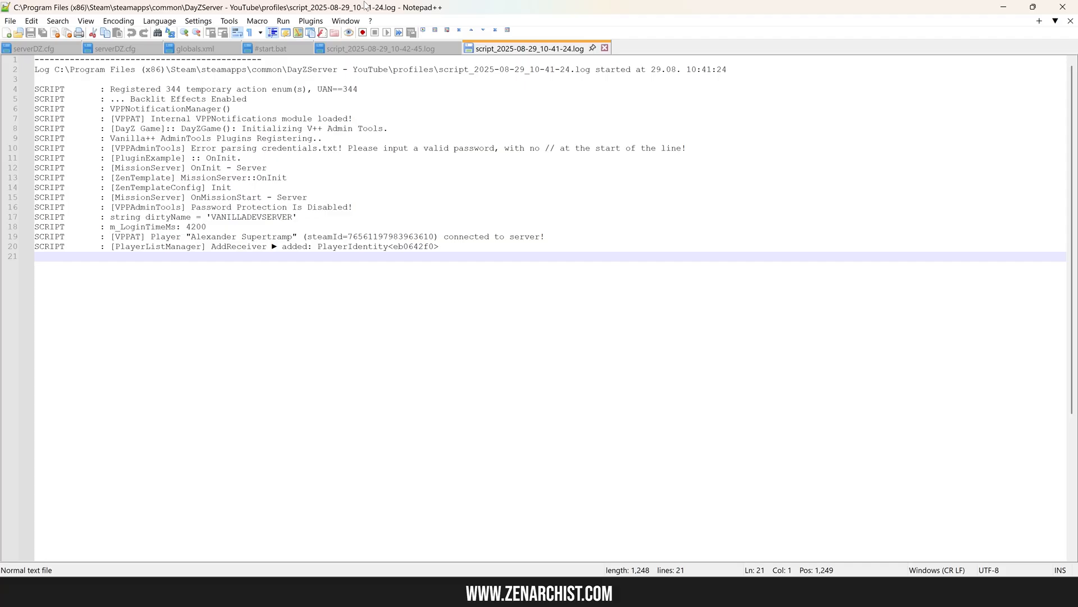
{"action": "left_click", "coordinate": [377, 48]}
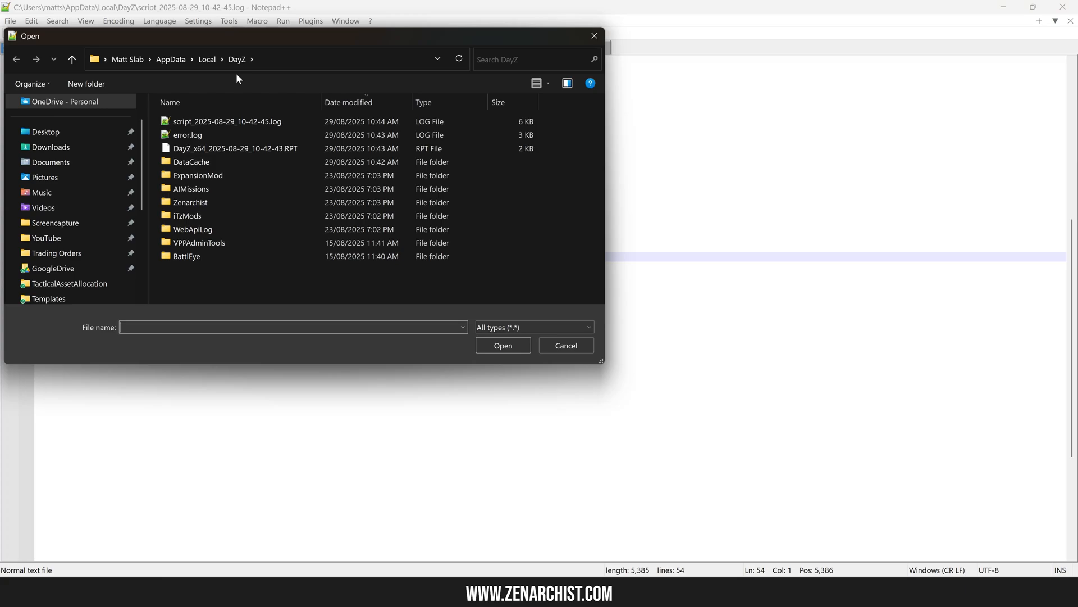
Open crash_2025-08-20_20-52-32.log from the DayZServer - Livonia profiles folder.
{"action": "left_click", "coordinate": [66, 268]}
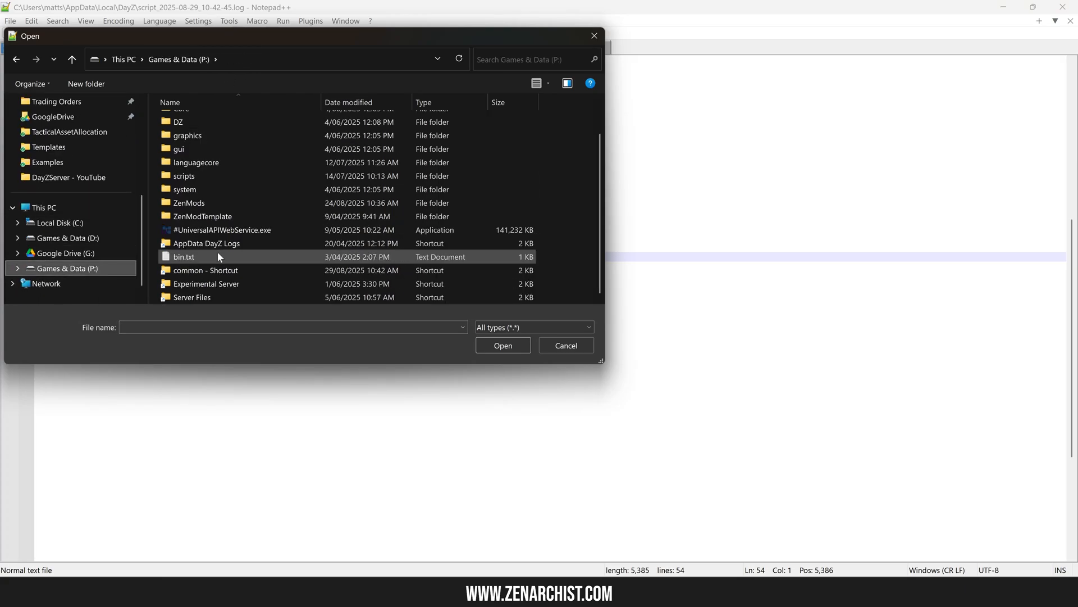
{"action": "double_click", "coordinate": [192, 297]}
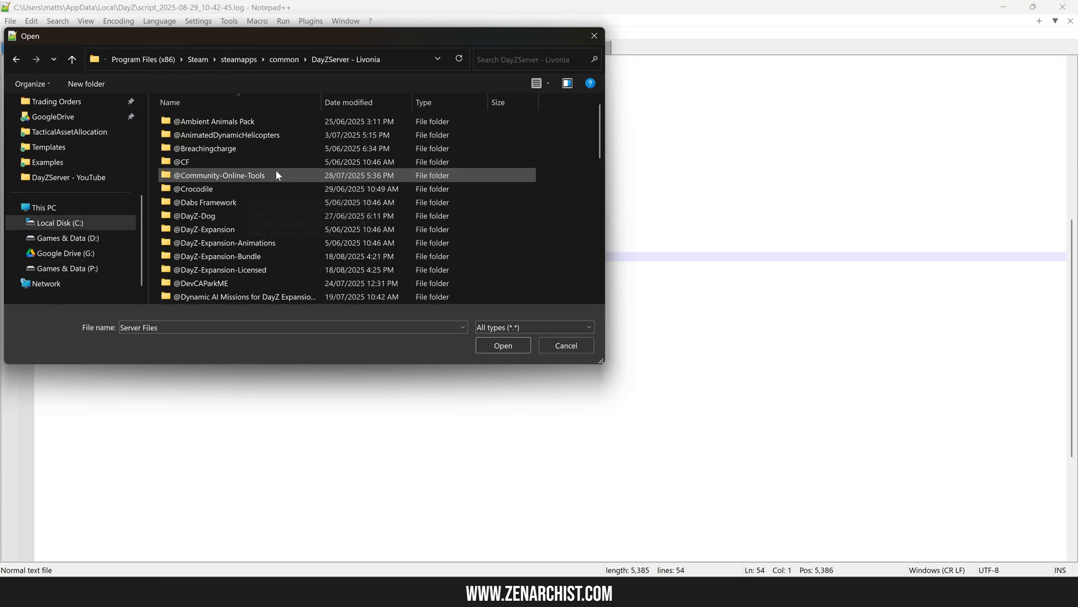
{"action": "double_click", "coordinate": [220, 174]}
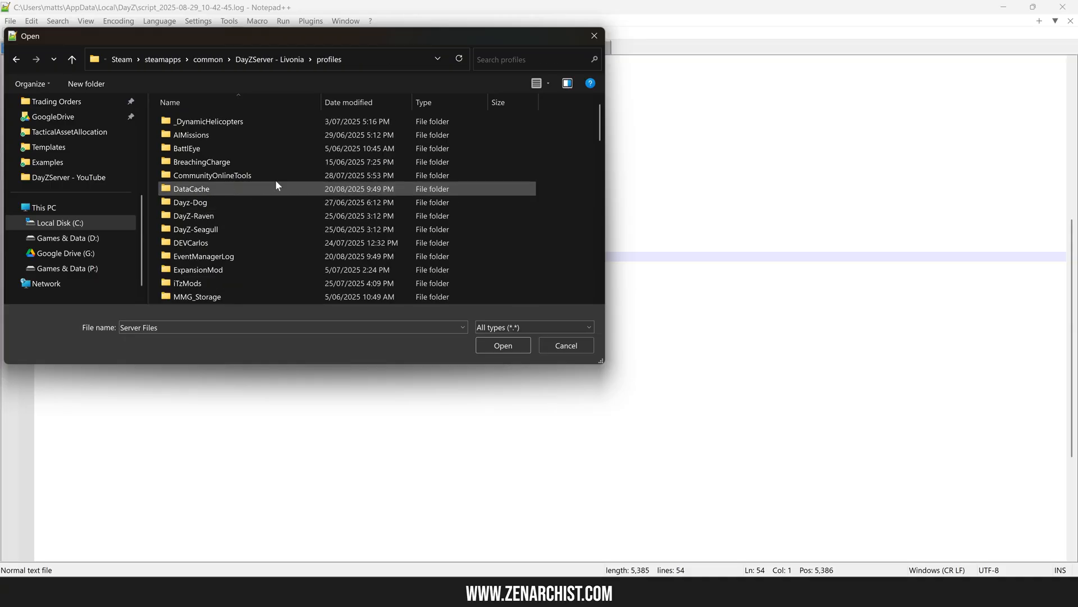
{"action": "scroll", "scroll_direction": "down", "scroll_amount": 3}
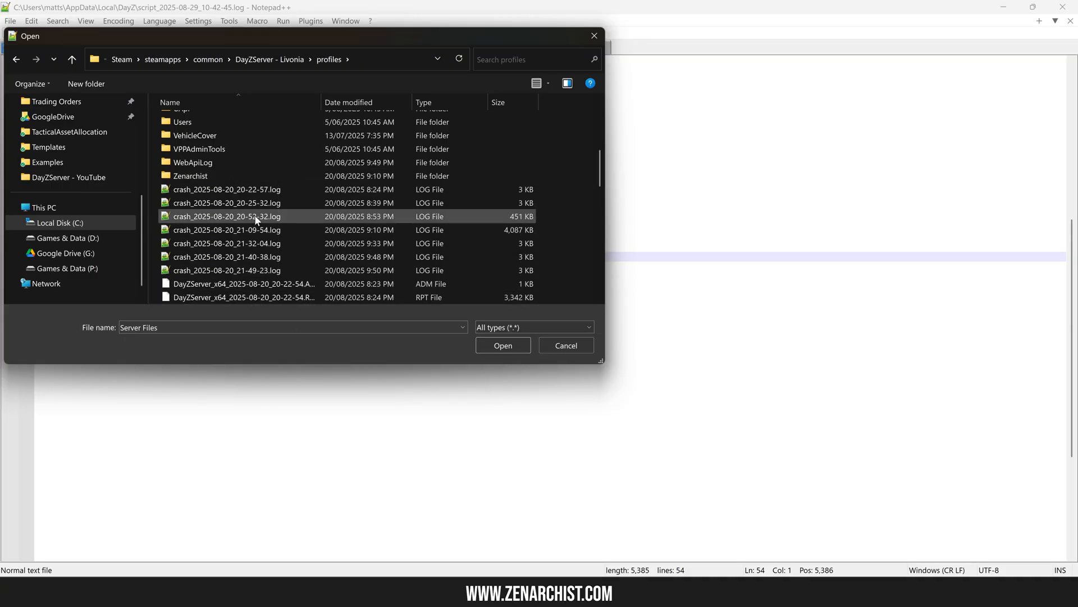
{"action": "double_click", "coordinate": [227, 216]}
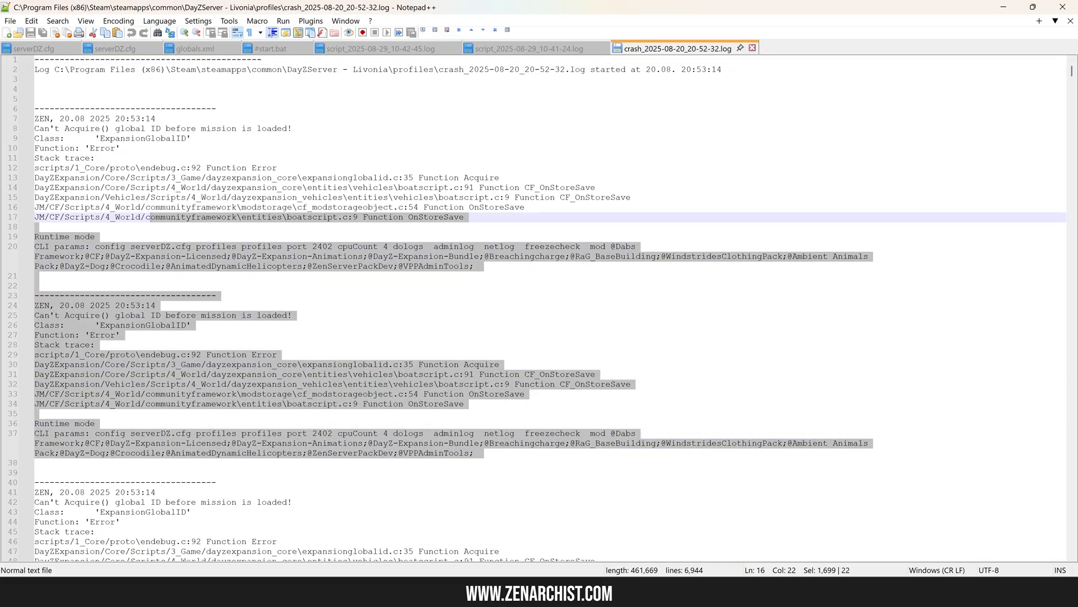
{"action": "scroll", "scroll_direction": "down", "scroll_amount": 3}
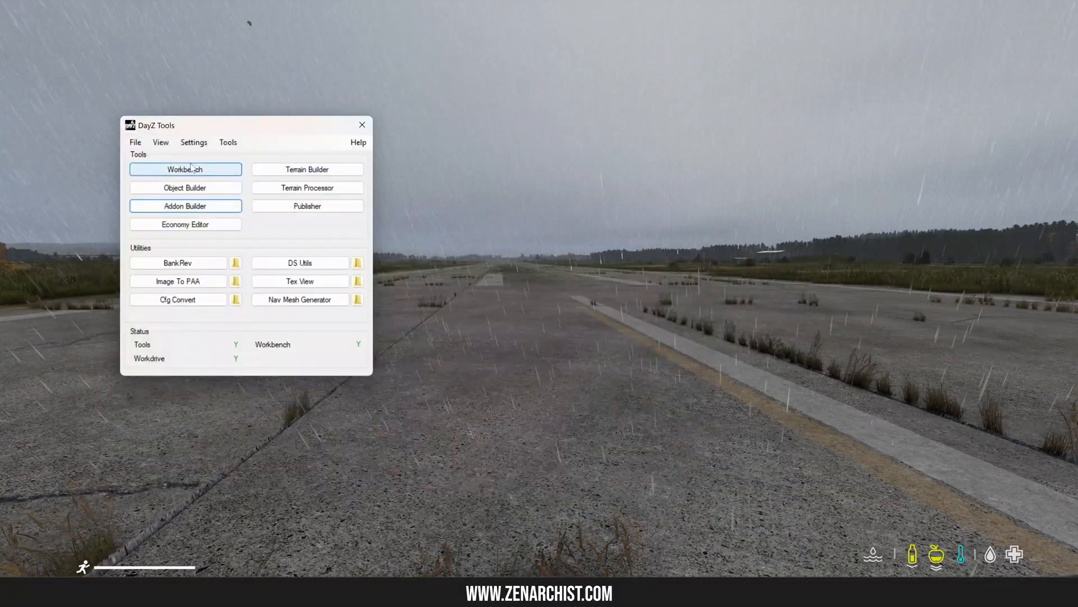
{"action": "left_click", "coordinate": [184, 205]}
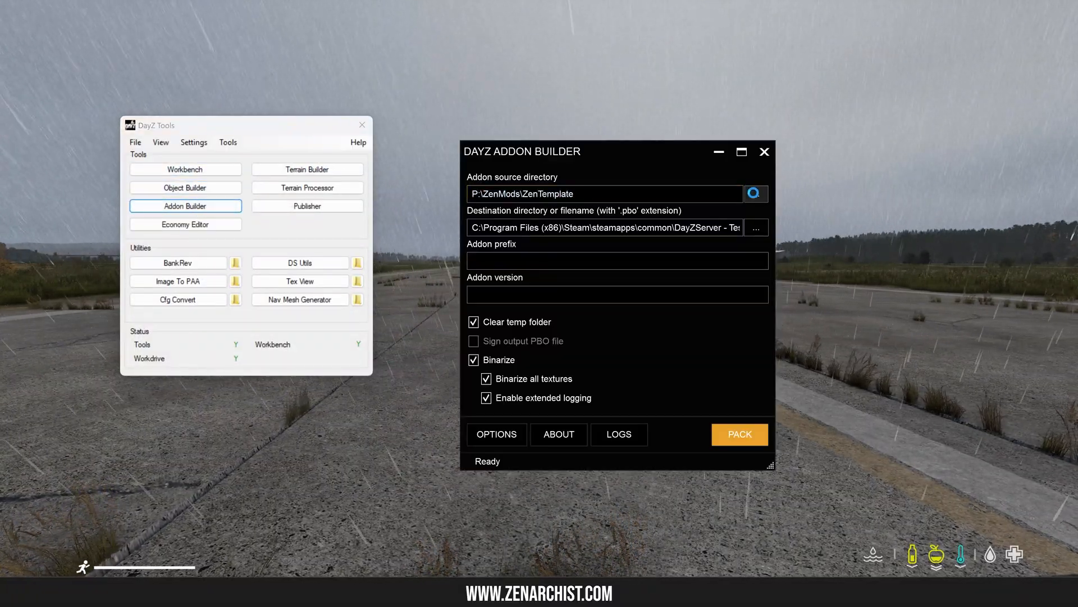
{"action": "left_click", "coordinate": [755, 193]}
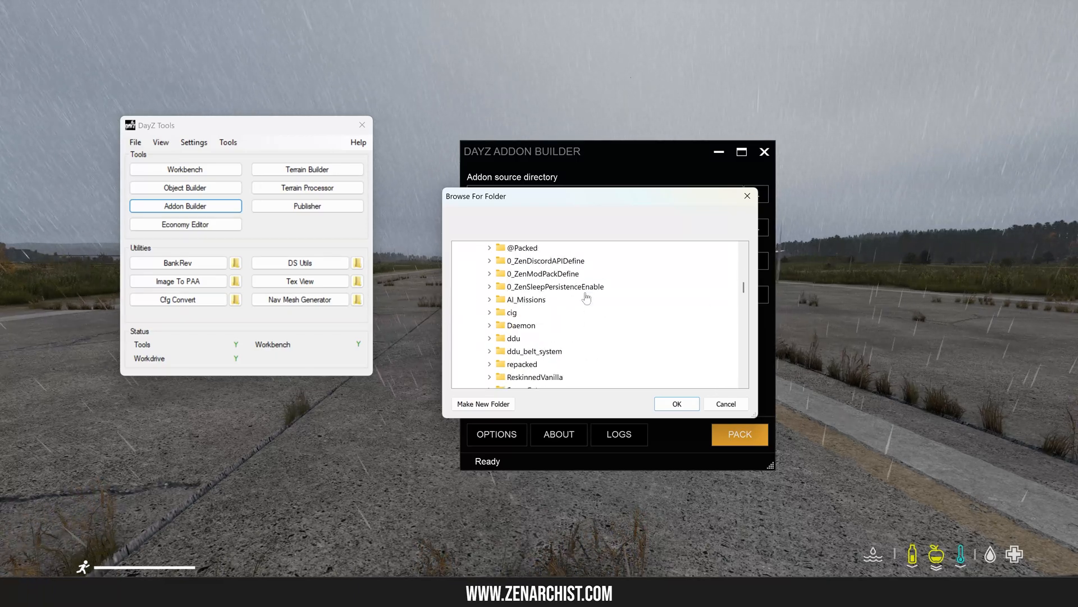
{"action": "scroll", "scroll_direction": "down", "scroll_amount": 3}
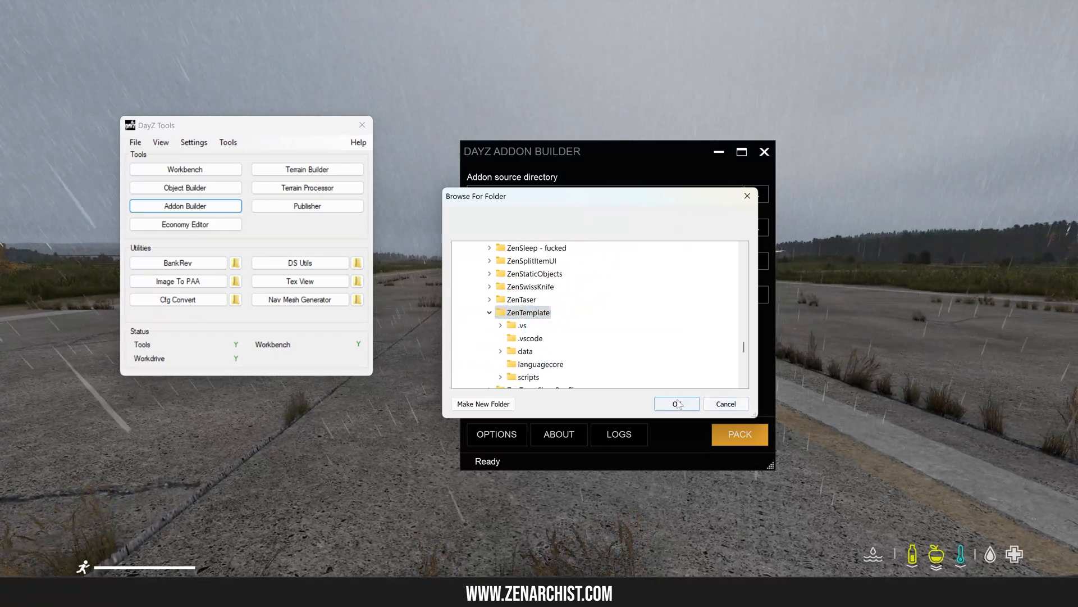
{"action": "left_click", "coordinate": [673, 404]}
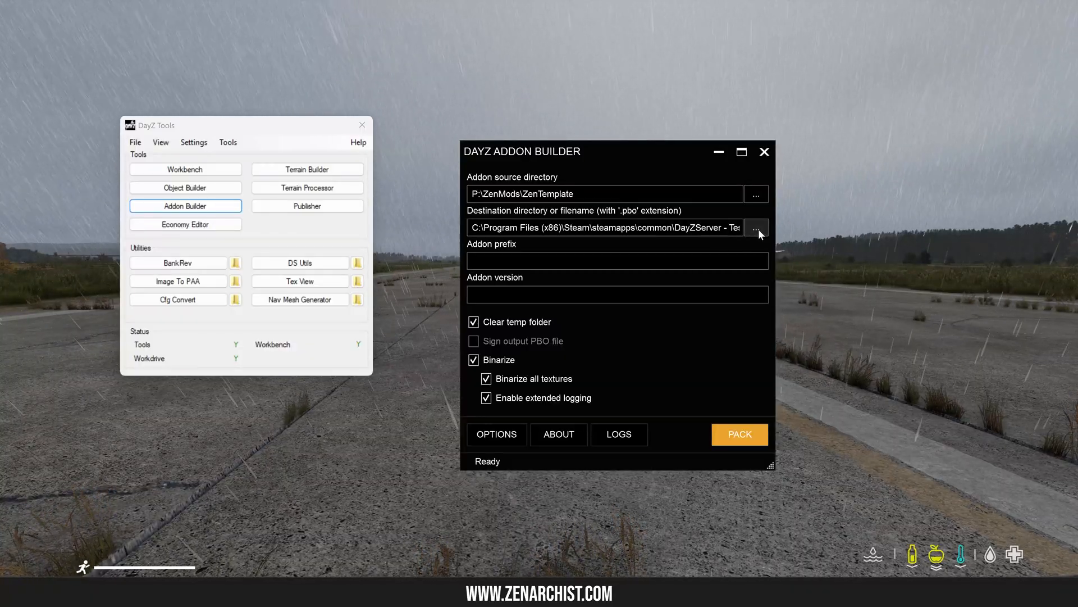
{"action": "left_click", "coordinate": [755, 227]}
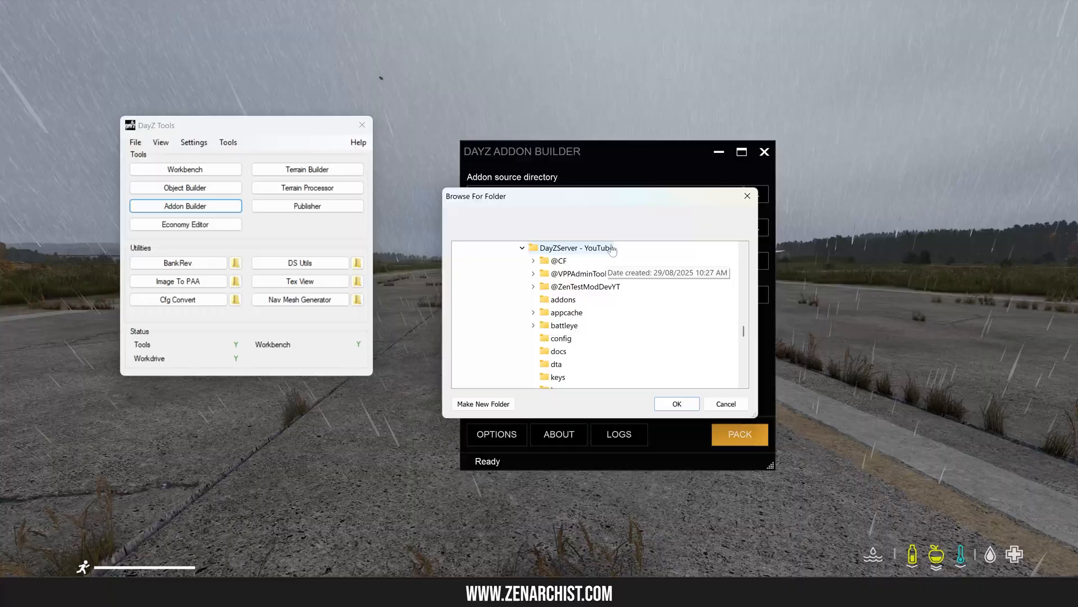
{"action": "left_click", "coordinate": [587, 286]}
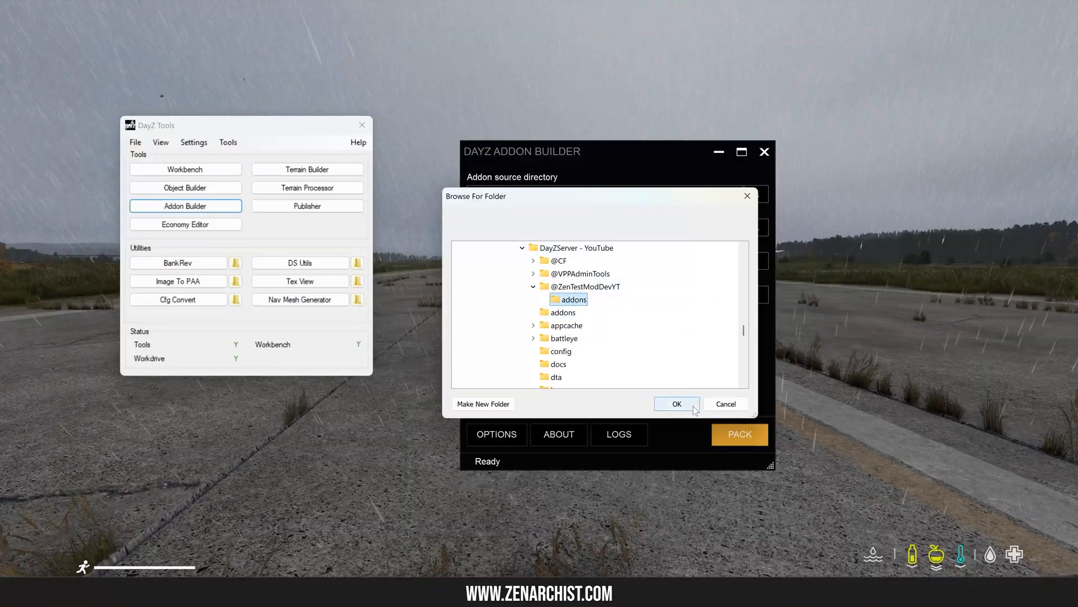
{"action": "left_click", "coordinate": [676, 404]}
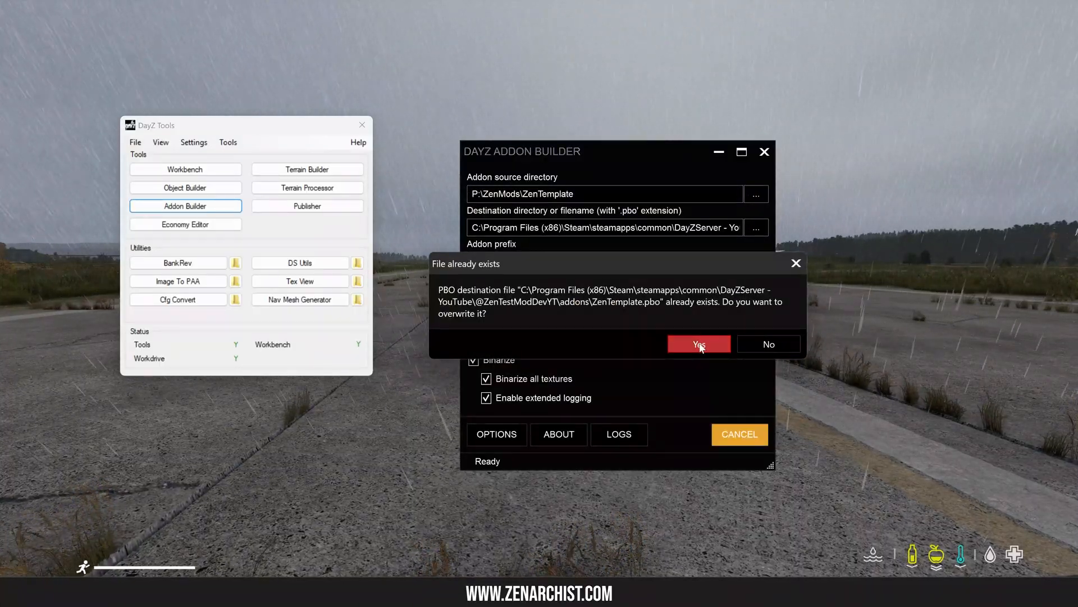
{"action": "left_click", "coordinate": [699, 344]}
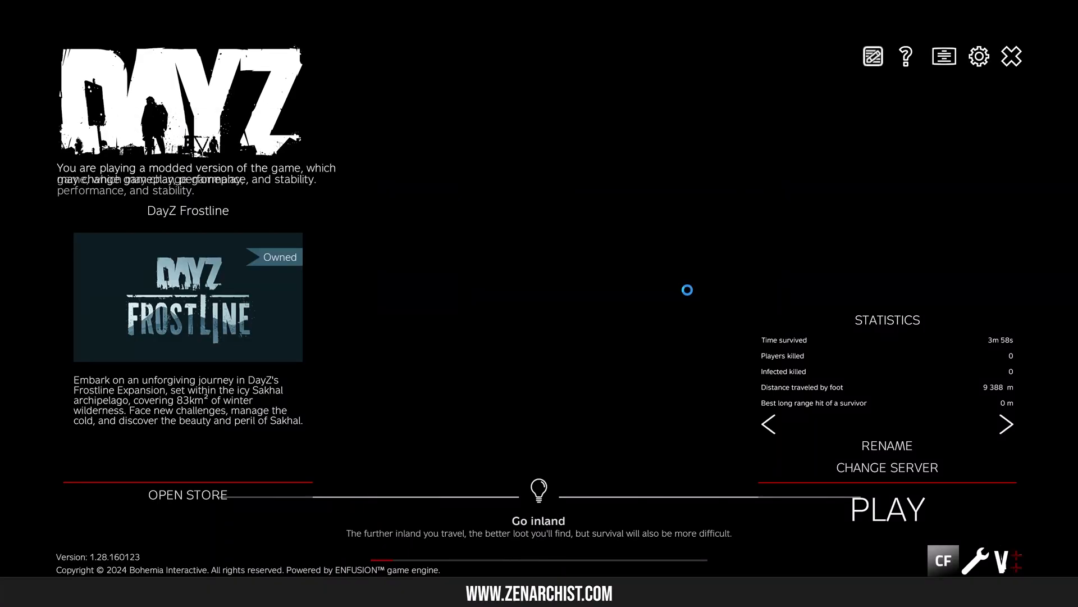
{"action": "left_click", "coordinate": [886, 509]}
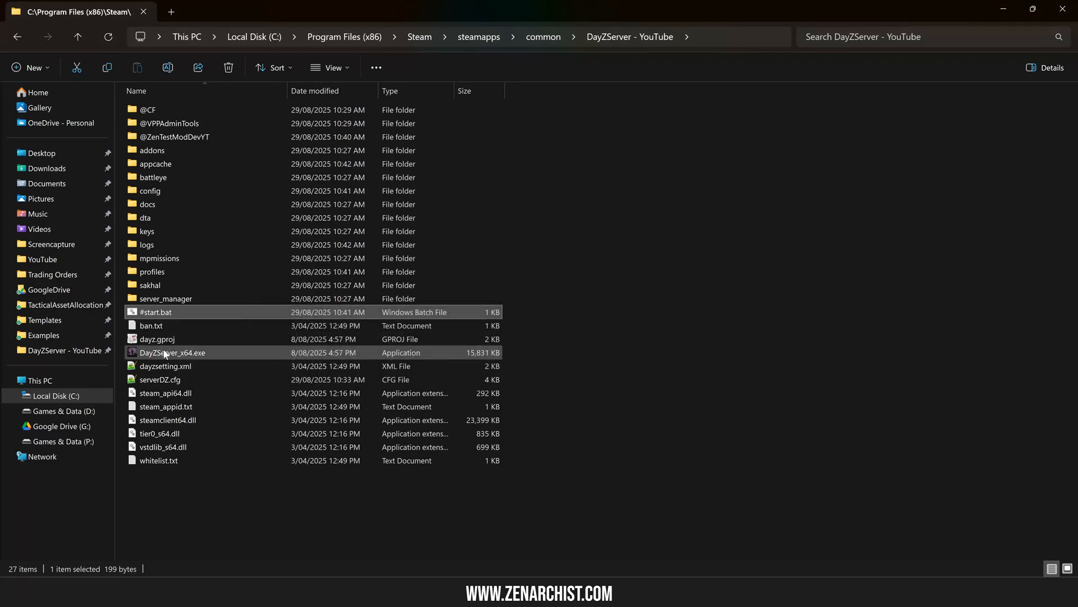
Open common\DayZServer sorted newest-modified first and select DayZServer_x64.exe, addons and dta.
{"action": "left_click", "coordinate": [482, 502]}
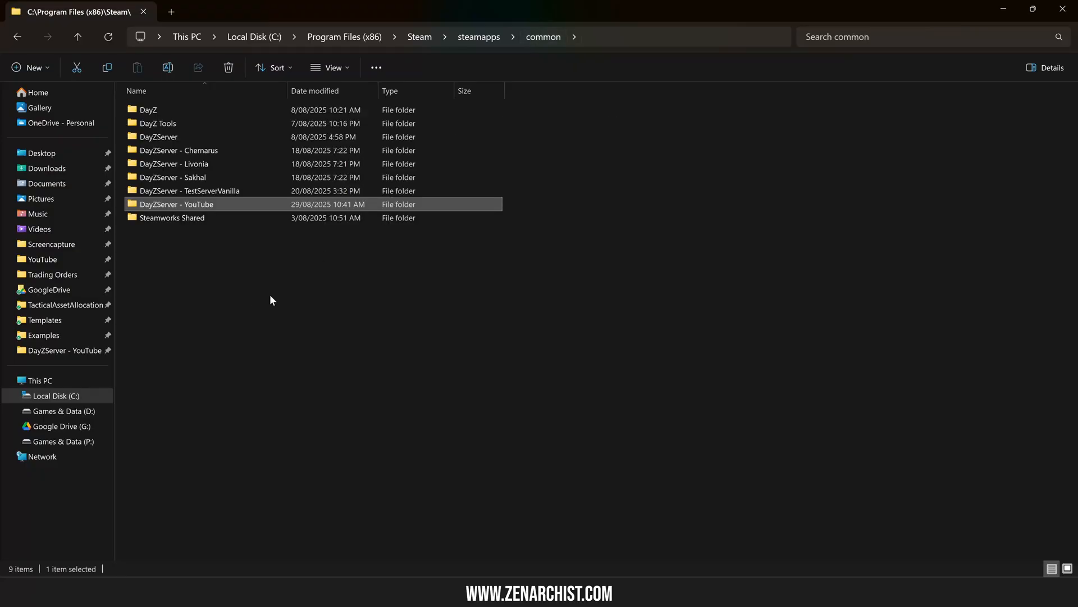
{"action": "mouse_move", "coordinate": [199, 214]}
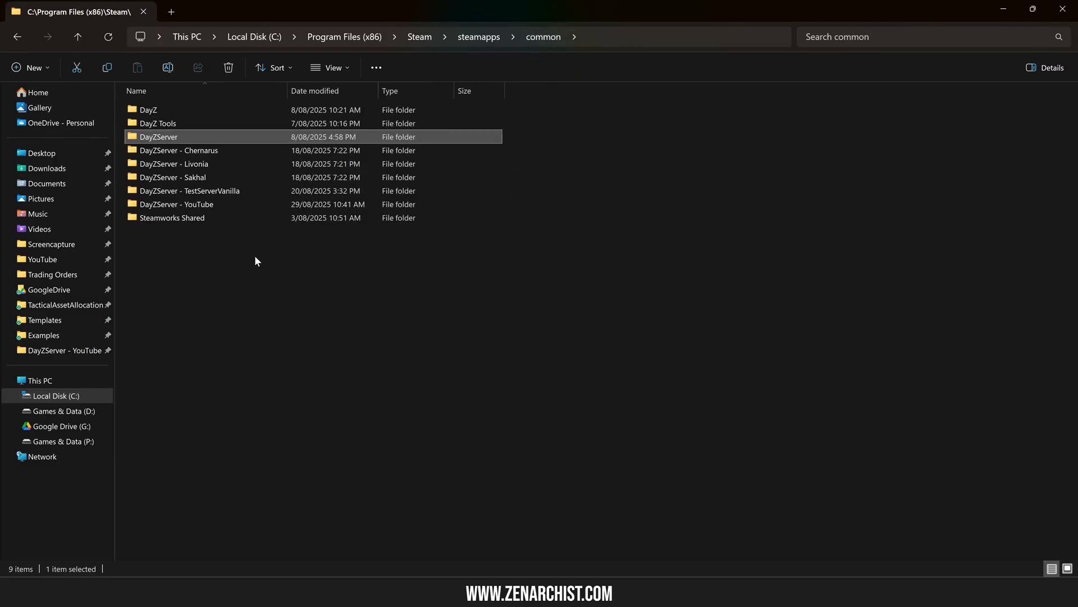
{"action": "left_click", "coordinate": [175, 205]}
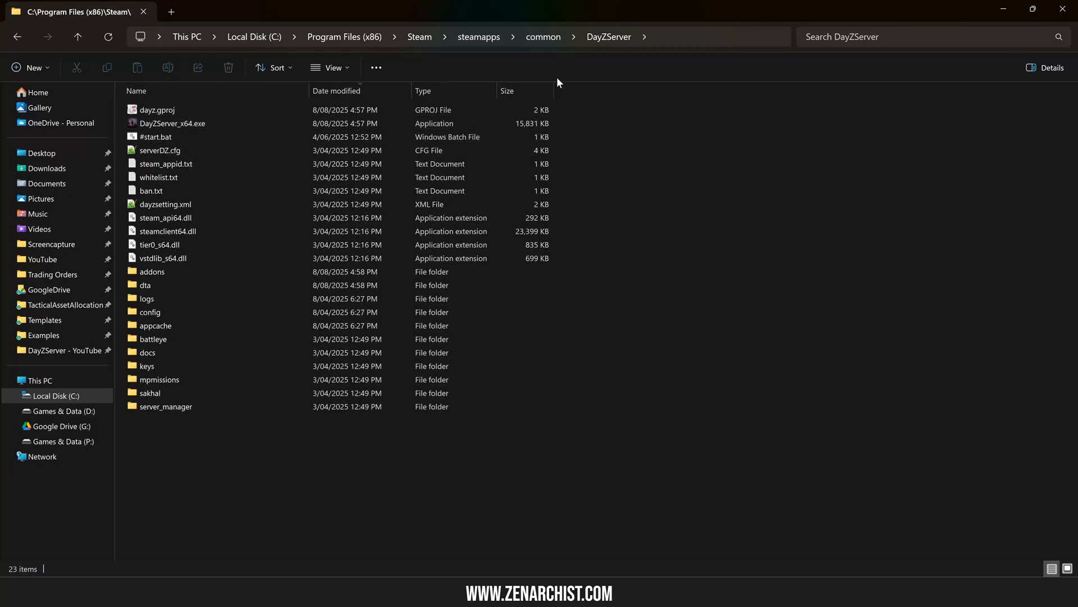
{"action": "left_click", "coordinate": [336, 90]}
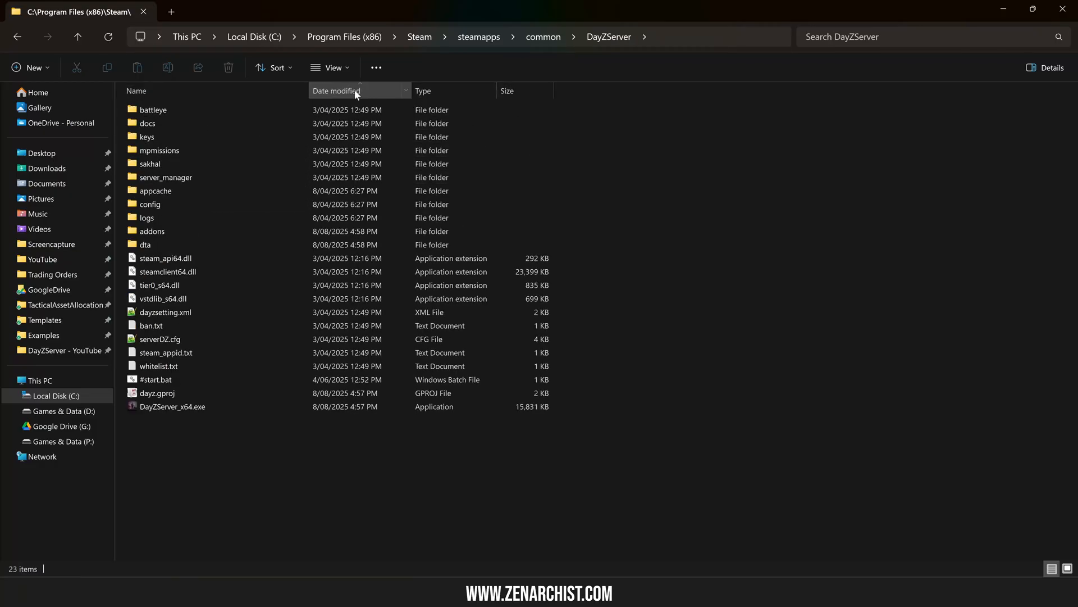
{"action": "left_click", "coordinate": [336, 90]}
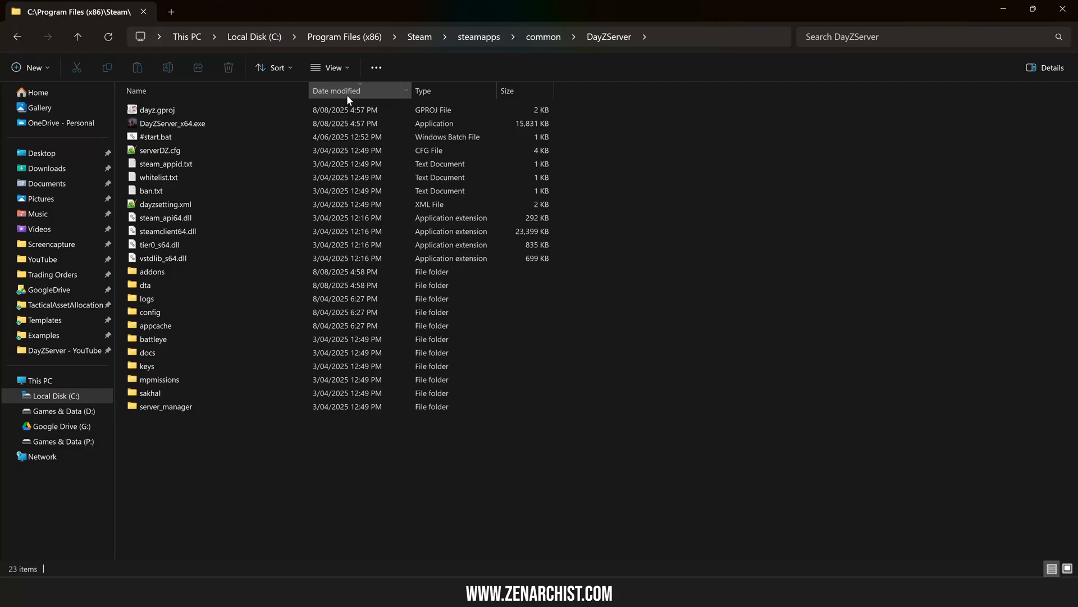
{"action": "left_click", "coordinate": [172, 123]}
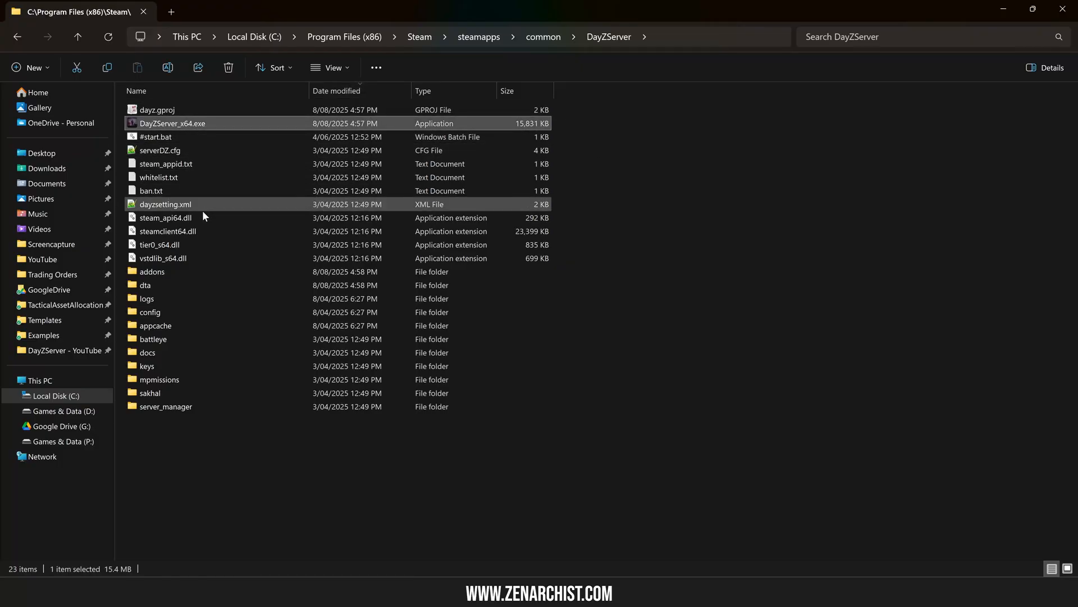
{"action": "left_click", "coordinate": [165, 218]}
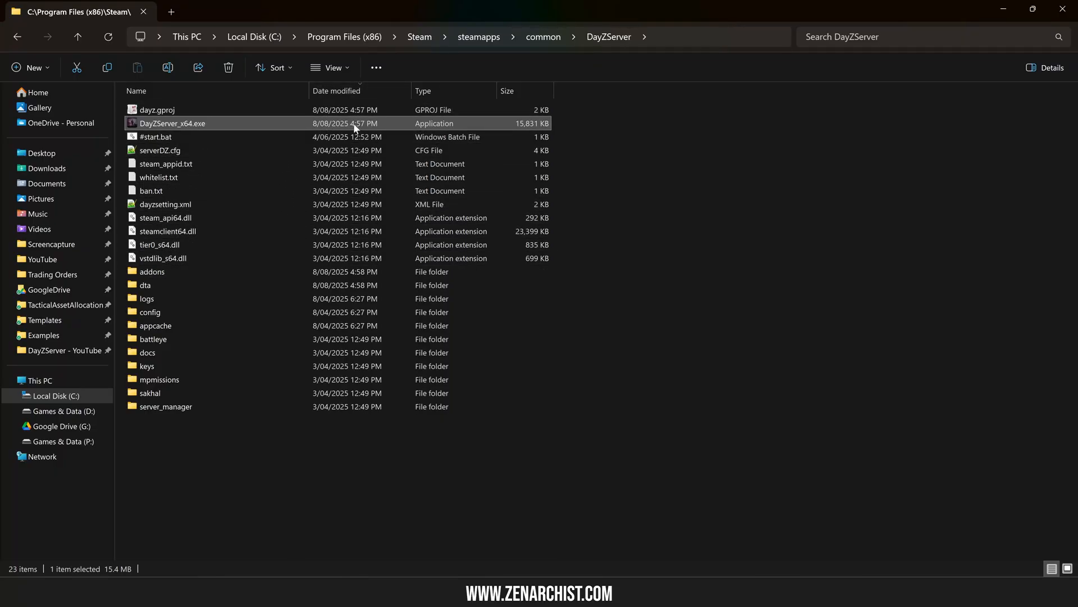
{"action": "mouse_move", "coordinate": [325, 132]}
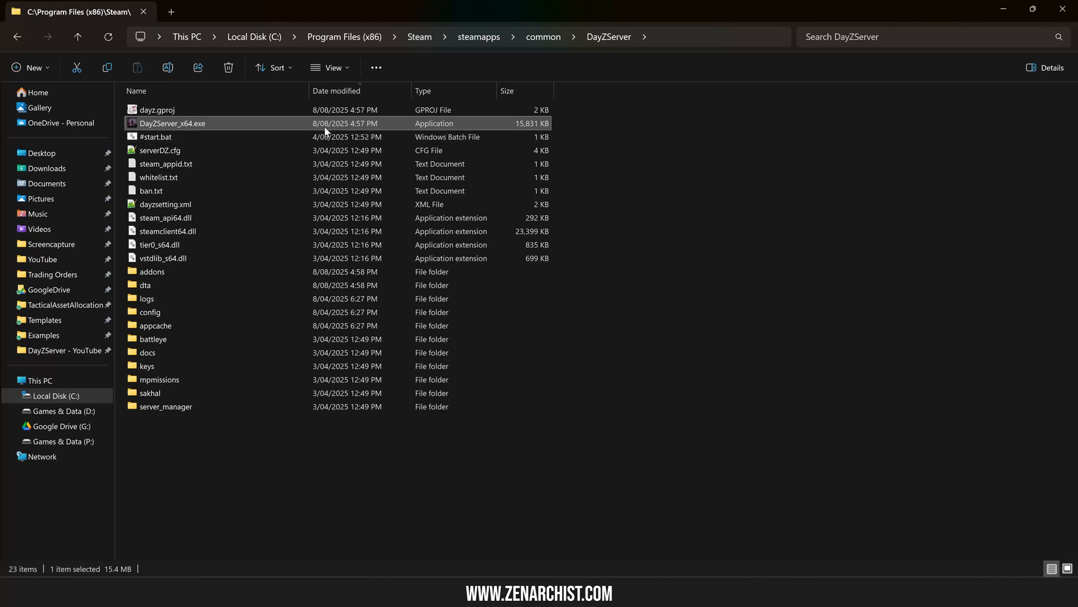
{"action": "mouse_move", "coordinate": [603, 140]}
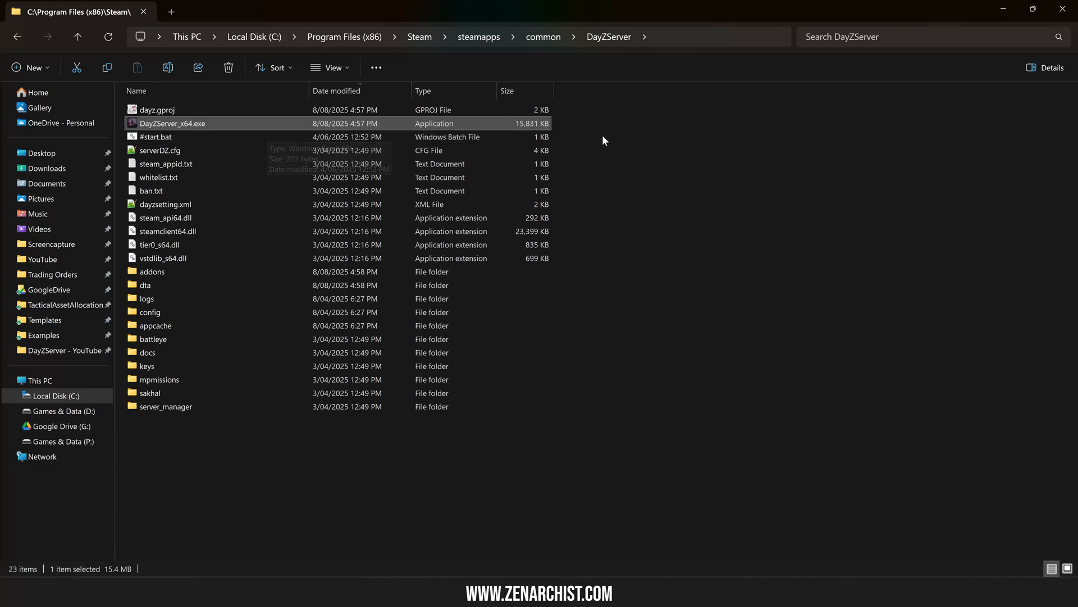
{"action": "mouse_move", "coordinate": [223, 287]}
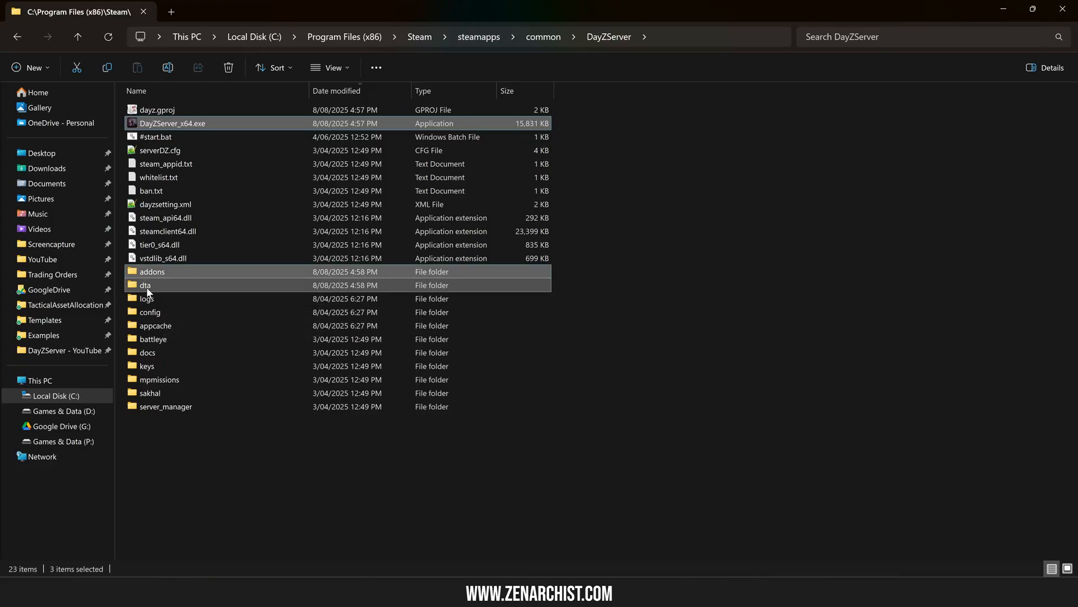
{"action": "left_click", "coordinate": [66, 350]}
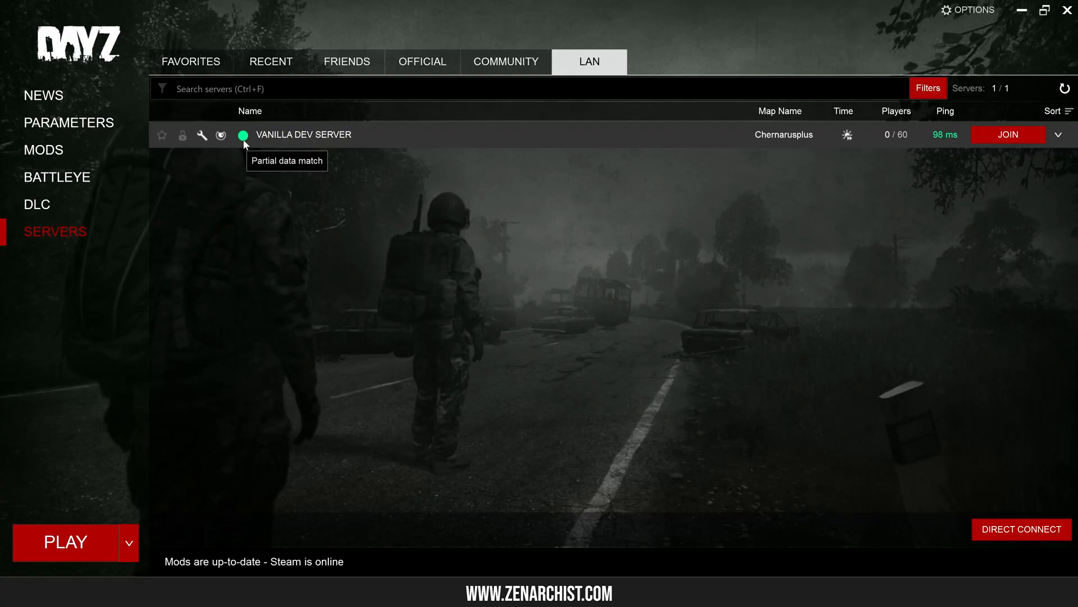
{"action": "mouse_move", "coordinate": [233, 150]}
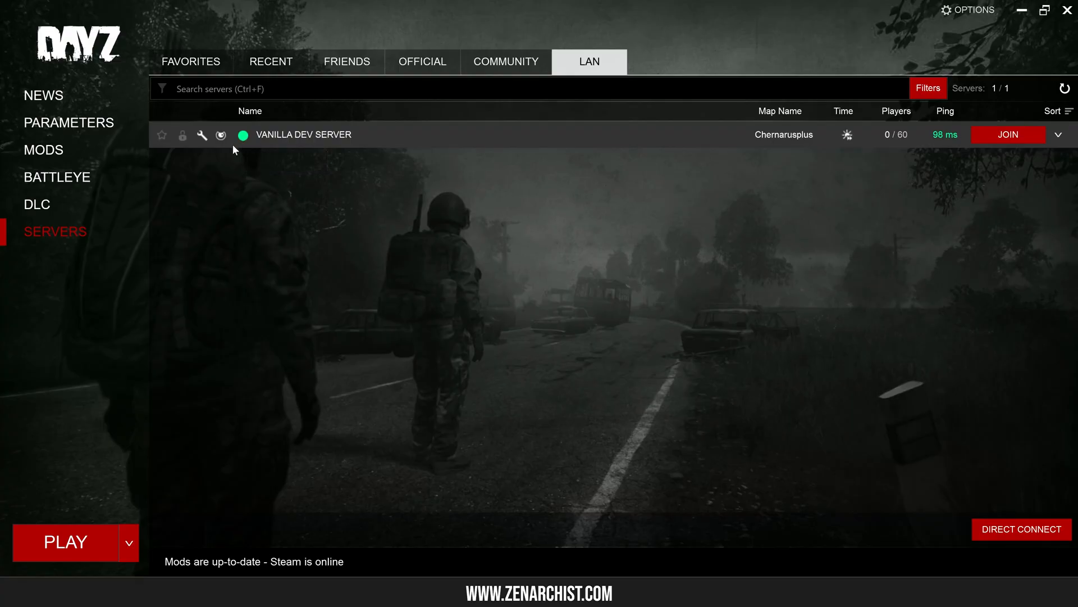
Show the launcher's Mods page listing ZenTestModDevYT, CF and VPPAdminTools.
{"action": "left_click", "coordinate": [43, 150]}
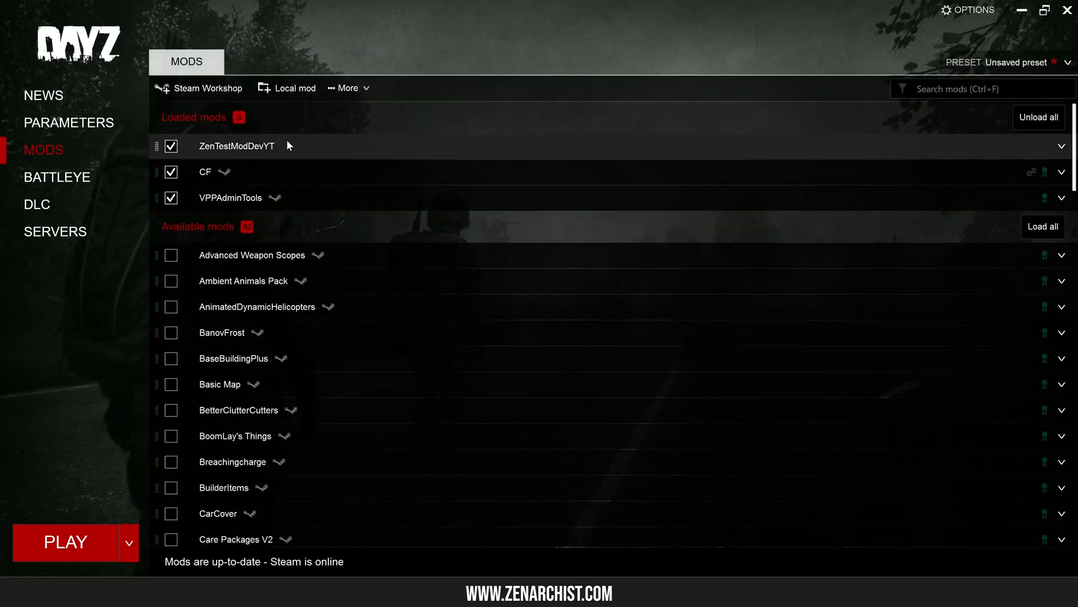
{"action": "left_click", "coordinate": [55, 231]}
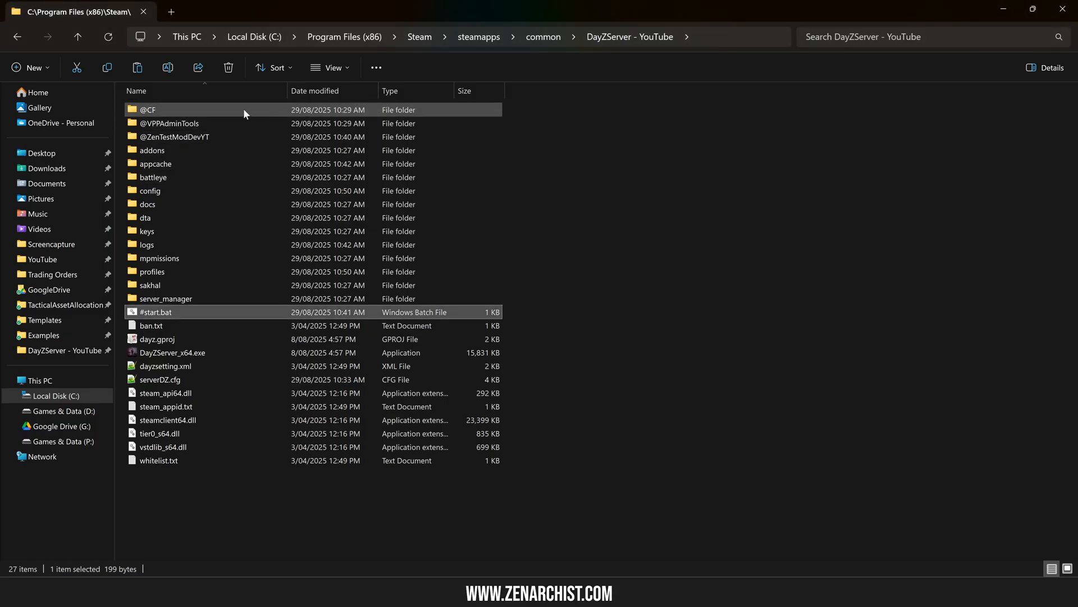
{"action": "mouse_move", "coordinate": [290, 137]}
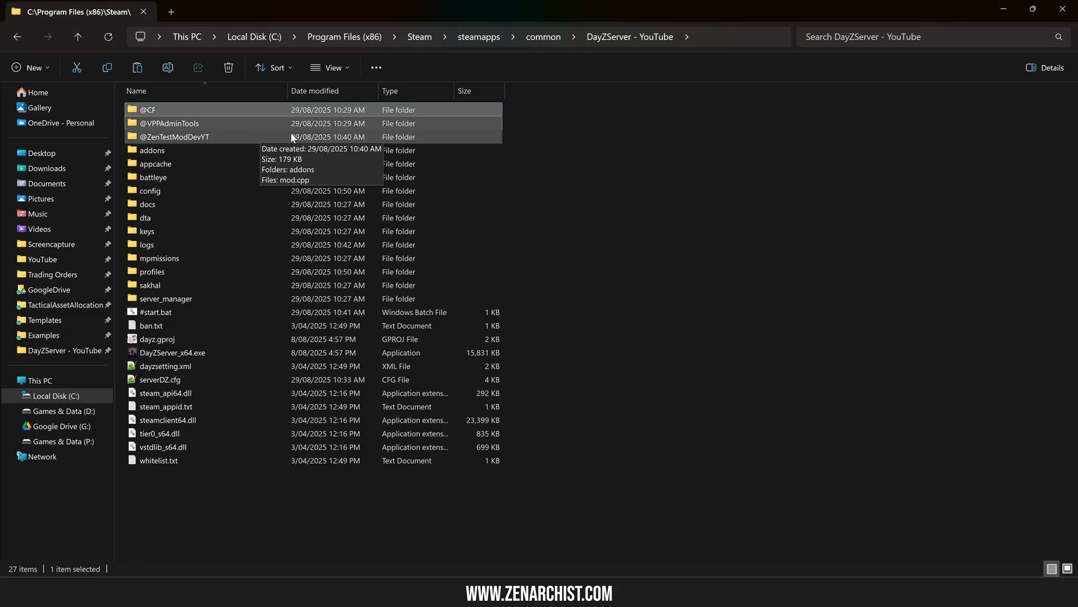
{"action": "left_click", "coordinate": [169, 123]}
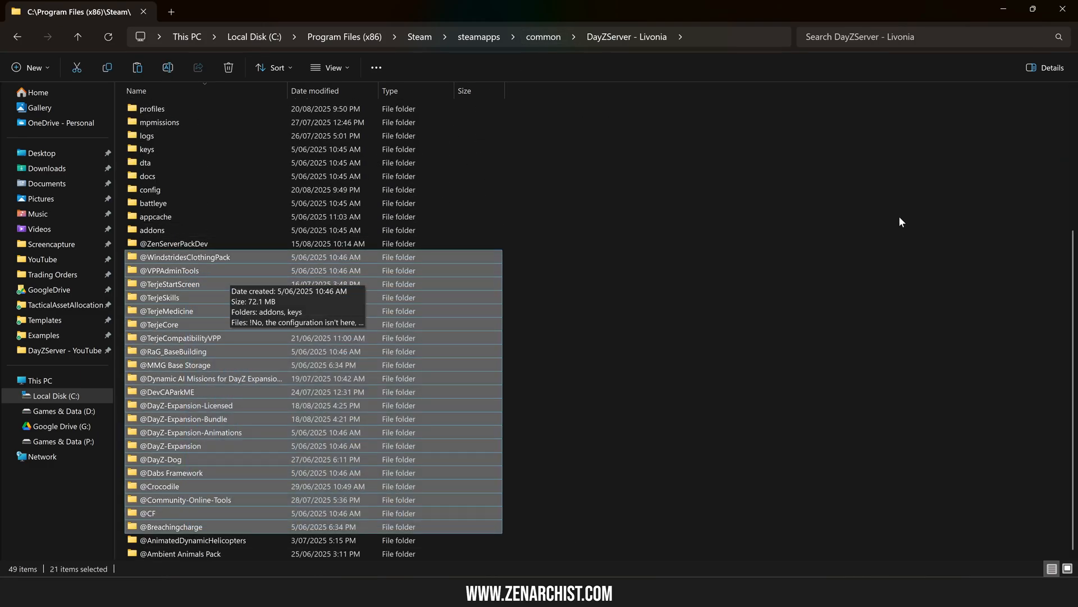
{"action": "mouse_move", "coordinate": [296, 404]}
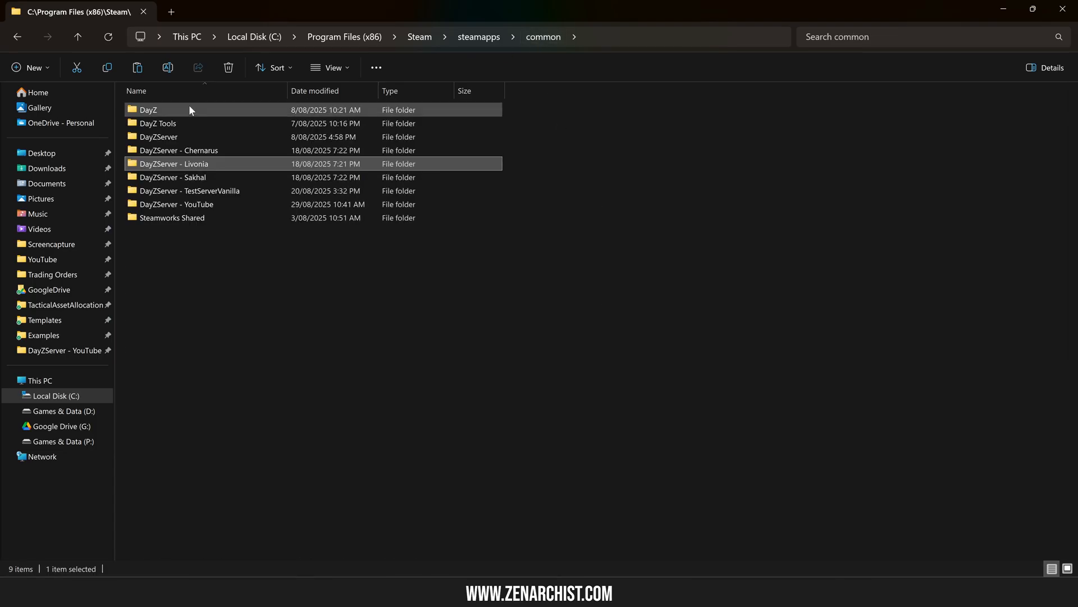
{"action": "double_click", "coordinate": [148, 109]}
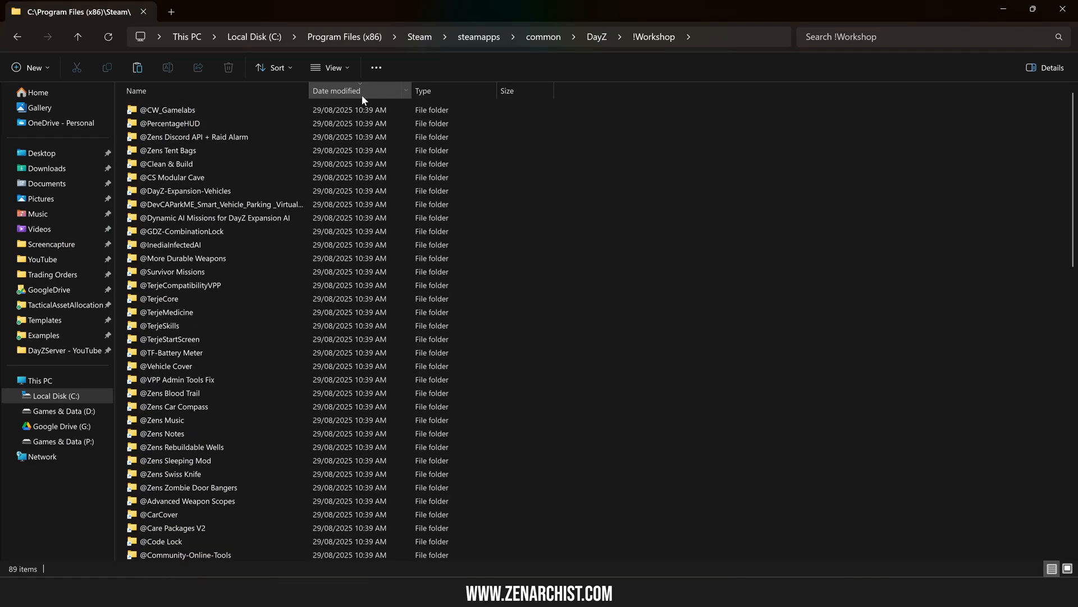
{"action": "left_click", "coordinate": [135, 90]}
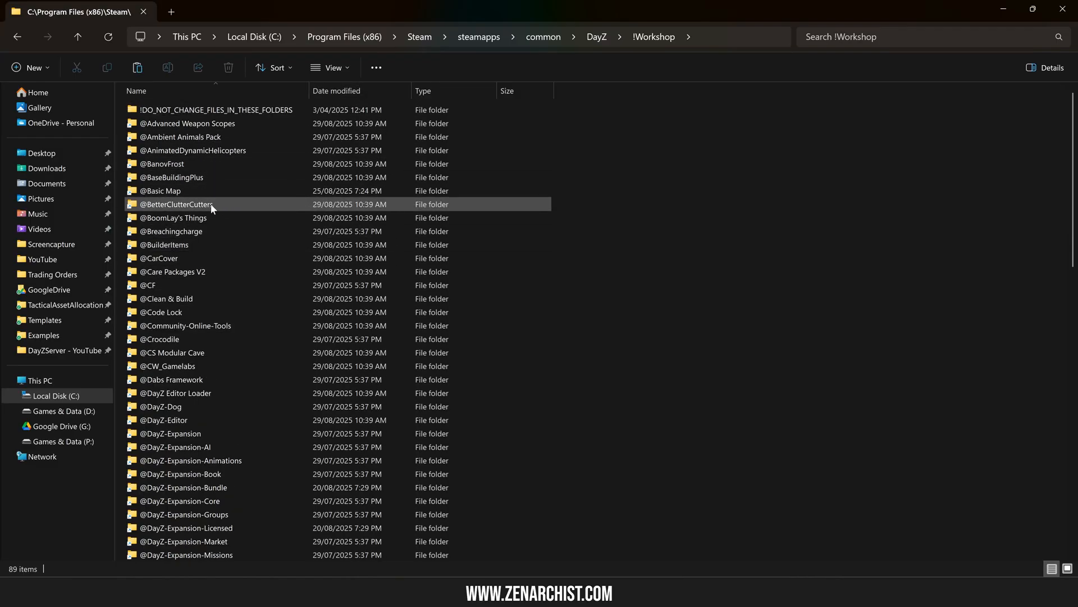
{"action": "left_click", "coordinate": [175, 204]}
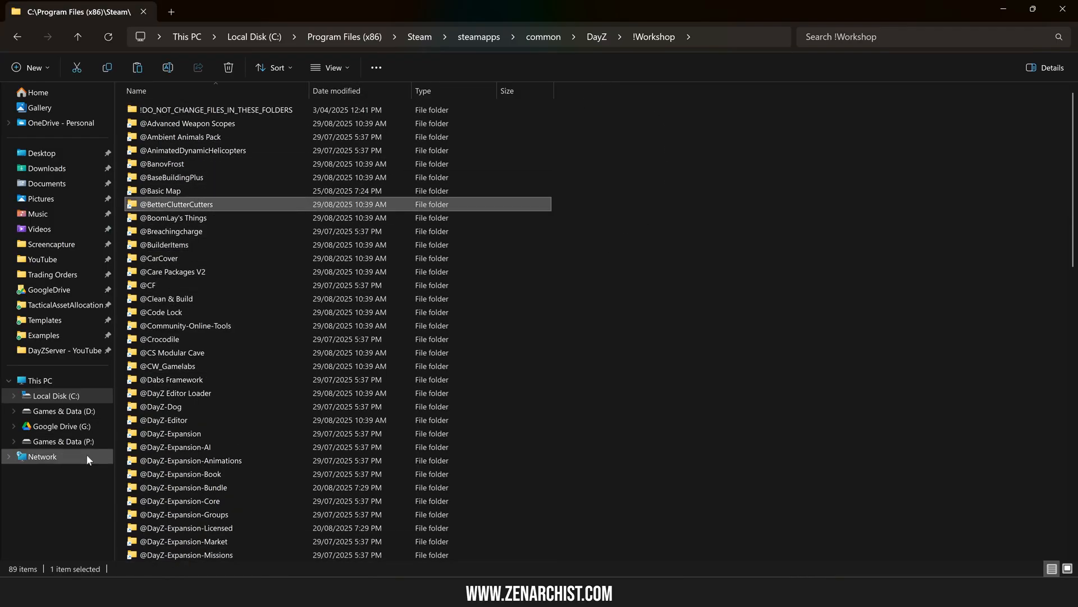
{"action": "left_click", "coordinate": [62, 440]}
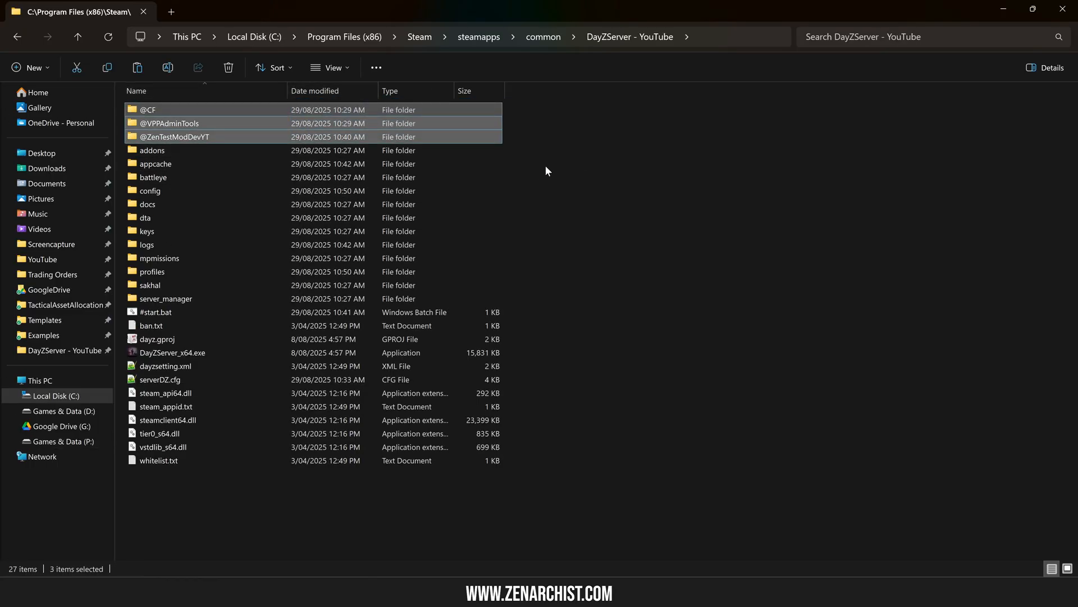
Delete storage_1 from mpmissions\dayzOffline.chernarusplus, retrying past the folder-in-use warning.
{"action": "left_click", "coordinate": [169, 123]}
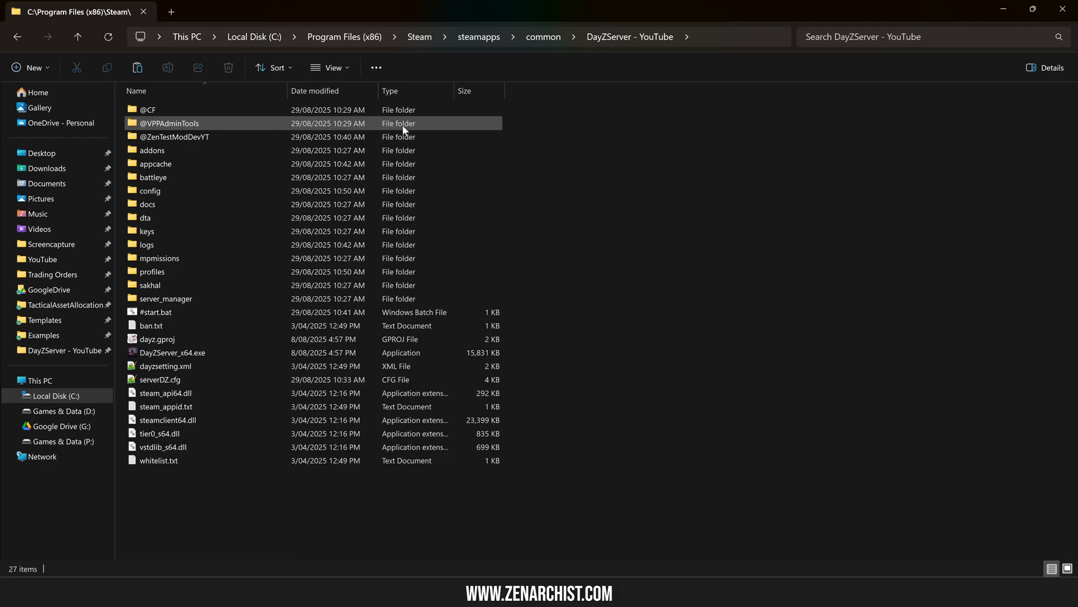
{"action": "mouse_move", "coordinate": [196, 257]}
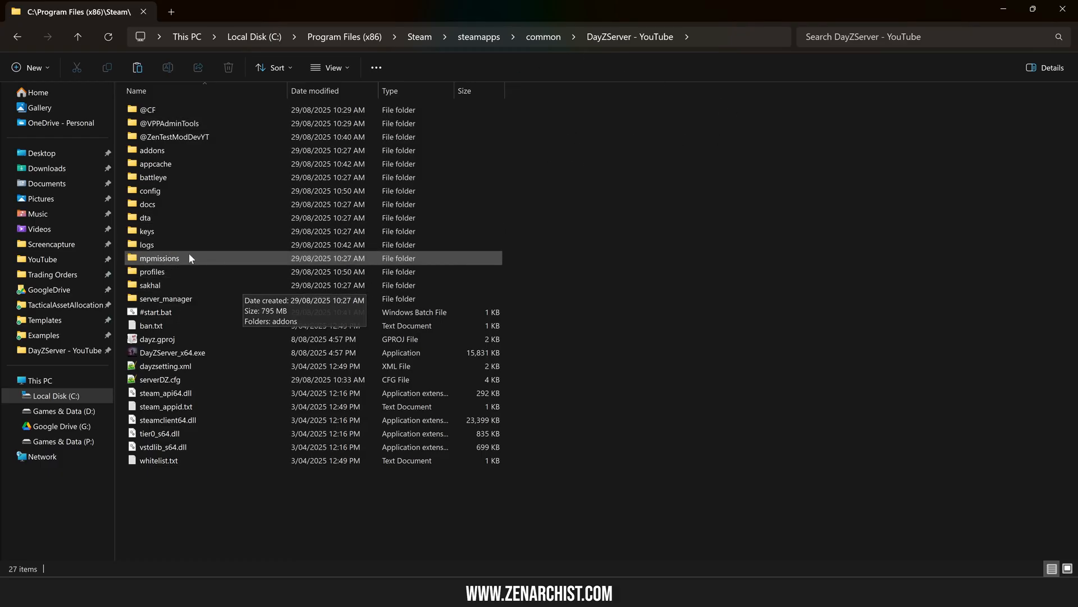
{"action": "mouse_move", "coordinate": [224, 258]}
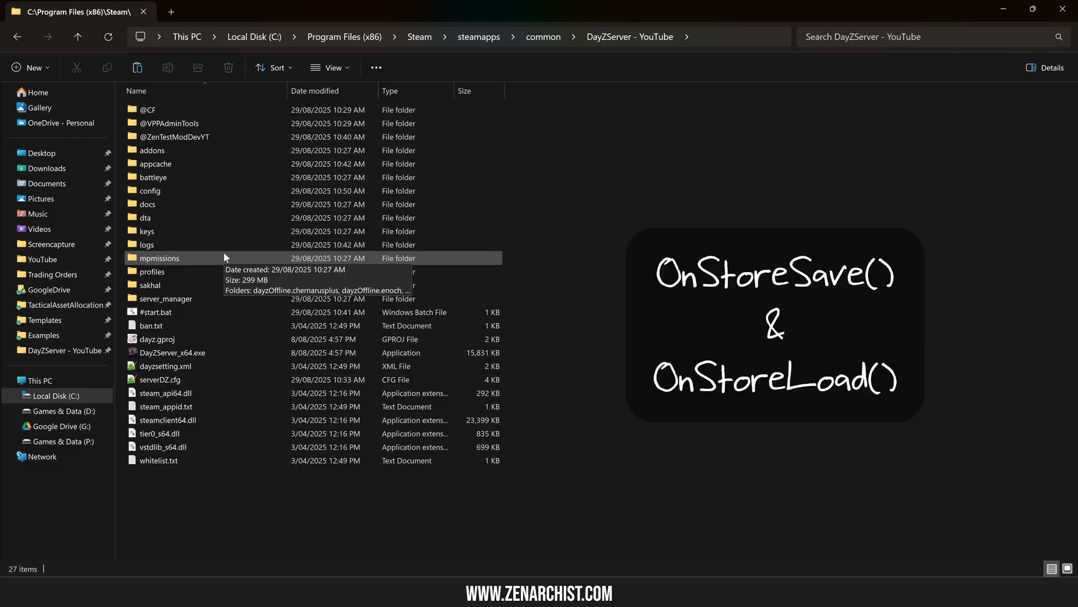
{"action": "double_click", "coordinate": [160, 258]}
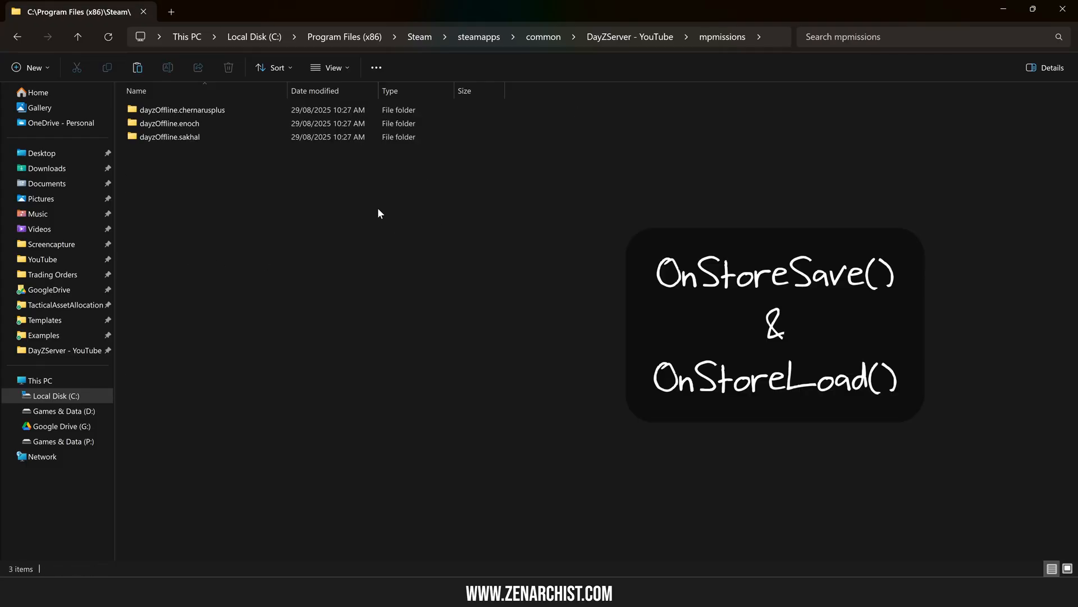
{"action": "double_click", "coordinate": [168, 123]}
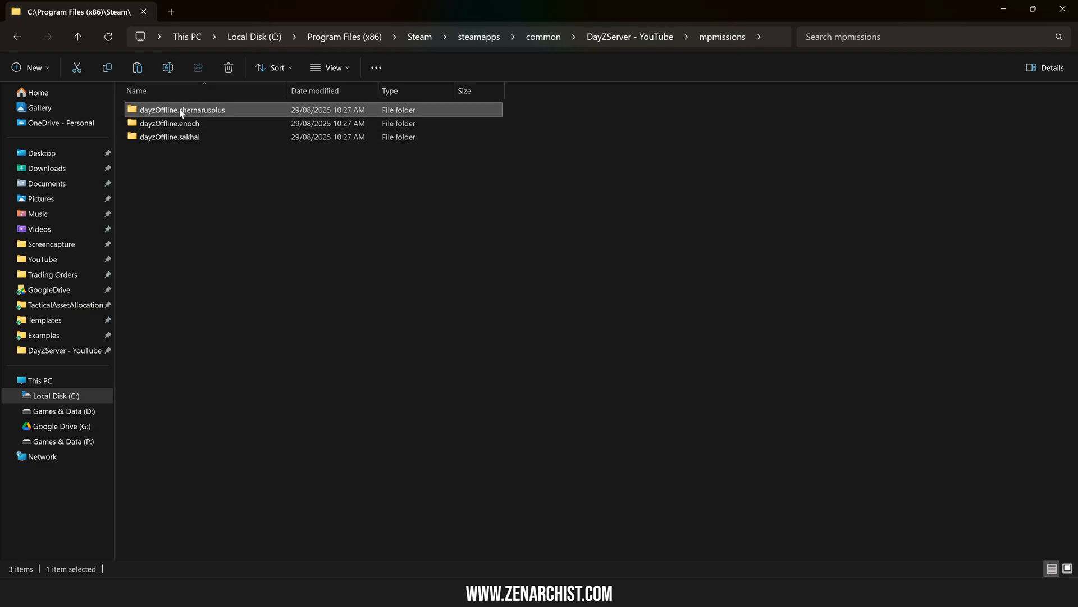
{"action": "double_click", "coordinate": [183, 110]}
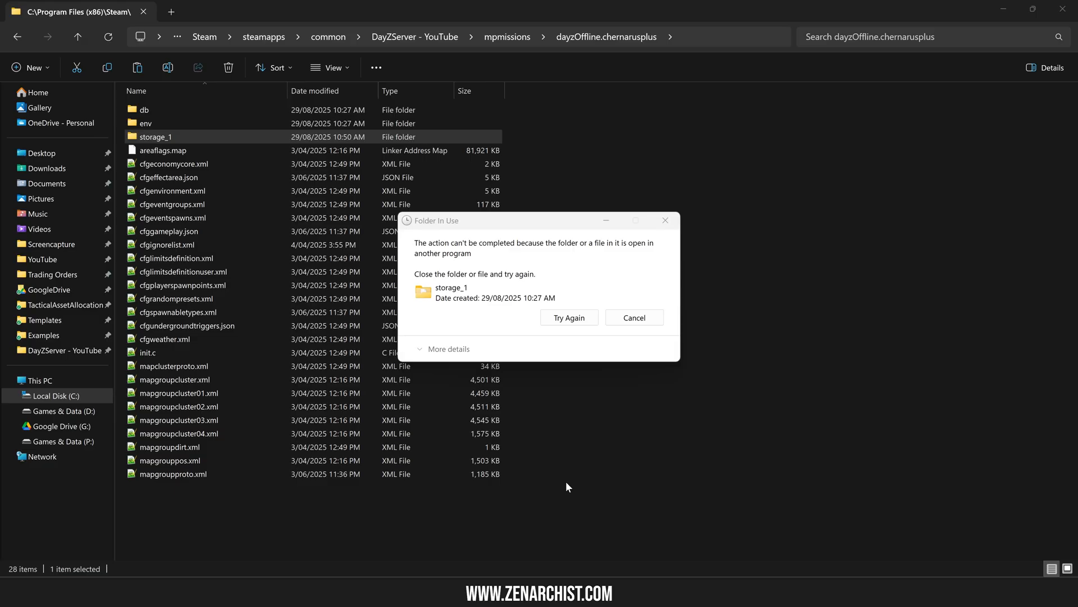
{"action": "left_click", "coordinate": [633, 316]}
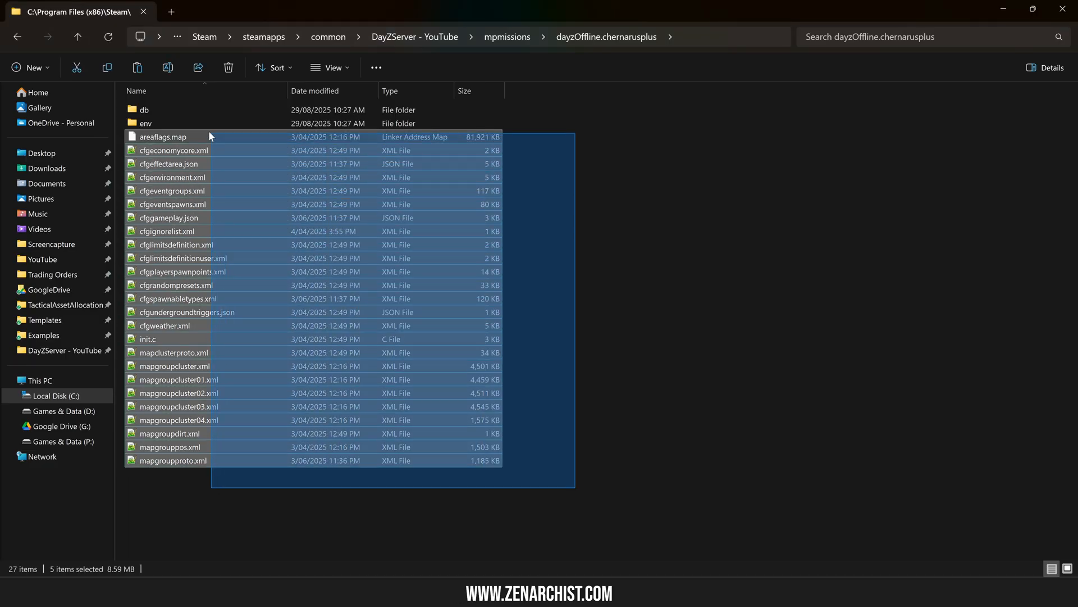